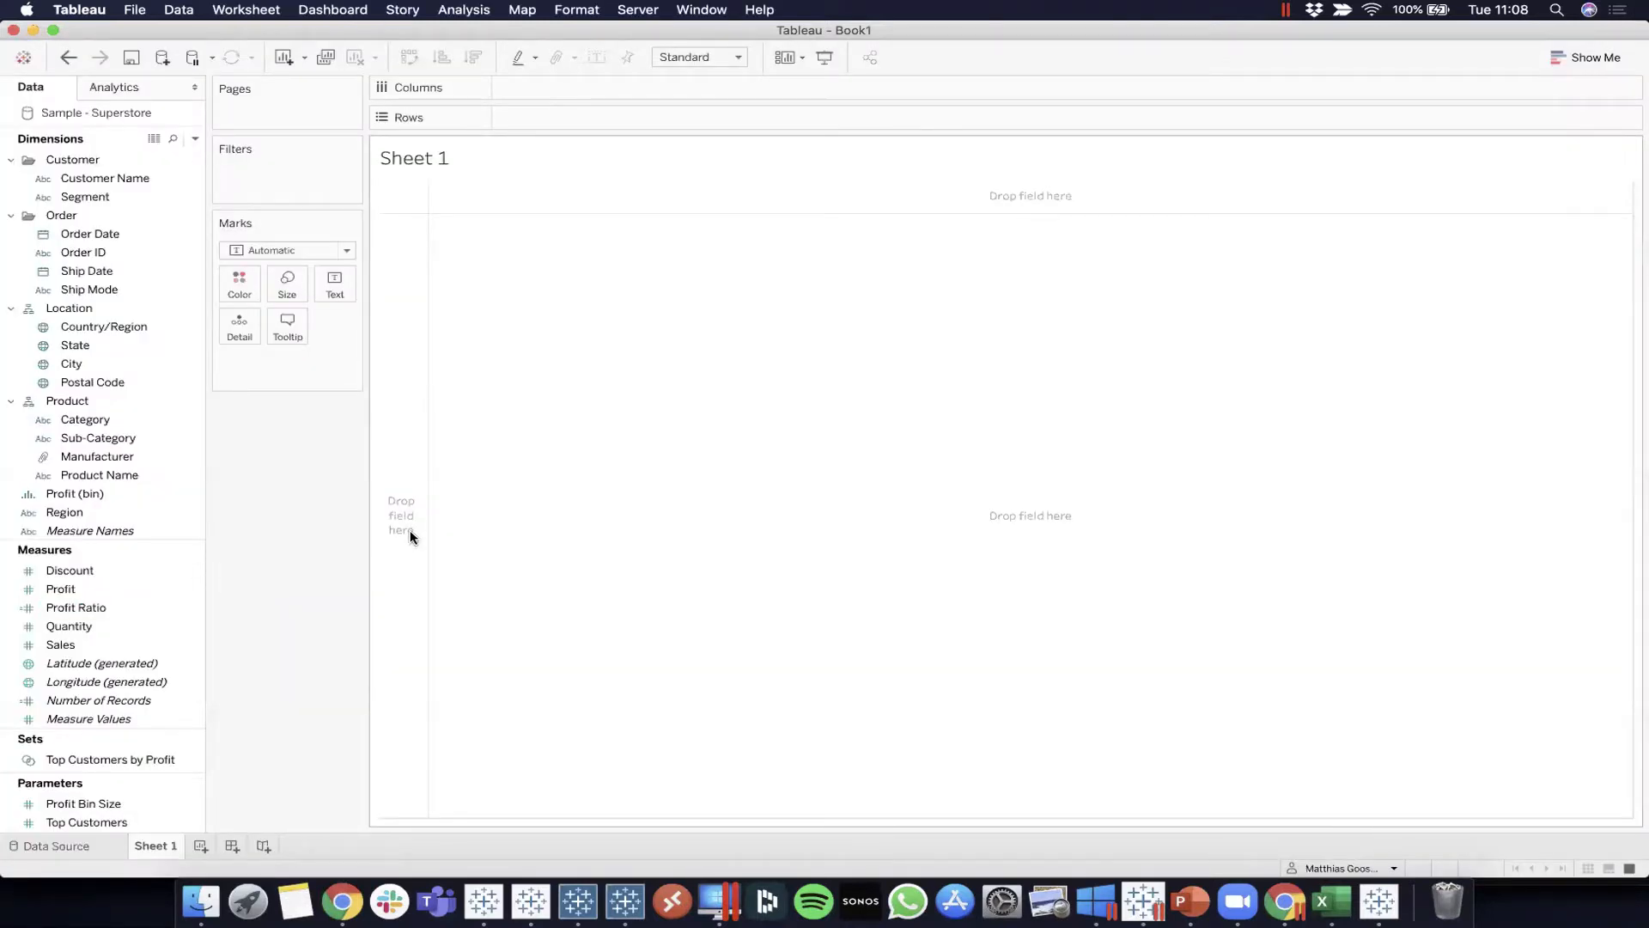
Place Sub-Category on Rows and Profit on Columns to draw profit bars per sub-category
{"action": "left_click", "coordinate": [98, 438]}
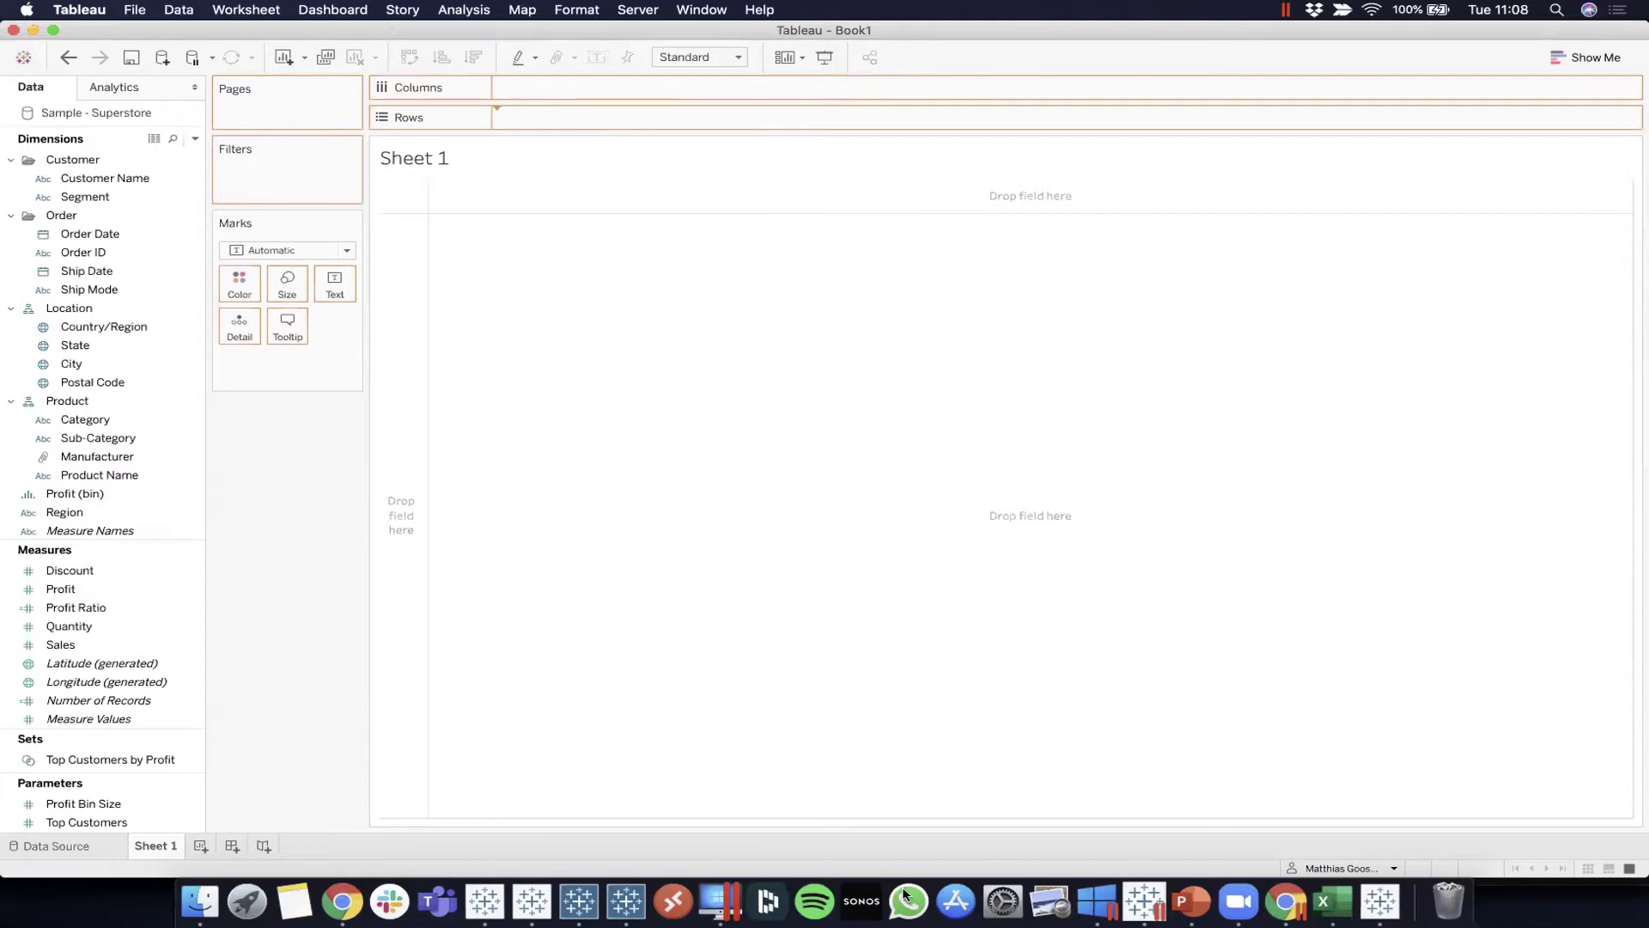
{"action": "mouse_move", "coordinate": [220, 742]}
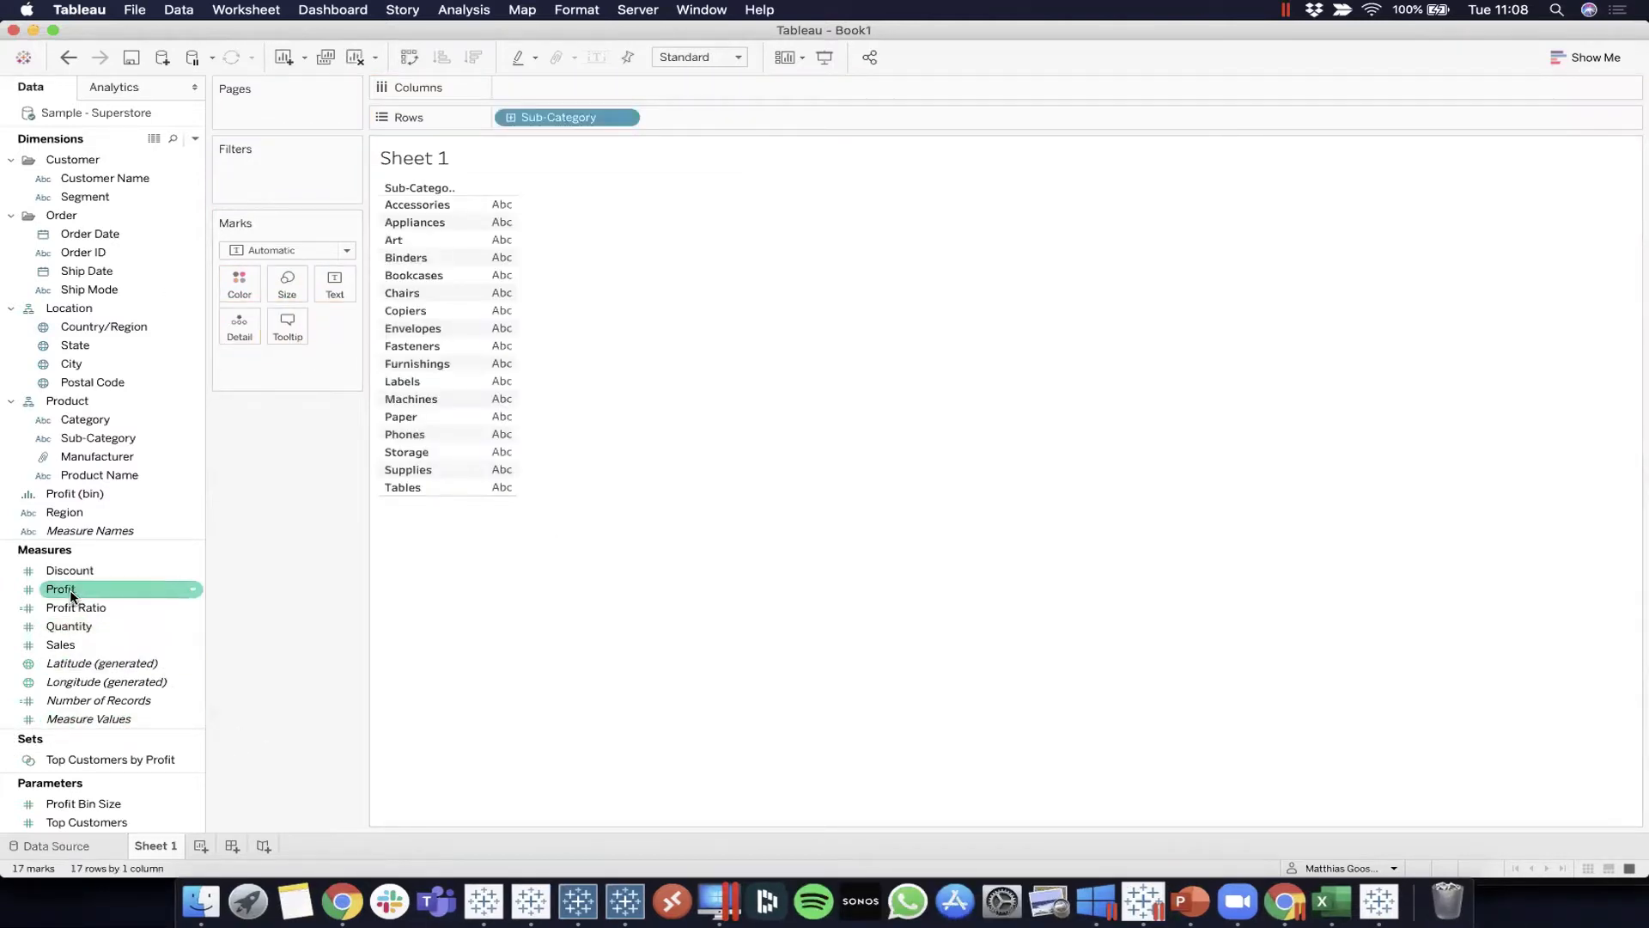
{"action": "left_click_drag", "start_coordinate": [62, 589], "coordinate": [569, 87]}
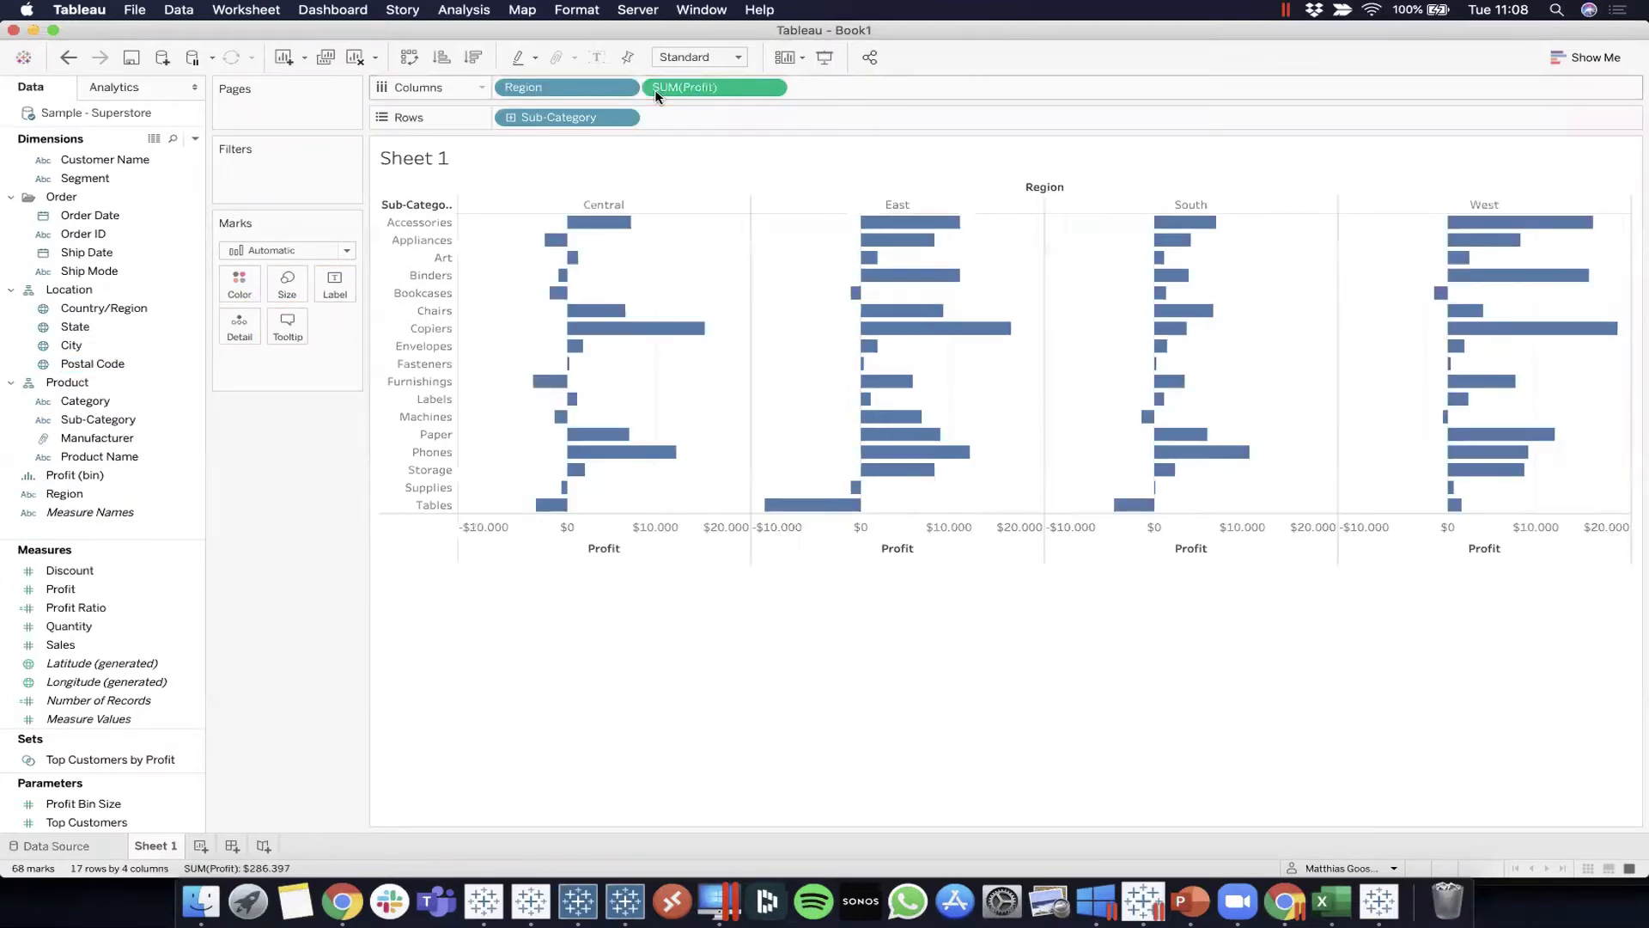
{"action": "left_click", "coordinate": [698, 56]}
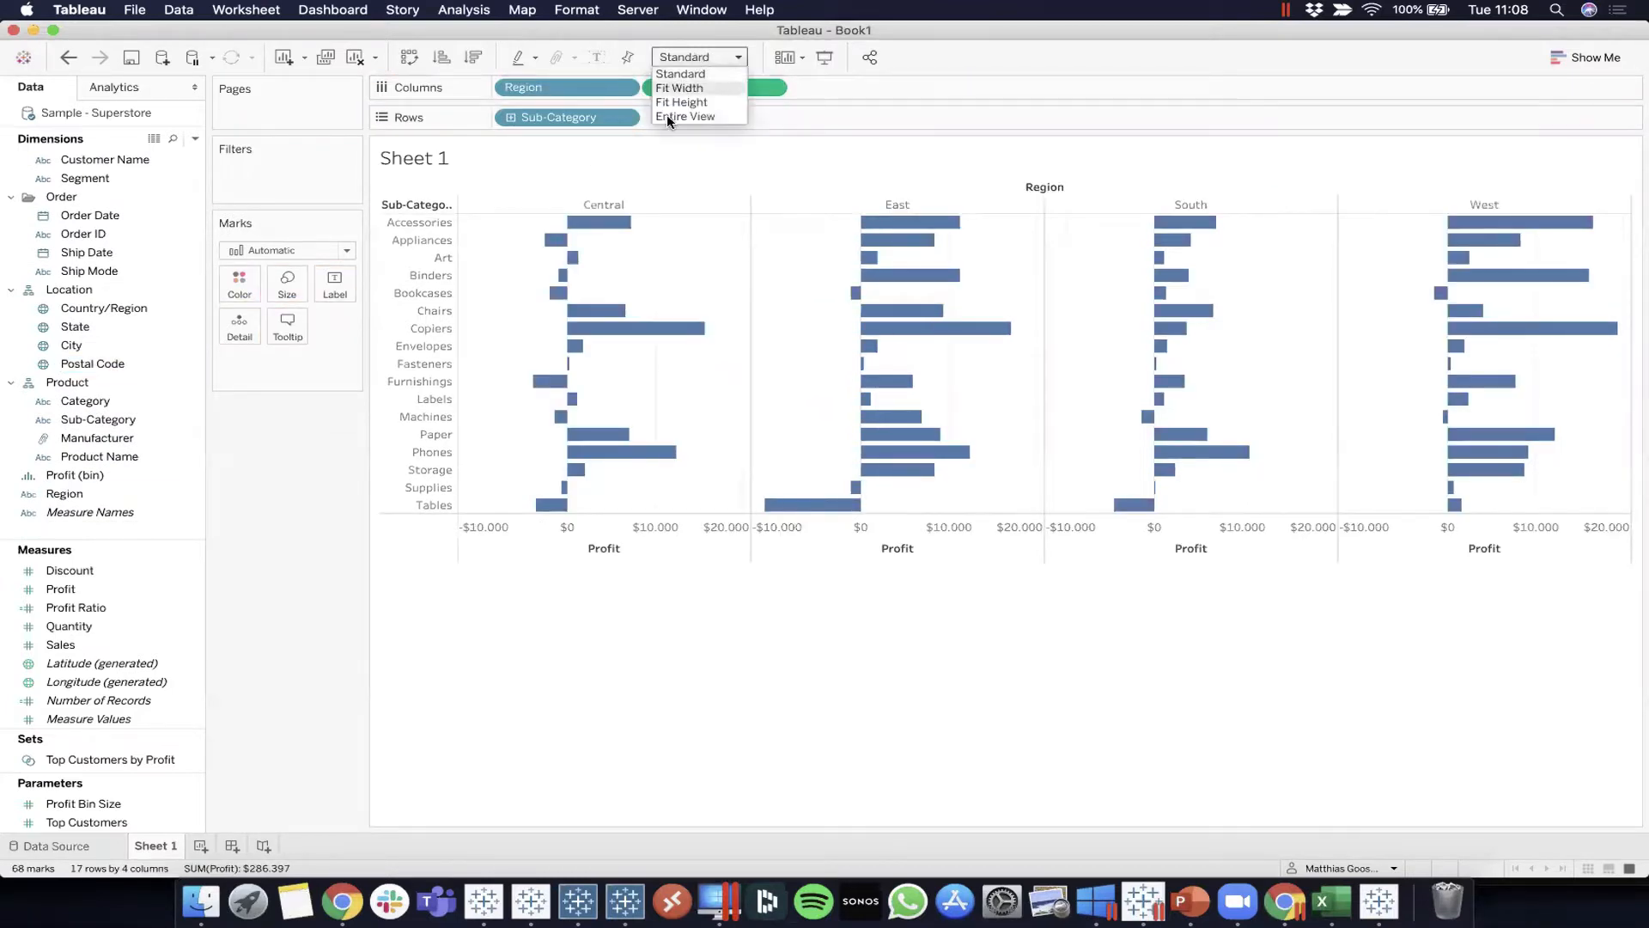
Fit the regional profit bar chart to the entire view
{"action": "left_click", "coordinate": [685, 115]}
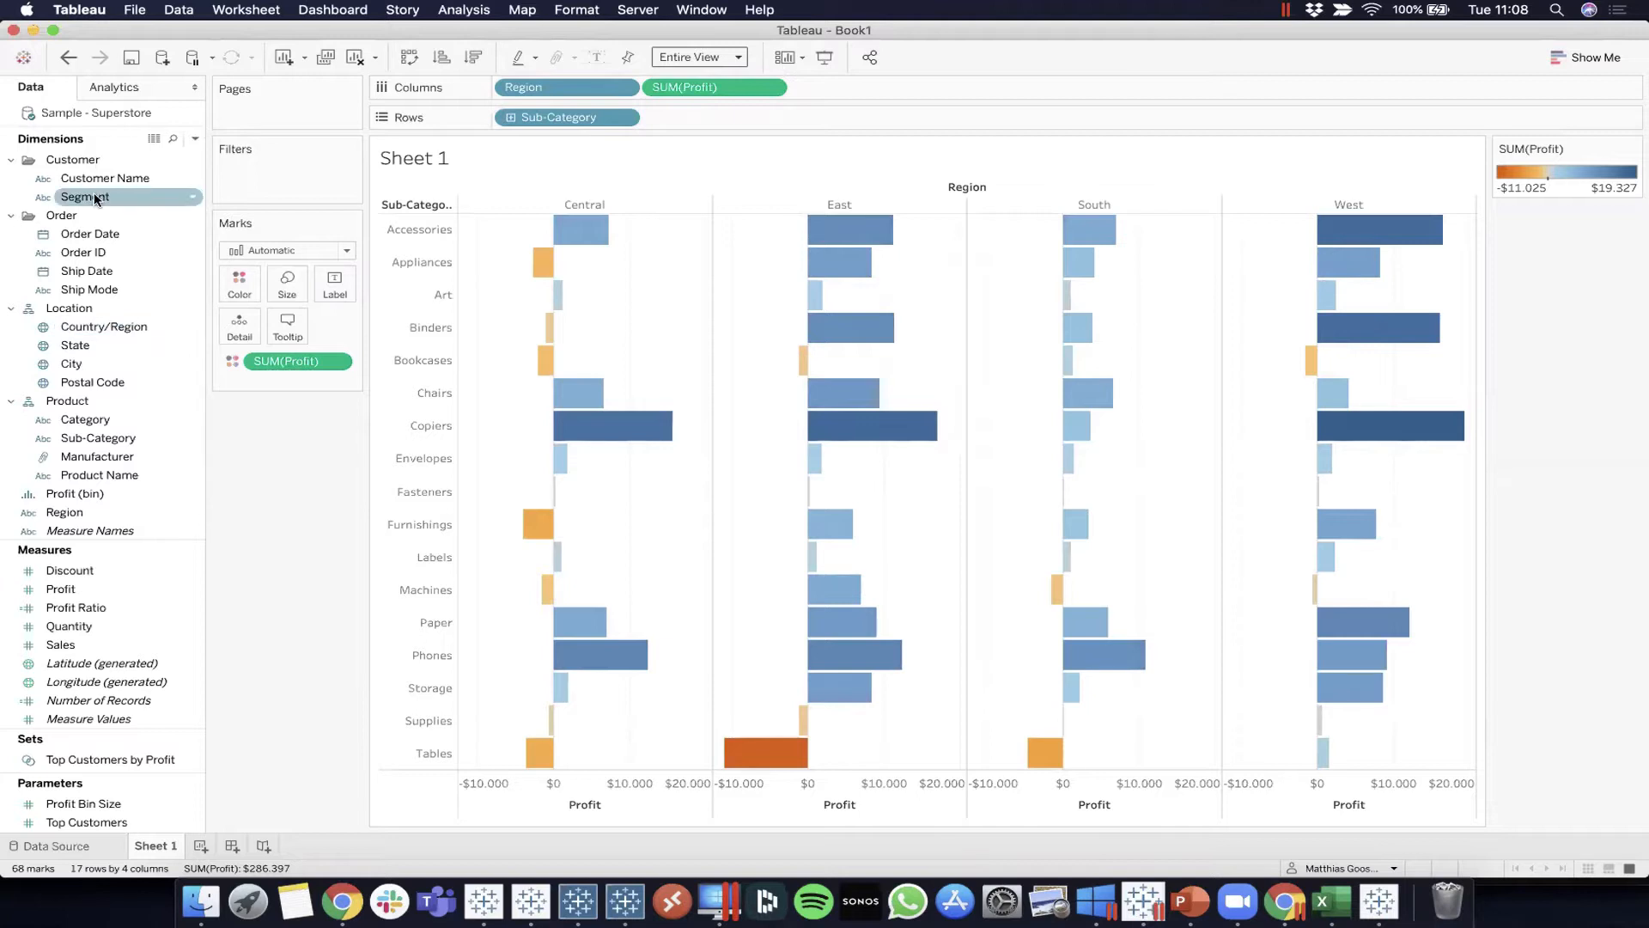
Add Segment and Region as filters with shown checklists, toggling East off and back on
{"action": "right_click", "coordinate": [84, 195]}
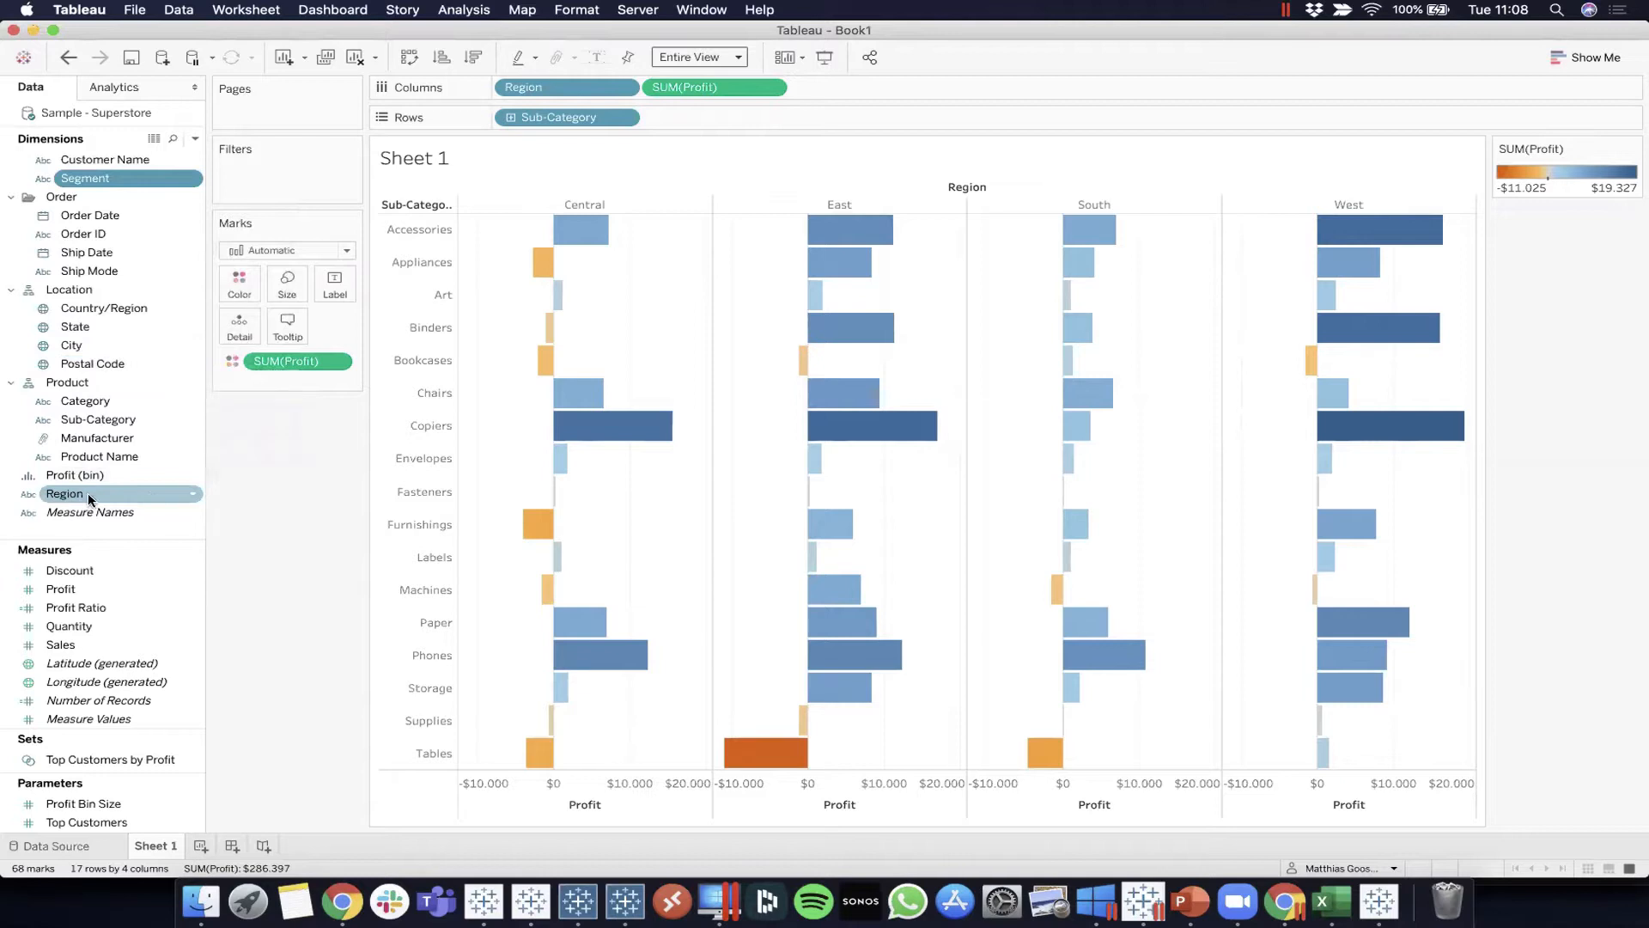
{"action": "left_click_drag", "start_coordinate": [64, 493], "coordinate": [286, 172]}
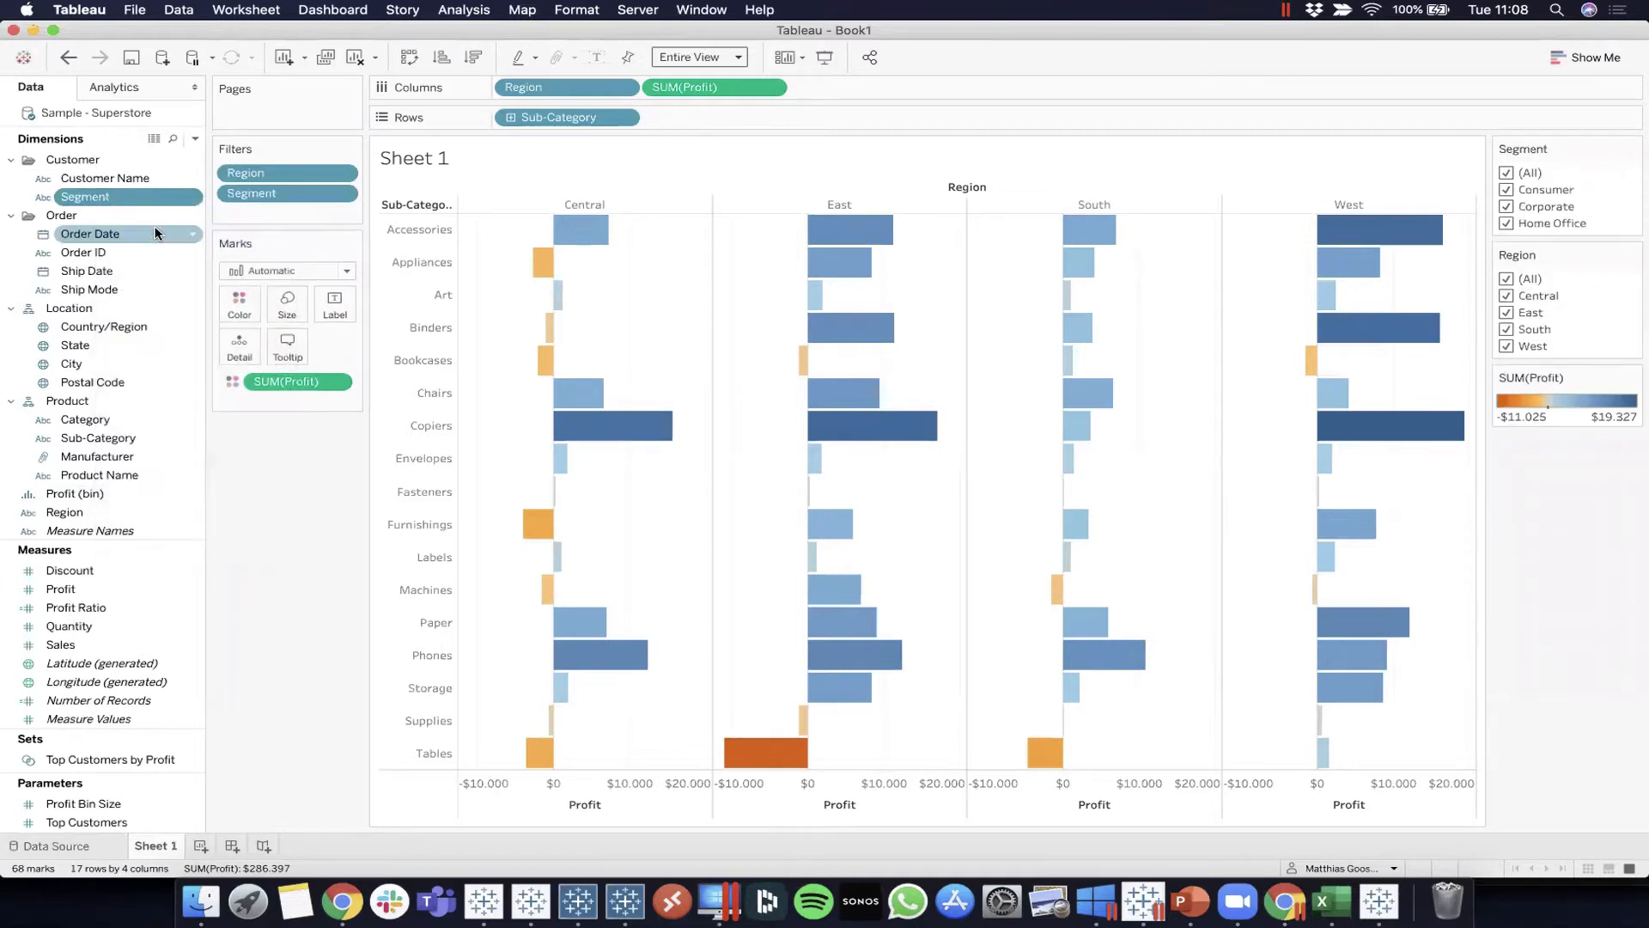
{"action": "mouse_move", "coordinate": [1579, 512]}
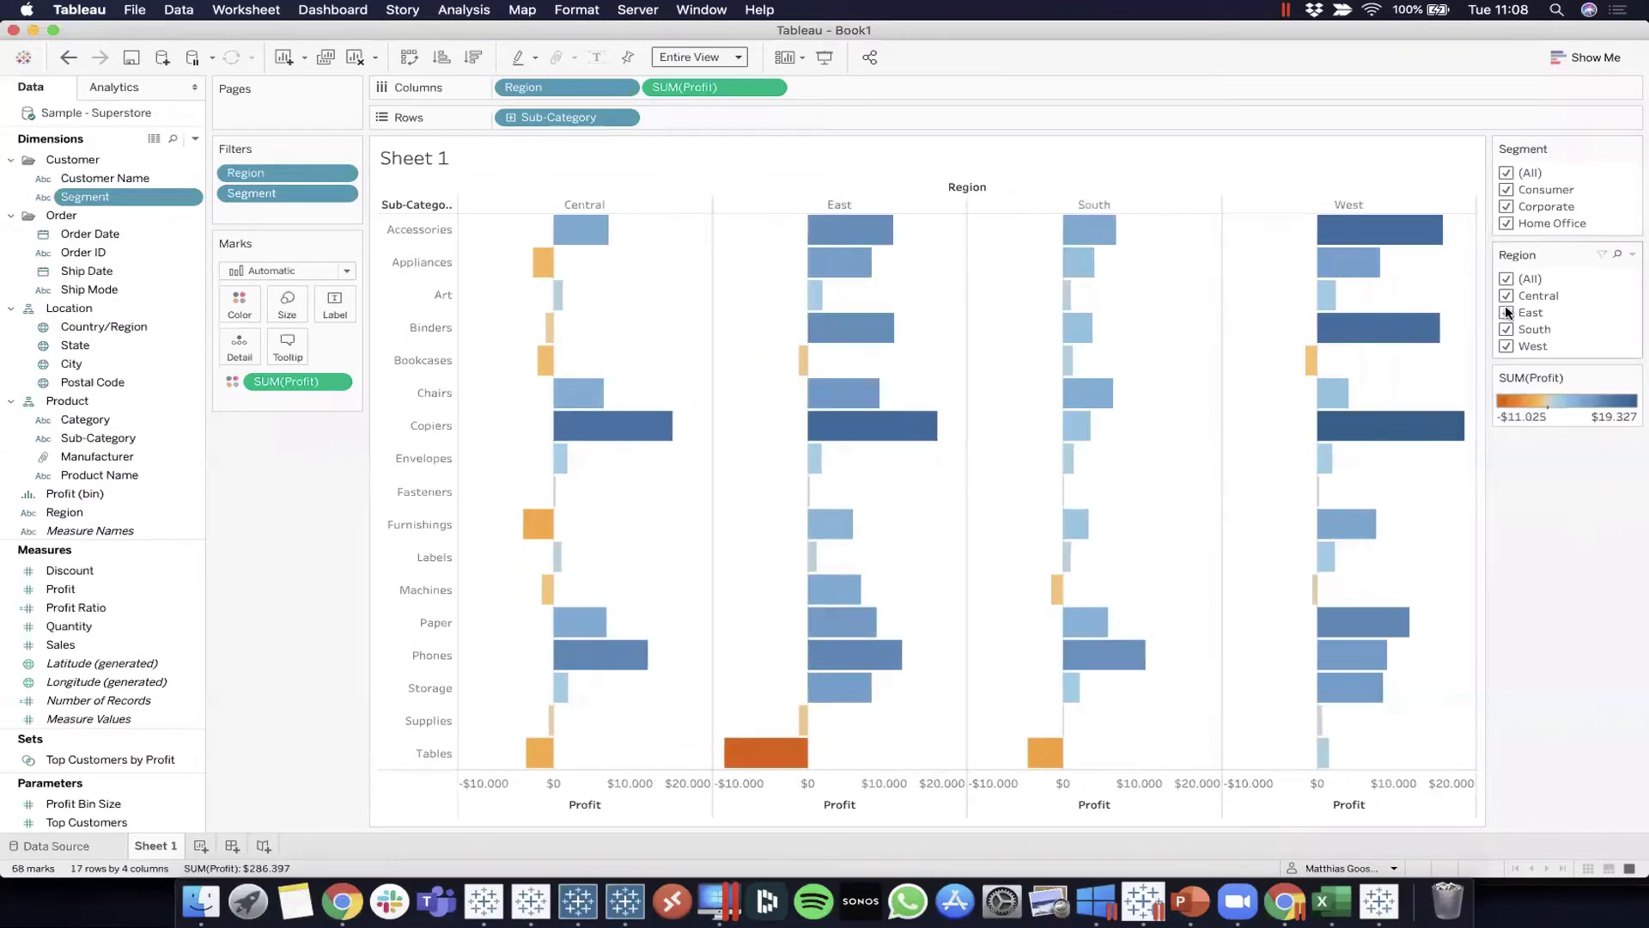
{"action": "left_click", "coordinate": [1507, 313]}
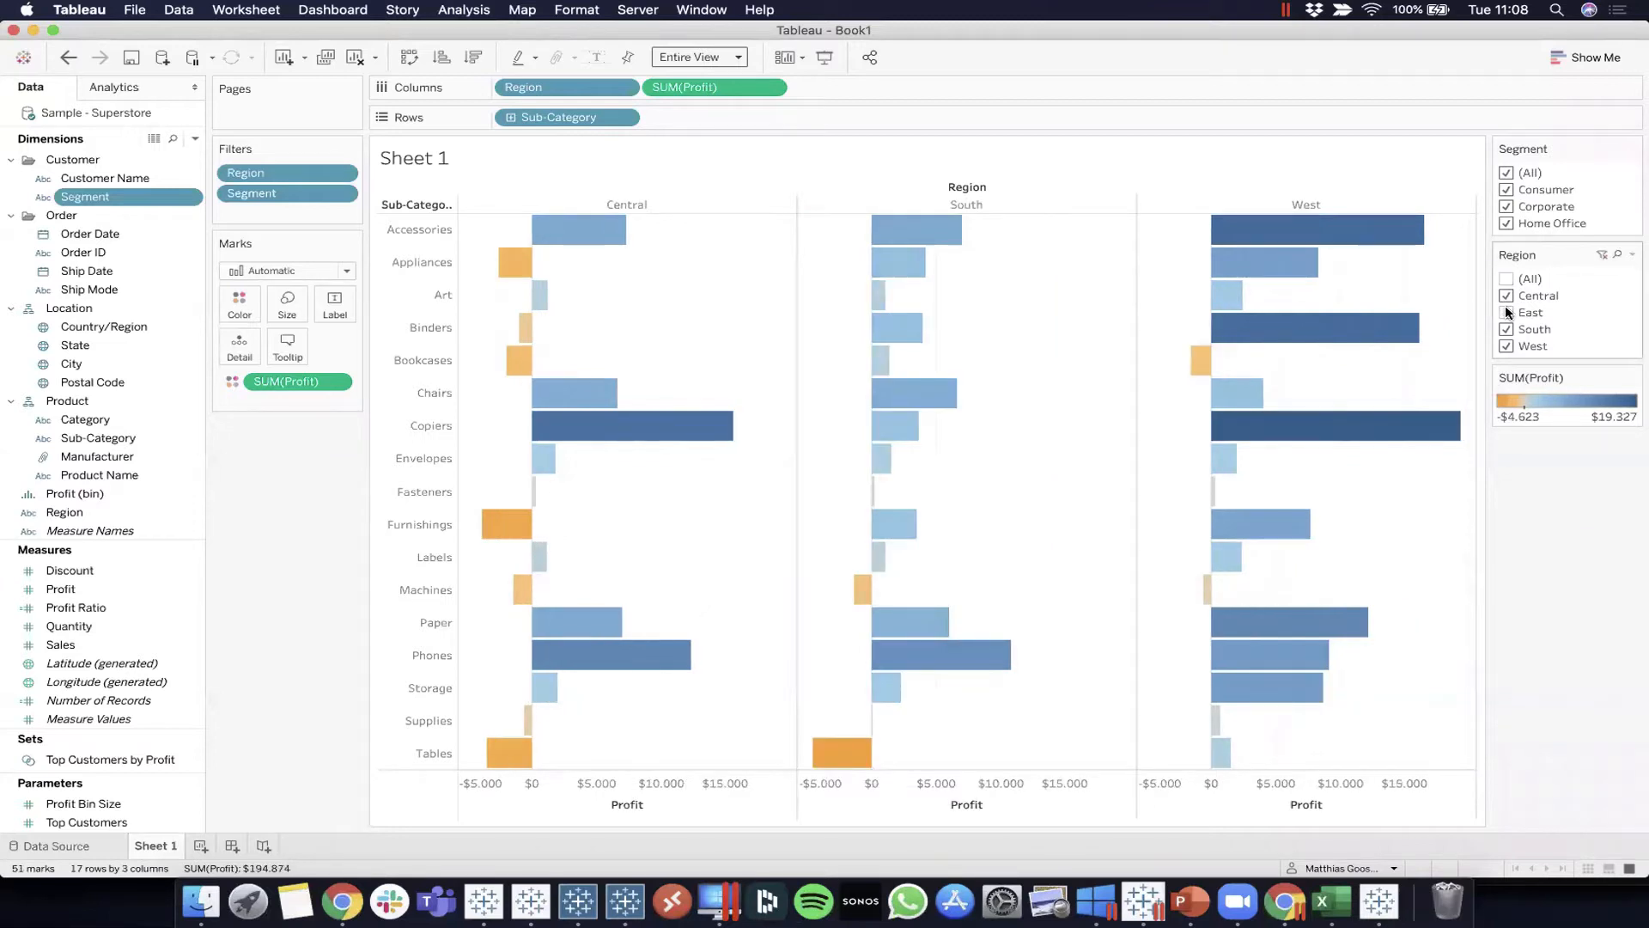
{"action": "left_click", "coordinate": [1507, 313]}
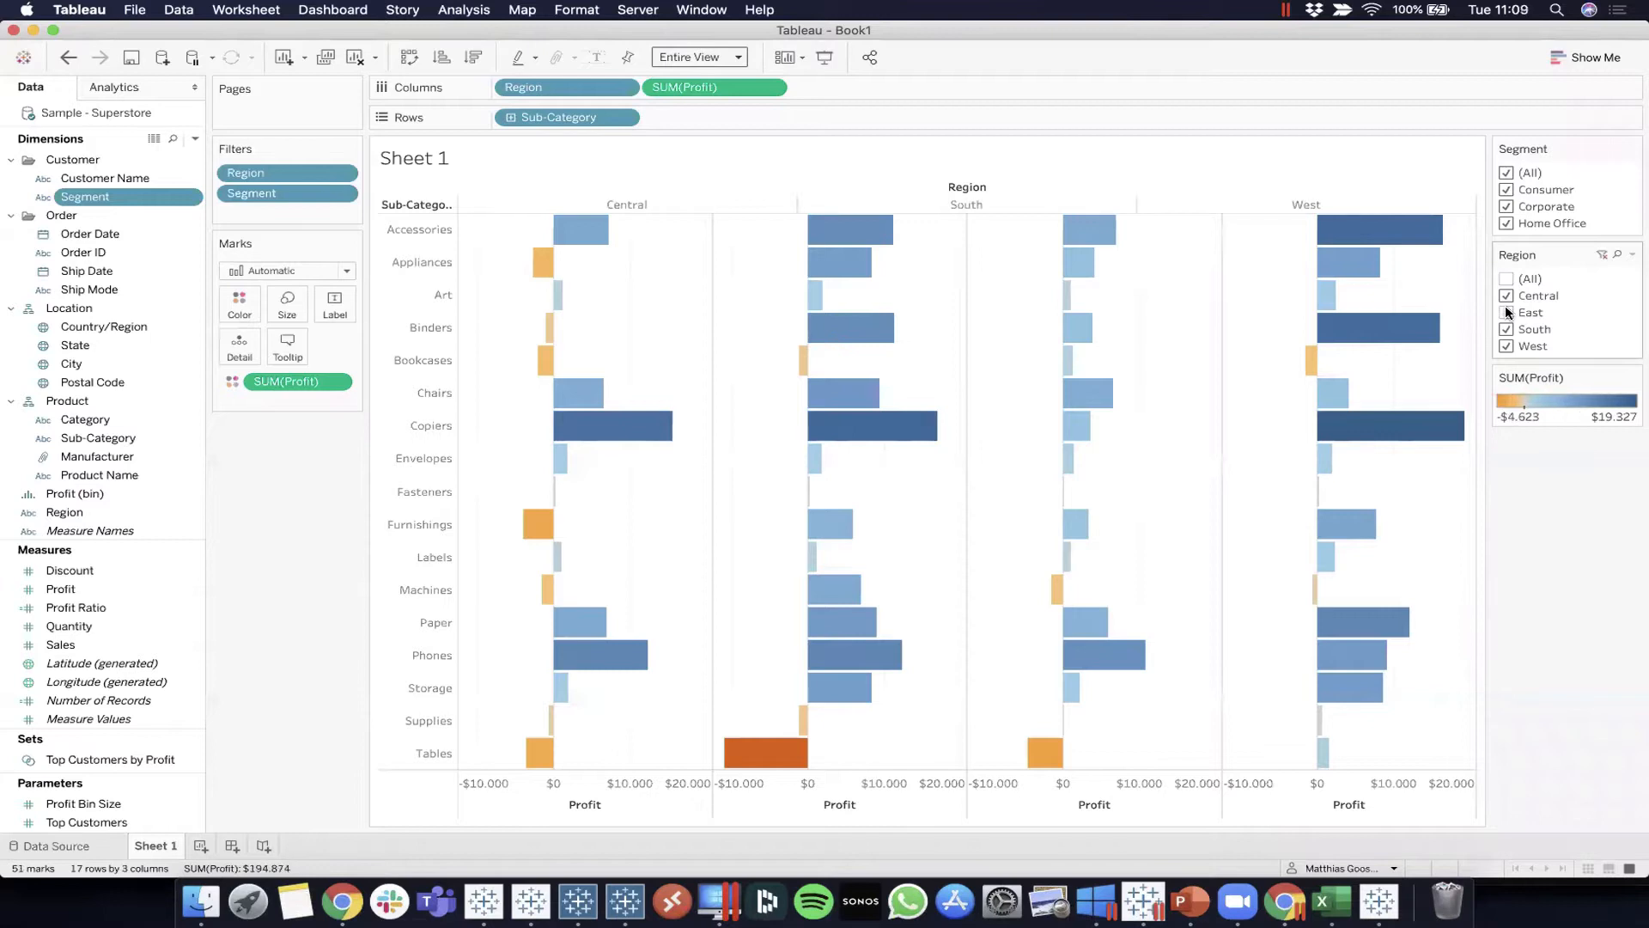
{"action": "left_click", "coordinate": [1507, 311]}
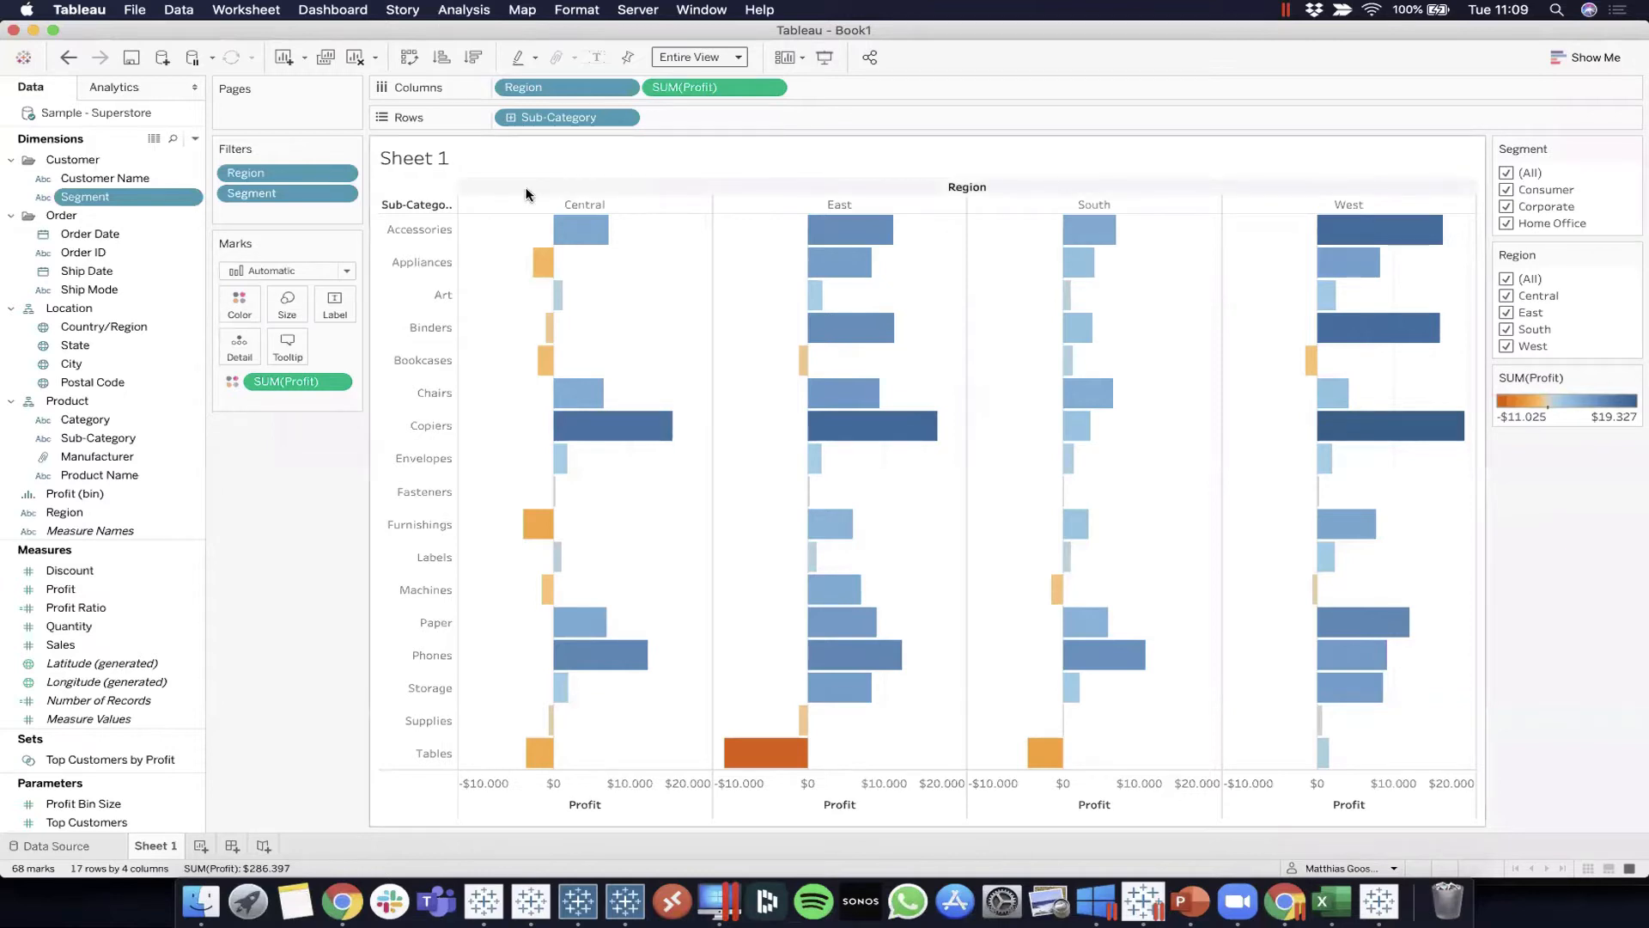
Turn workbook animations on from Format > Animations
{"action": "left_click", "coordinate": [577, 10]}
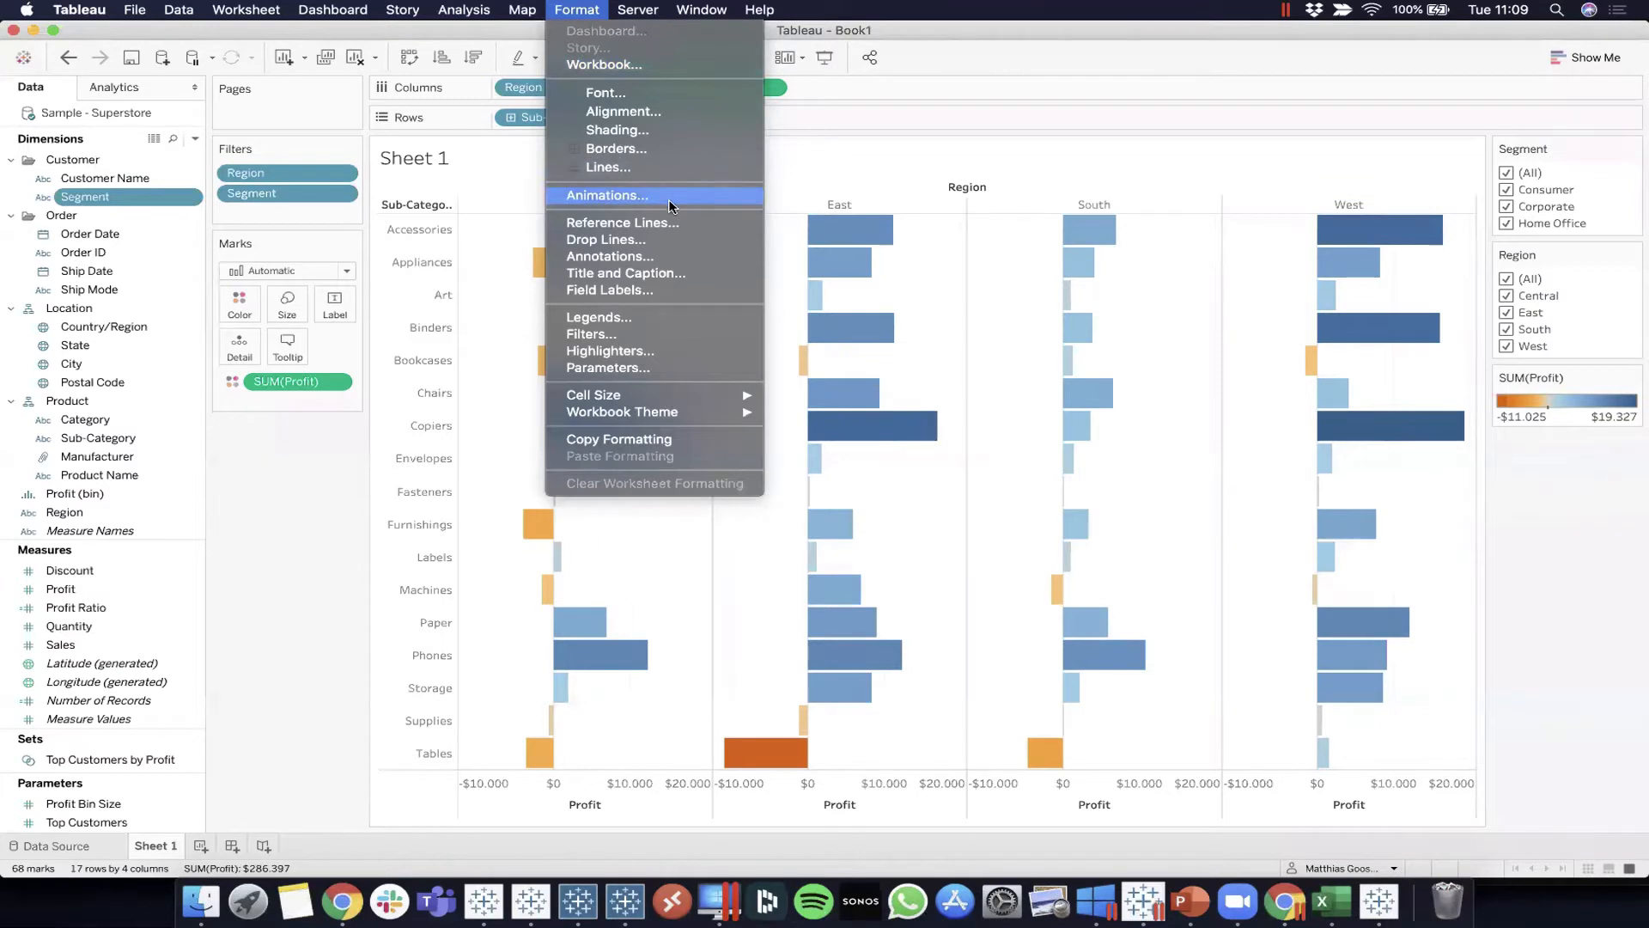
{"action": "left_click", "coordinate": [606, 194]}
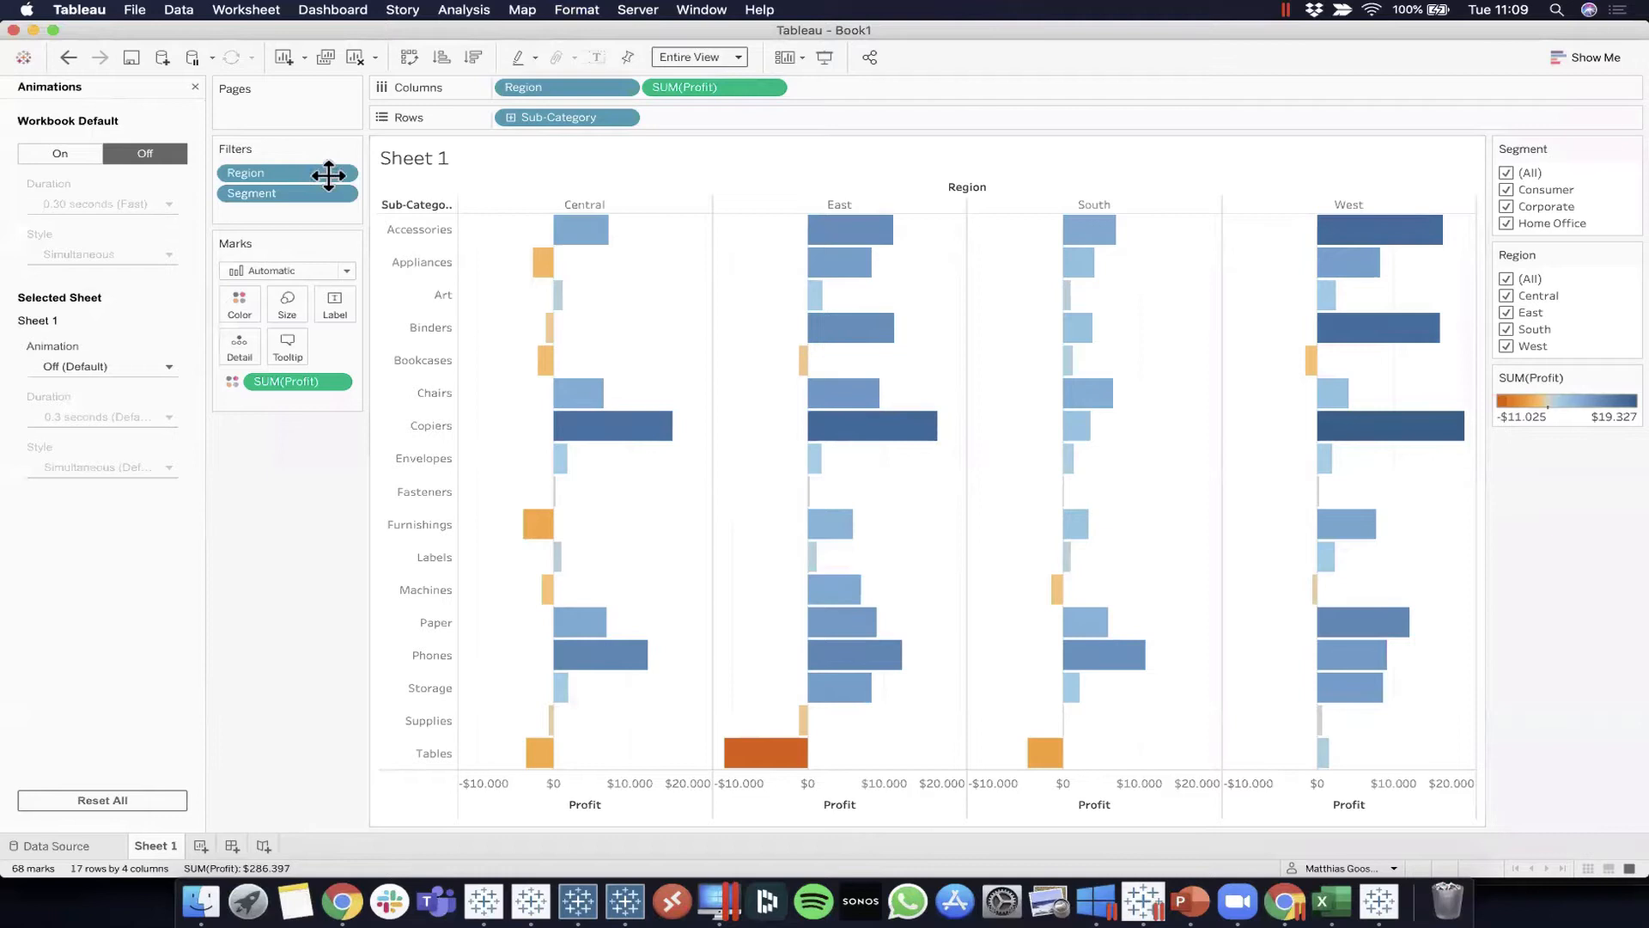
{"action": "mouse_move", "coordinate": [12, 582]}
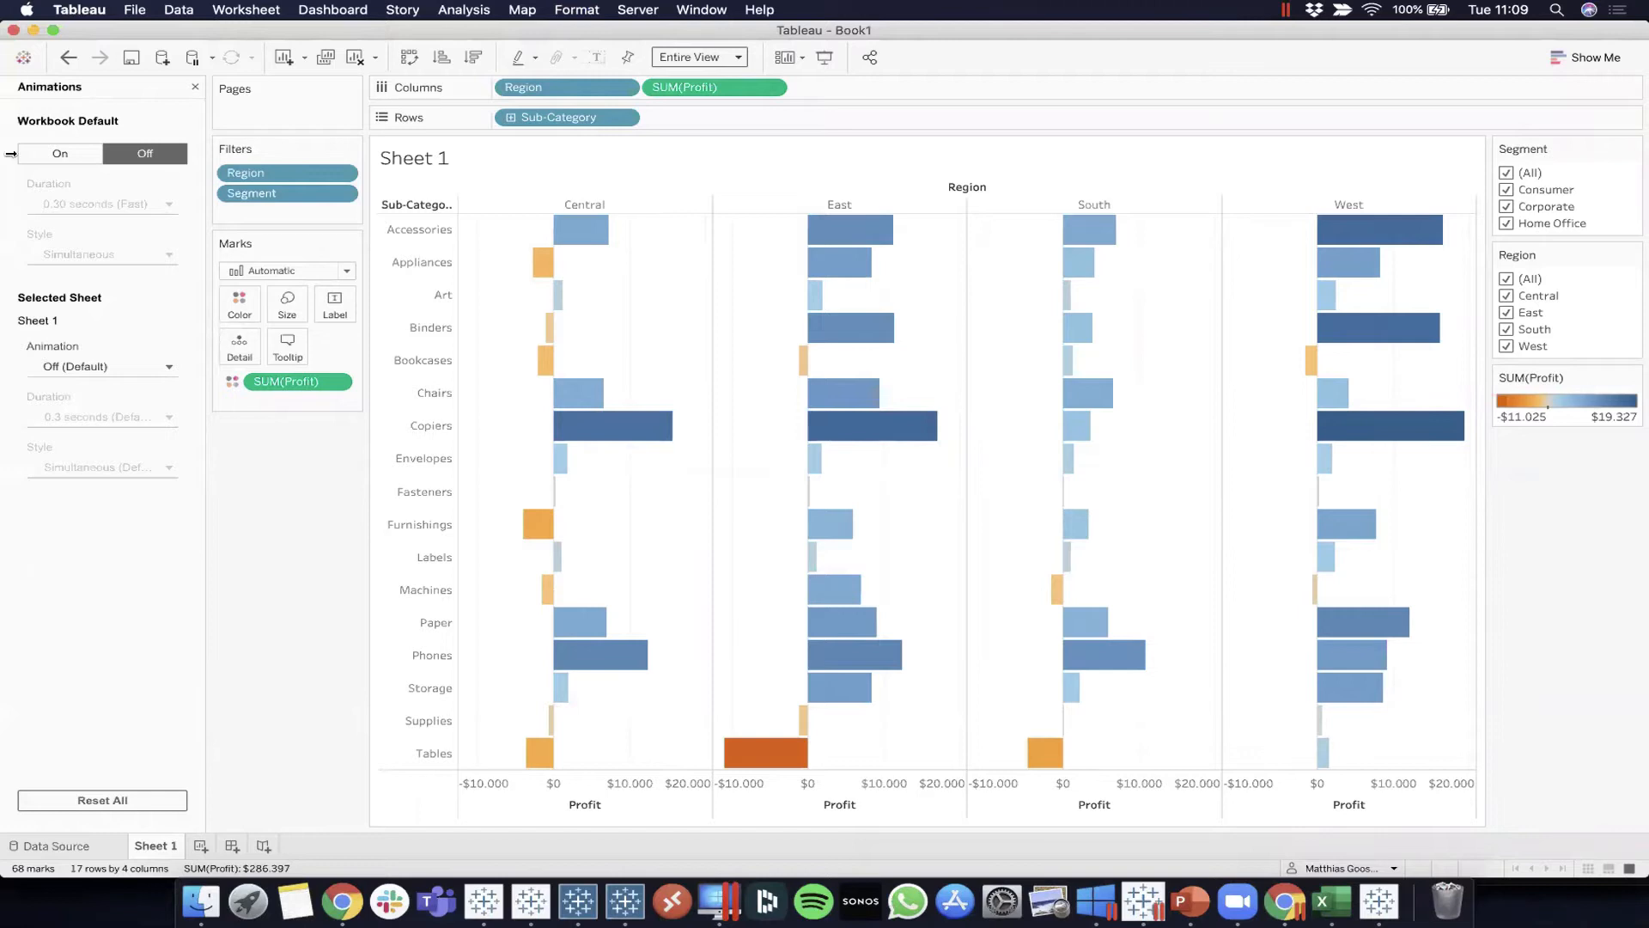
{"action": "left_click", "coordinate": [60, 152]}
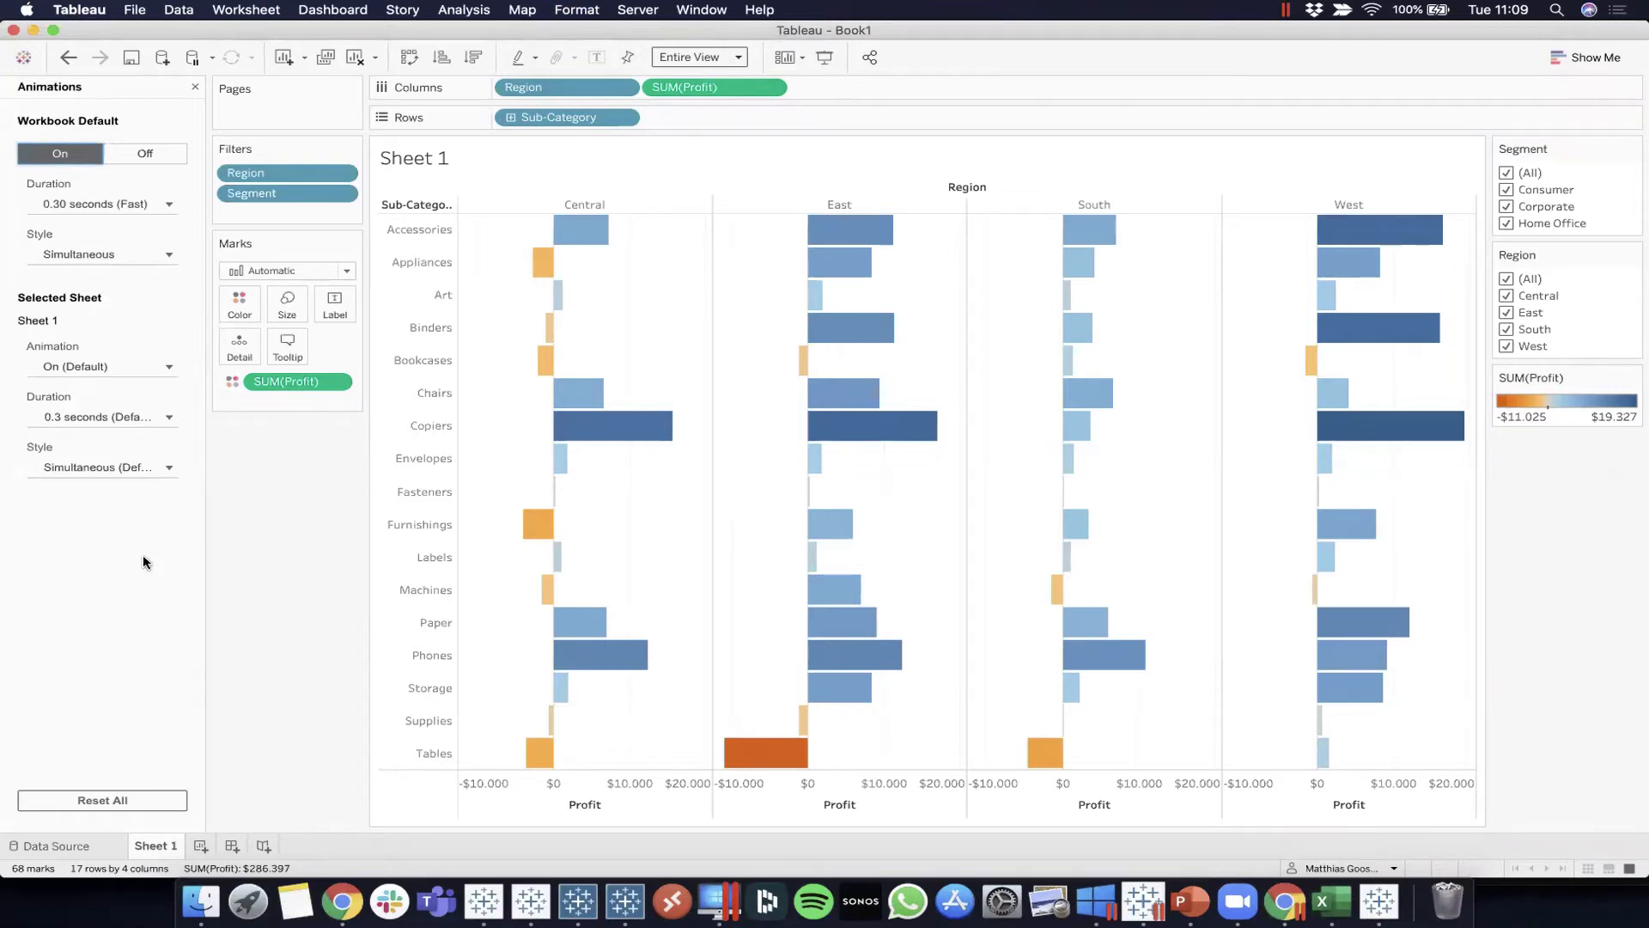
{"action": "mouse_move", "coordinate": [222, 532]}
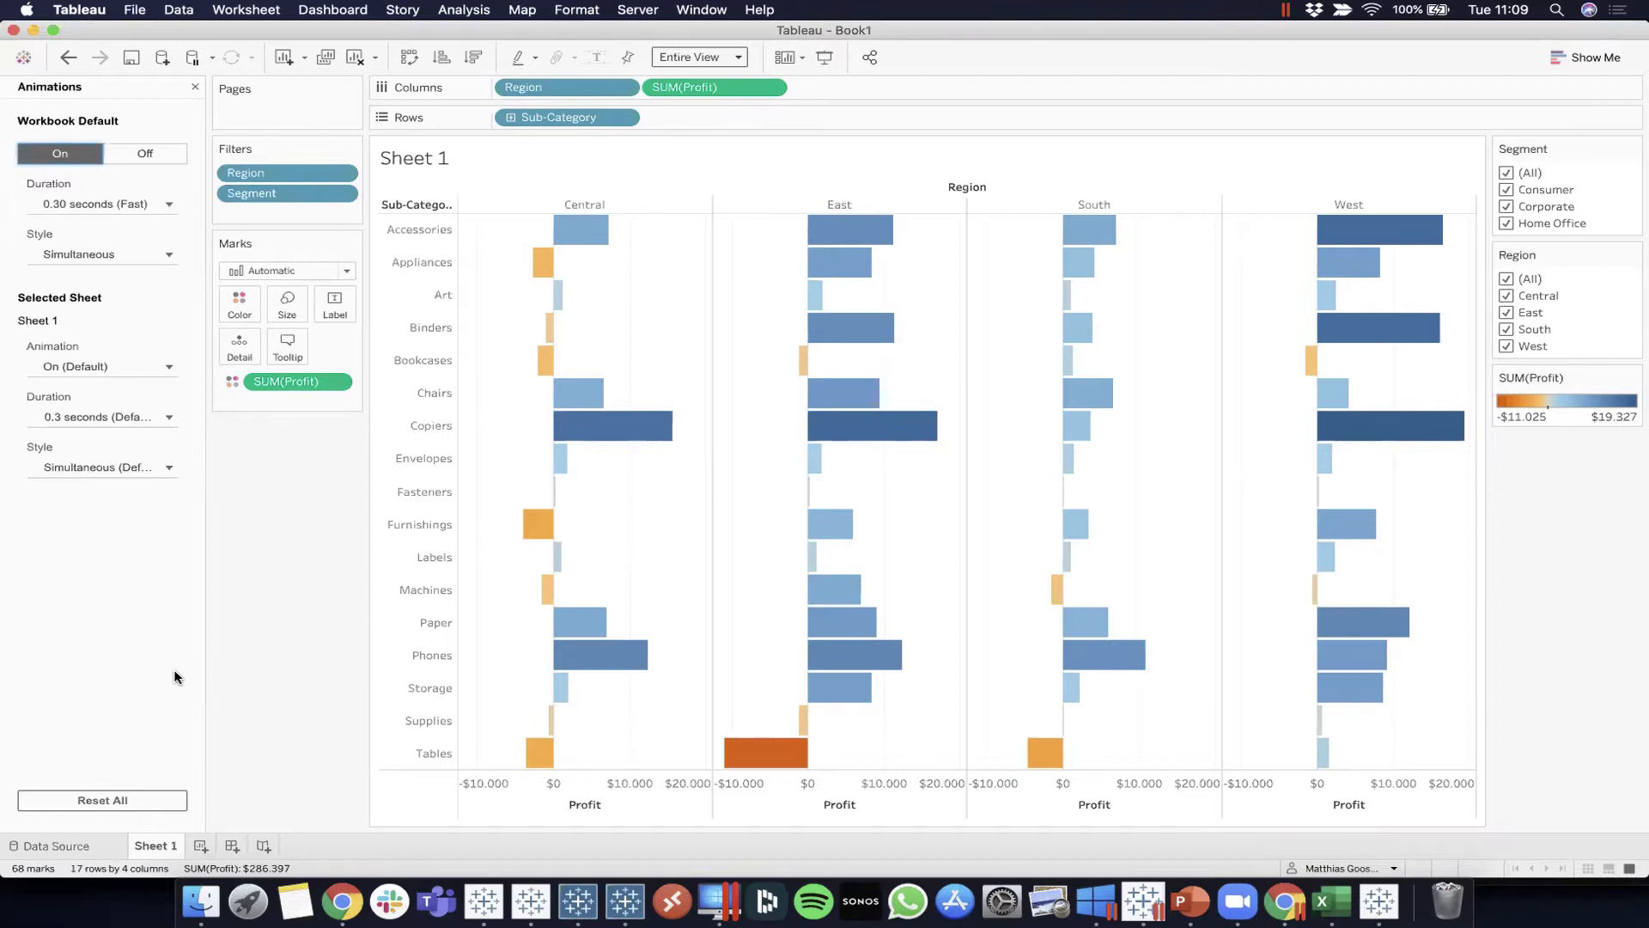
Set the workbook default animation duration to 0.50 seconds (Medium)
{"action": "left_click", "coordinate": [101, 203]}
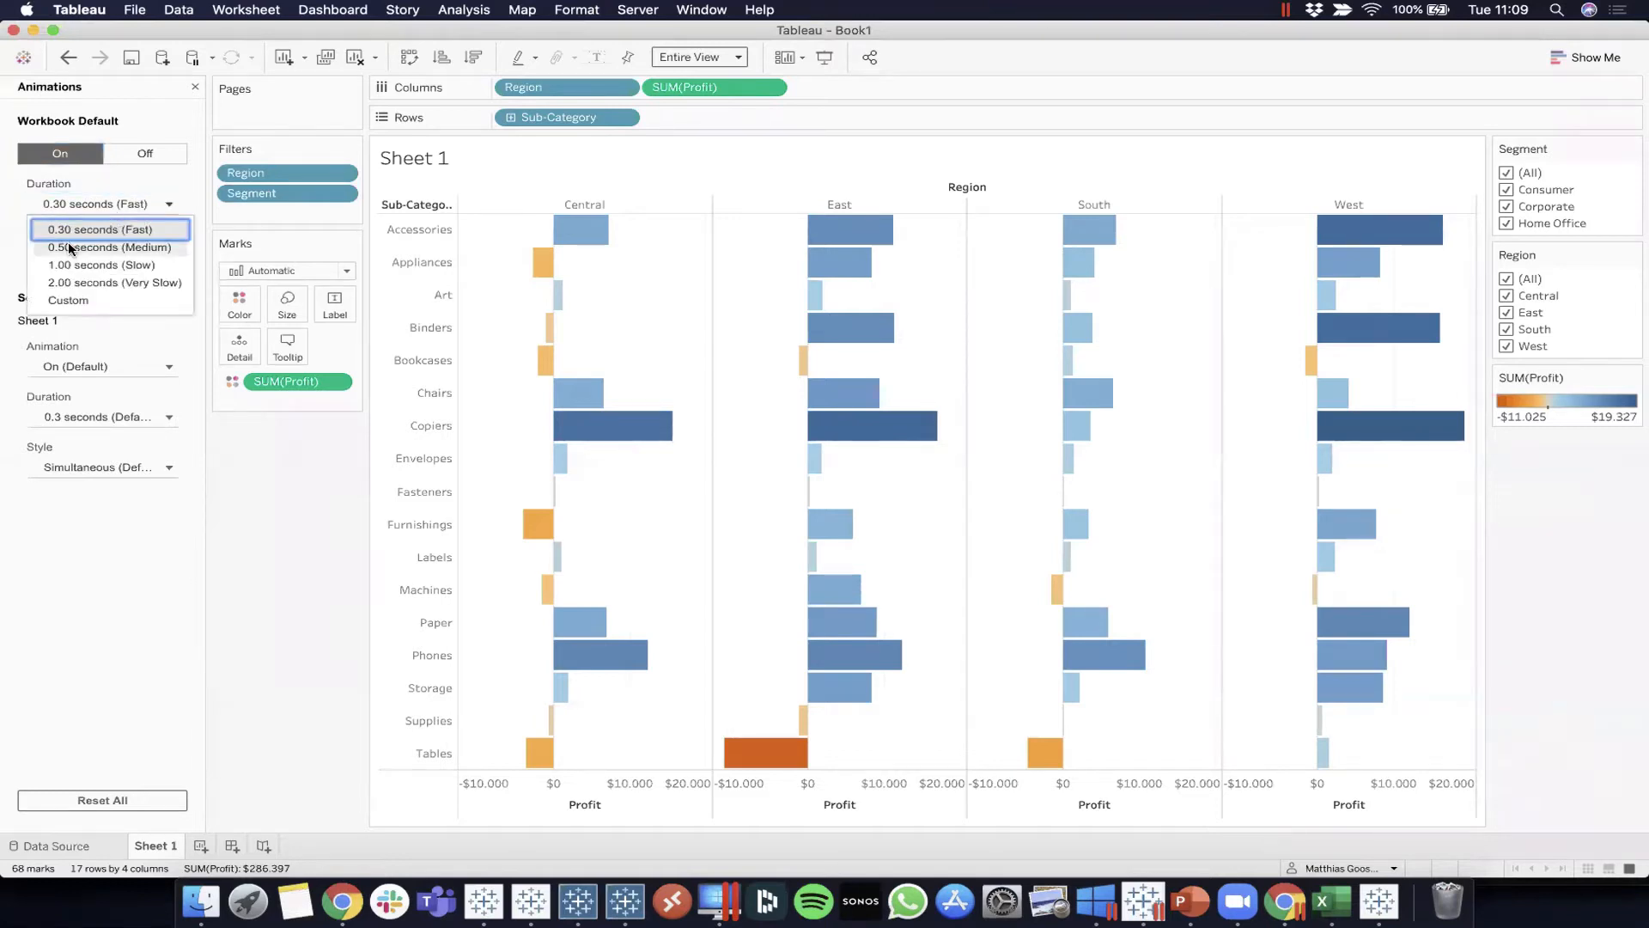
{"action": "left_click", "coordinate": [110, 245]}
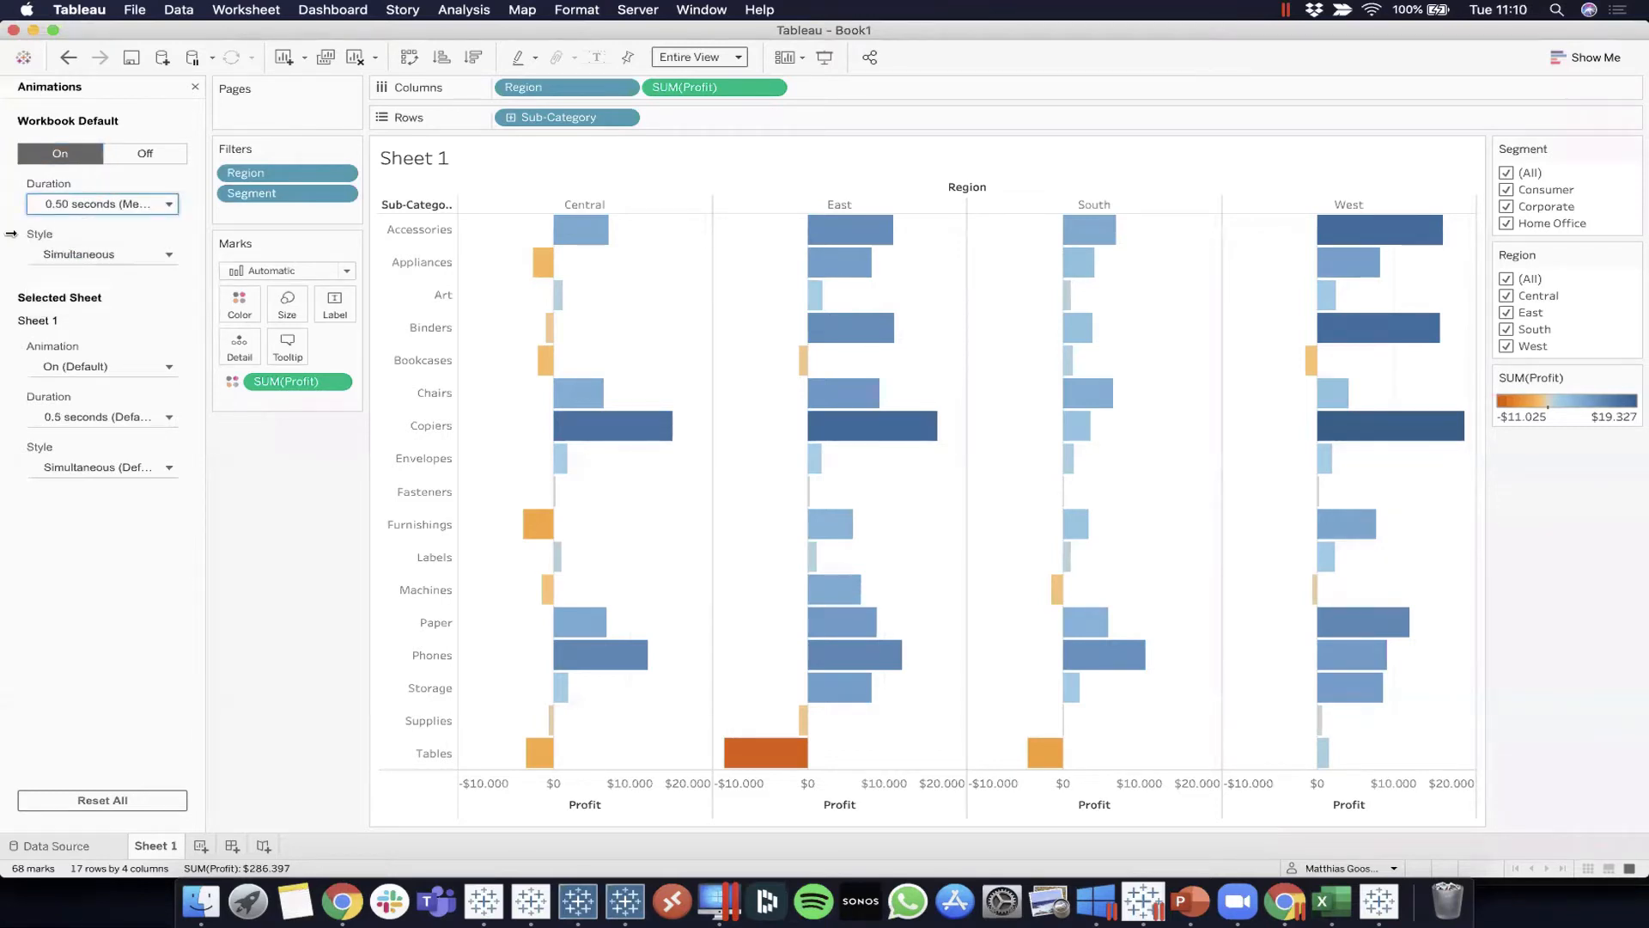
{"action": "mouse_move", "coordinate": [1180, 96]}
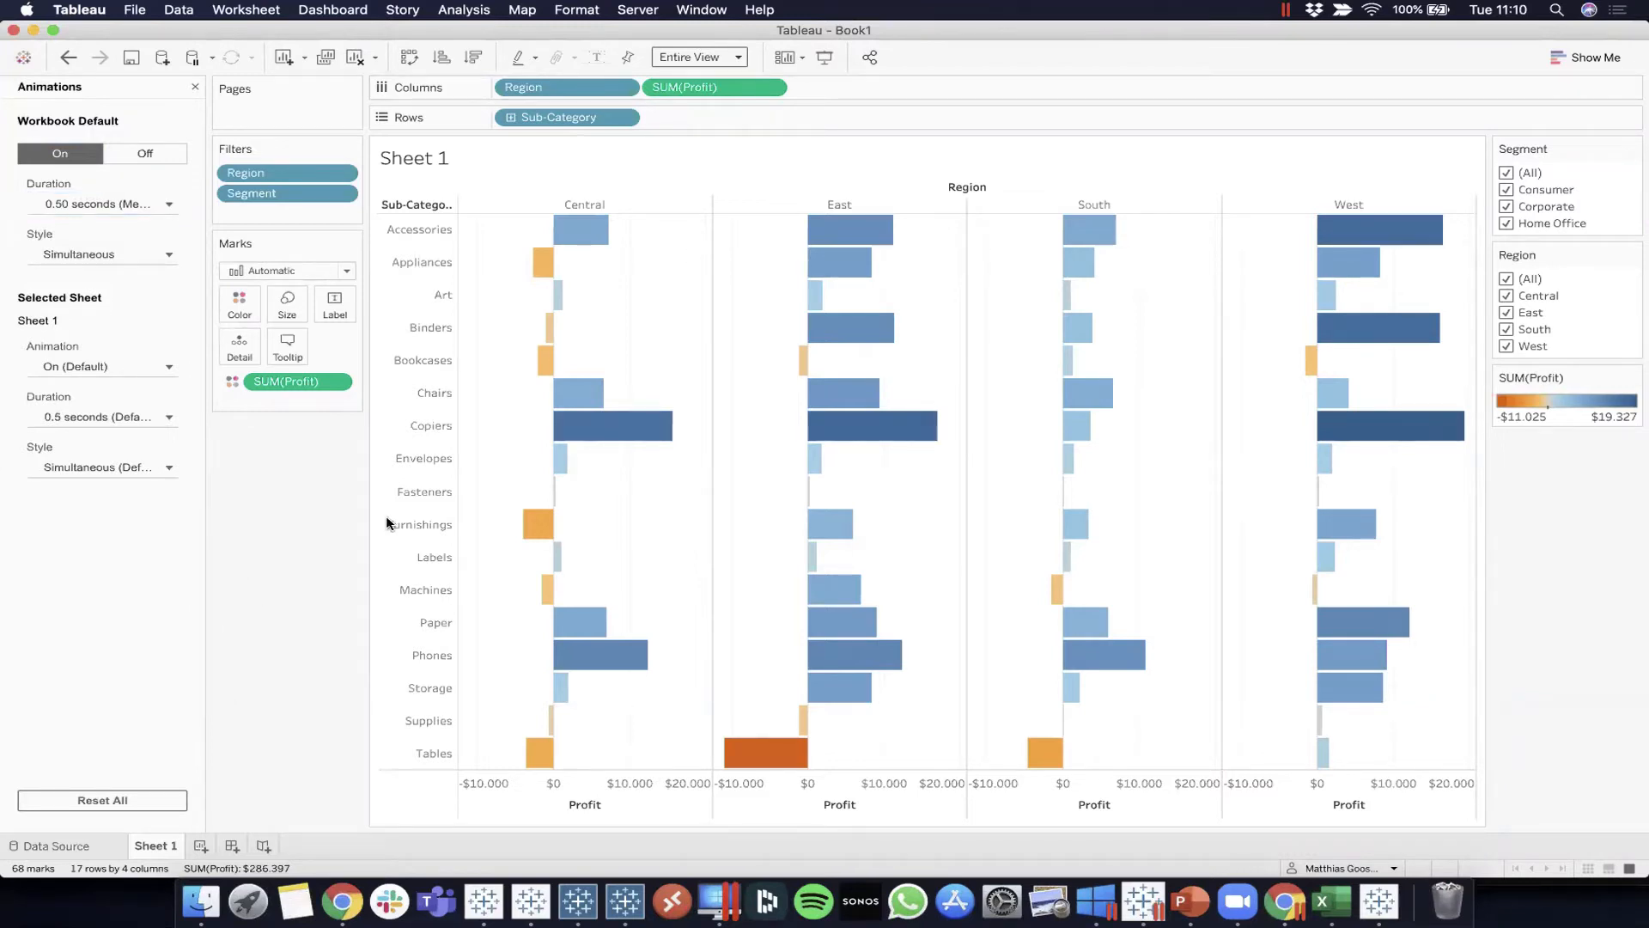
{"action": "mouse_move", "coordinate": [390, 535]}
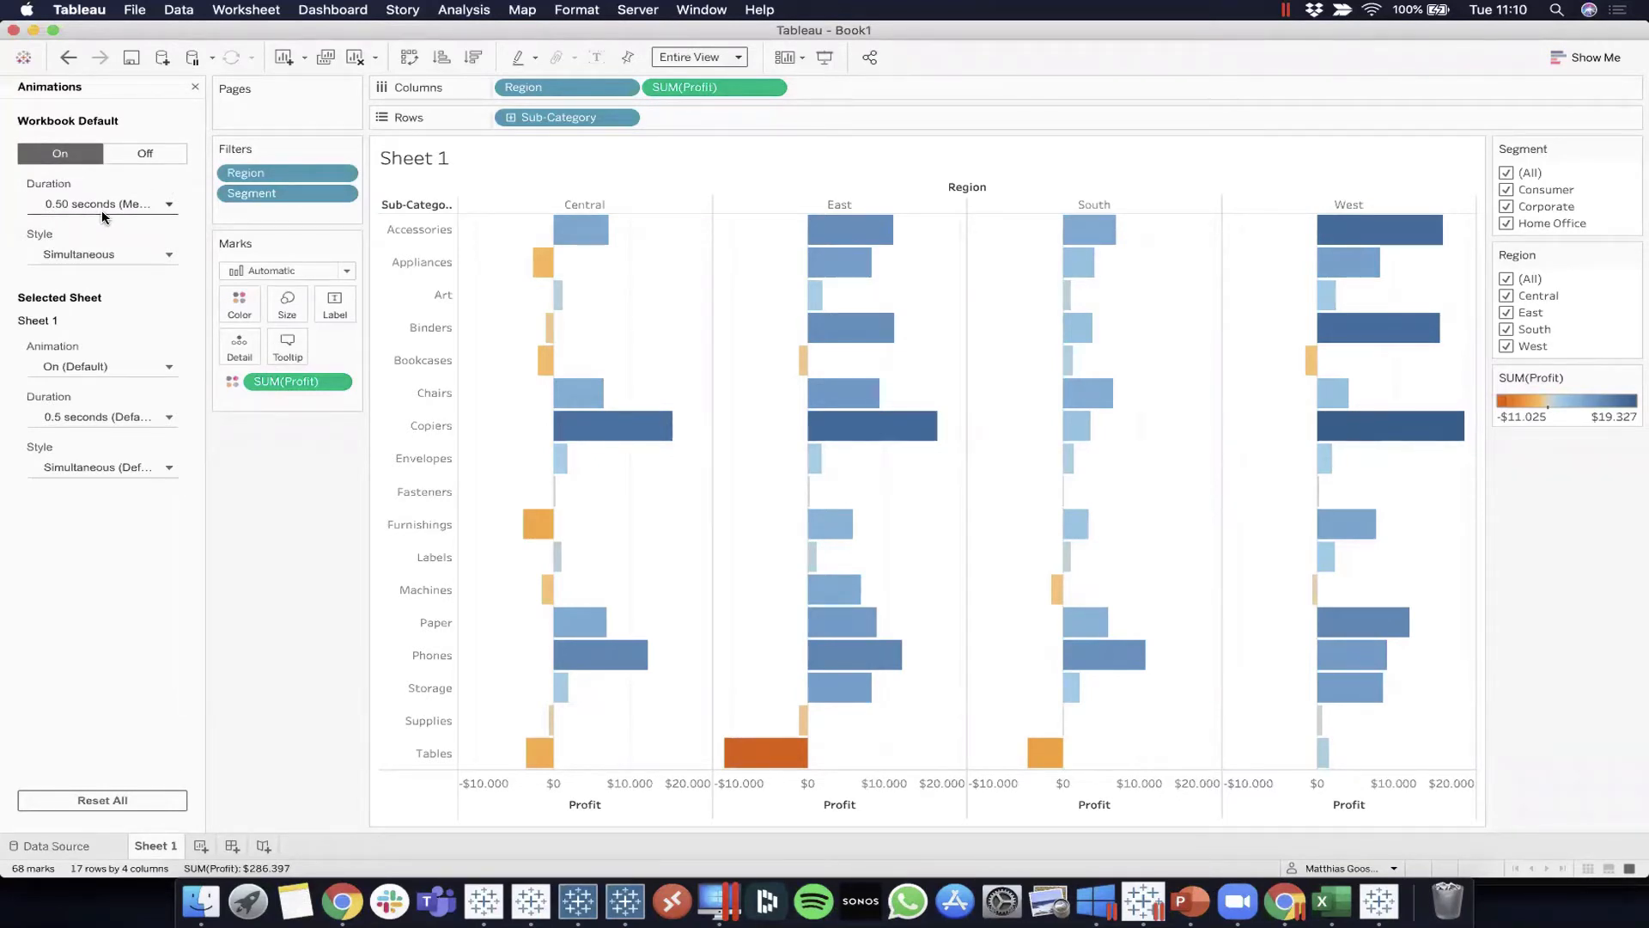
{"action": "left_click", "coordinate": [163, 203]}
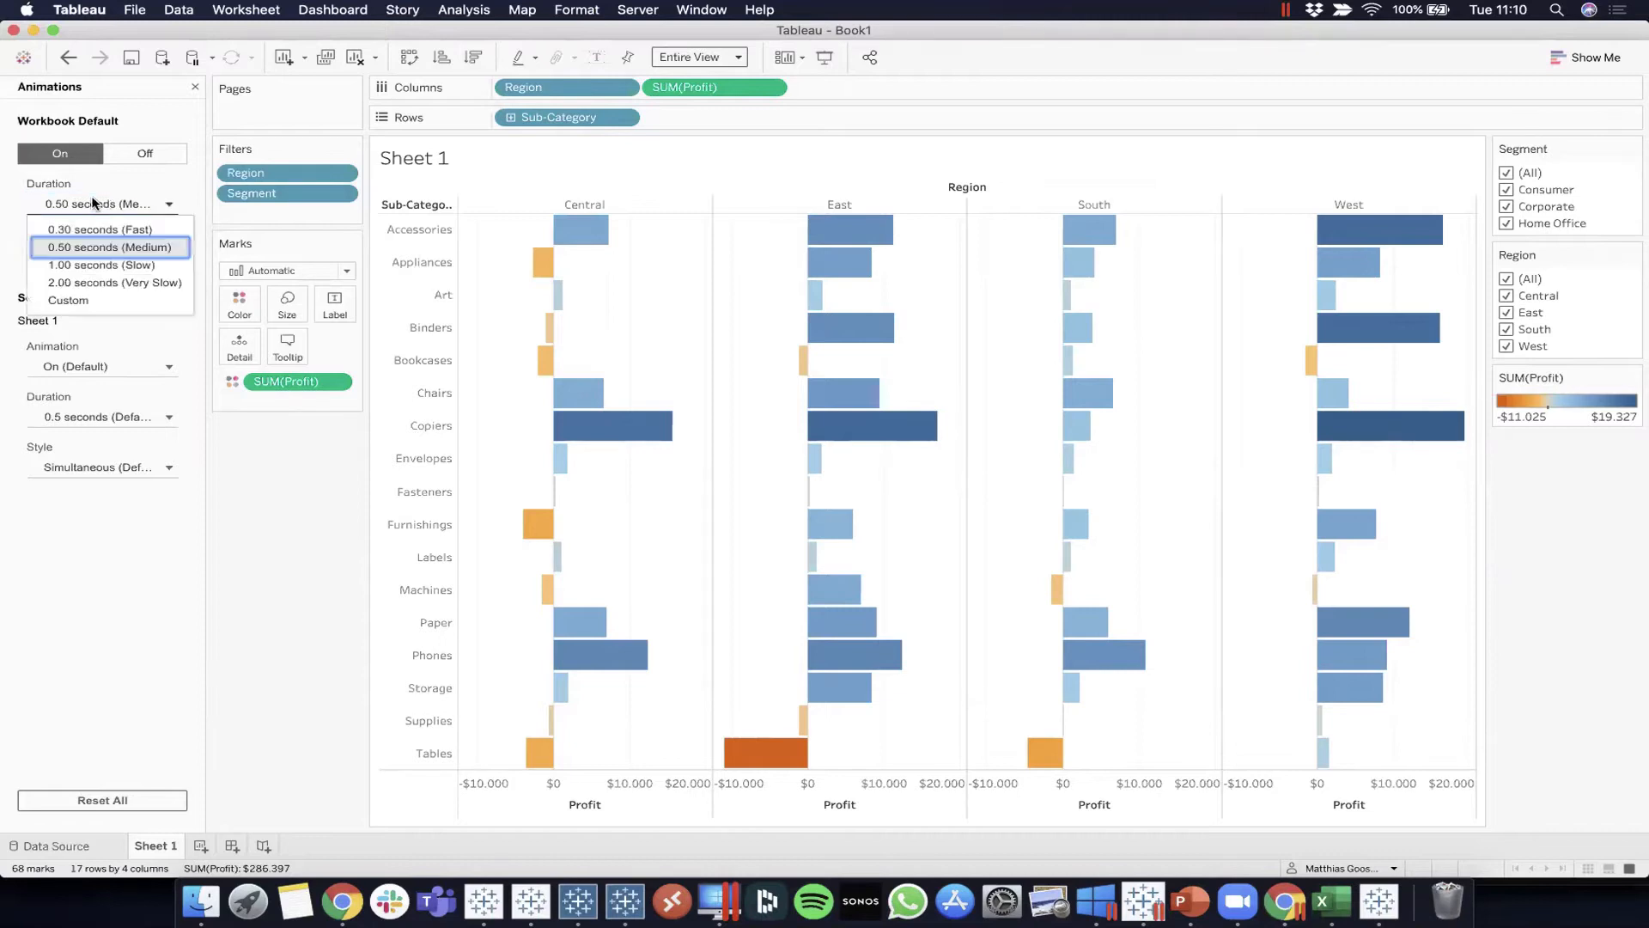
{"action": "left_click", "coordinate": [110, 246]}
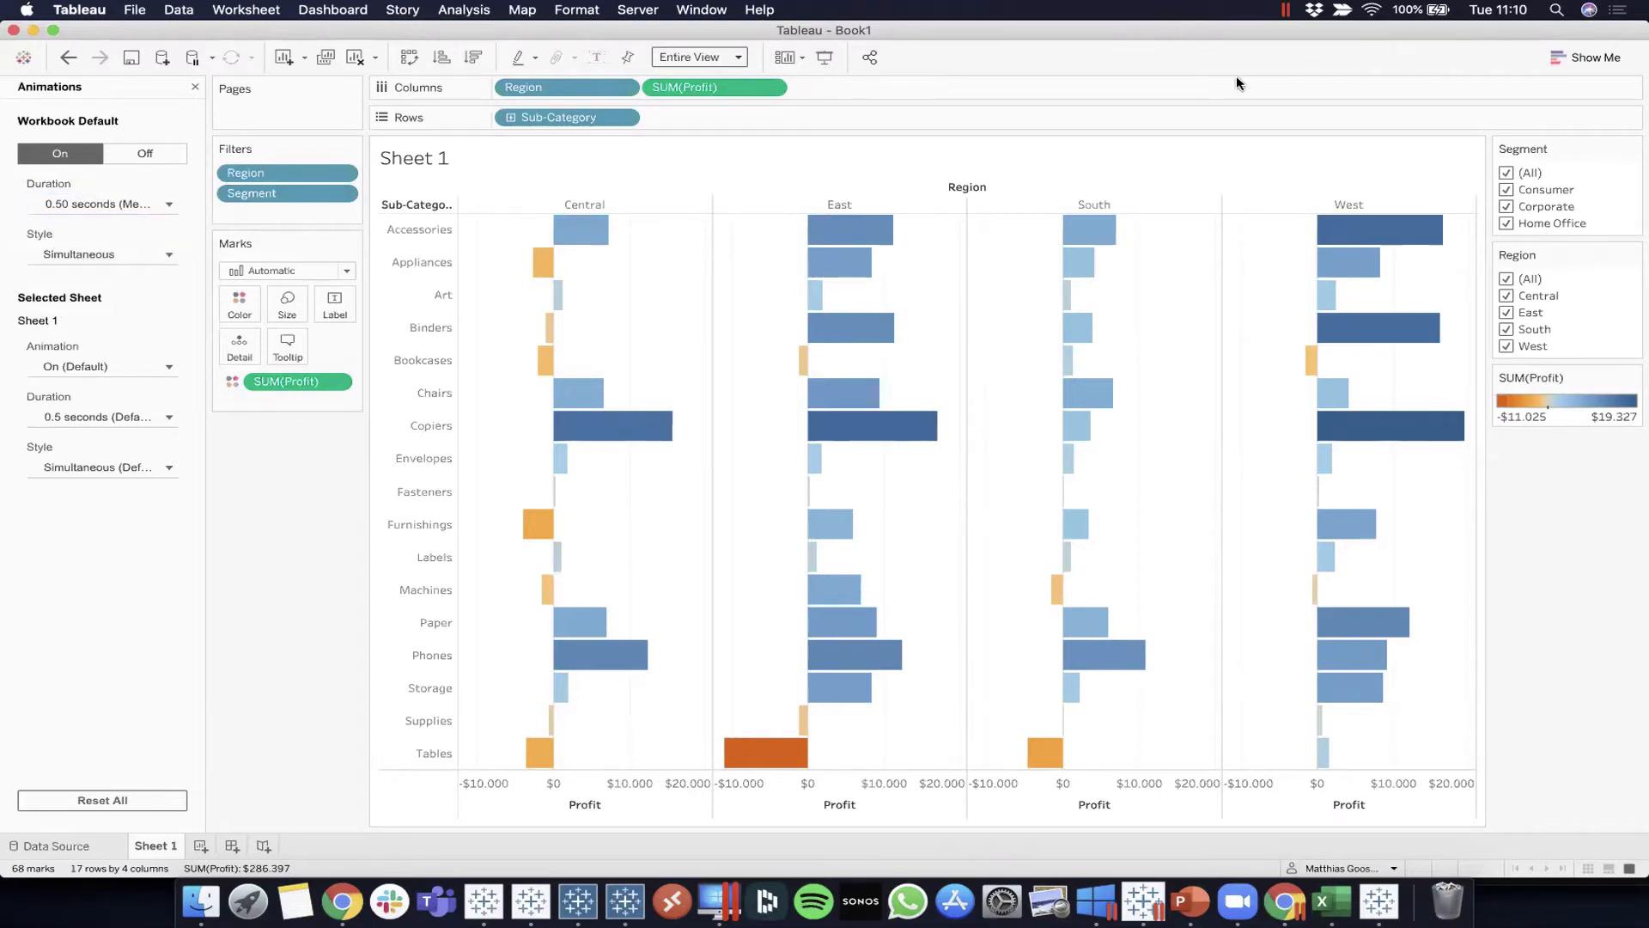
{"action": "mouse_move", "coordinate": [289, 495]}
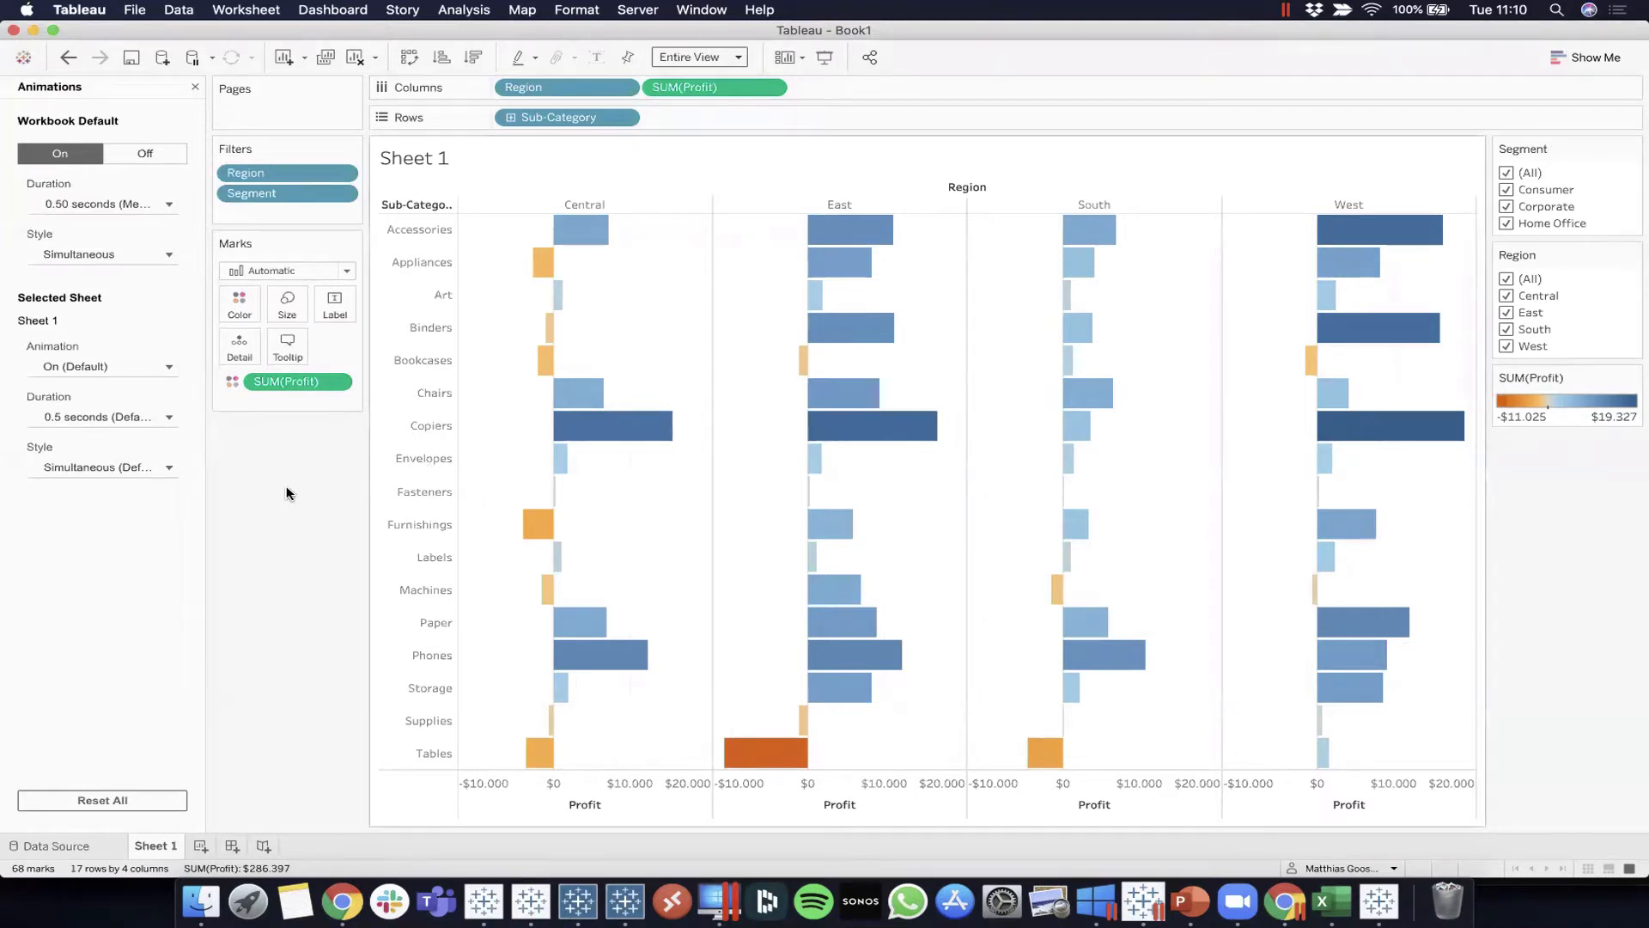
{"action": "mouse_move", "coordinate": [237, 409]}
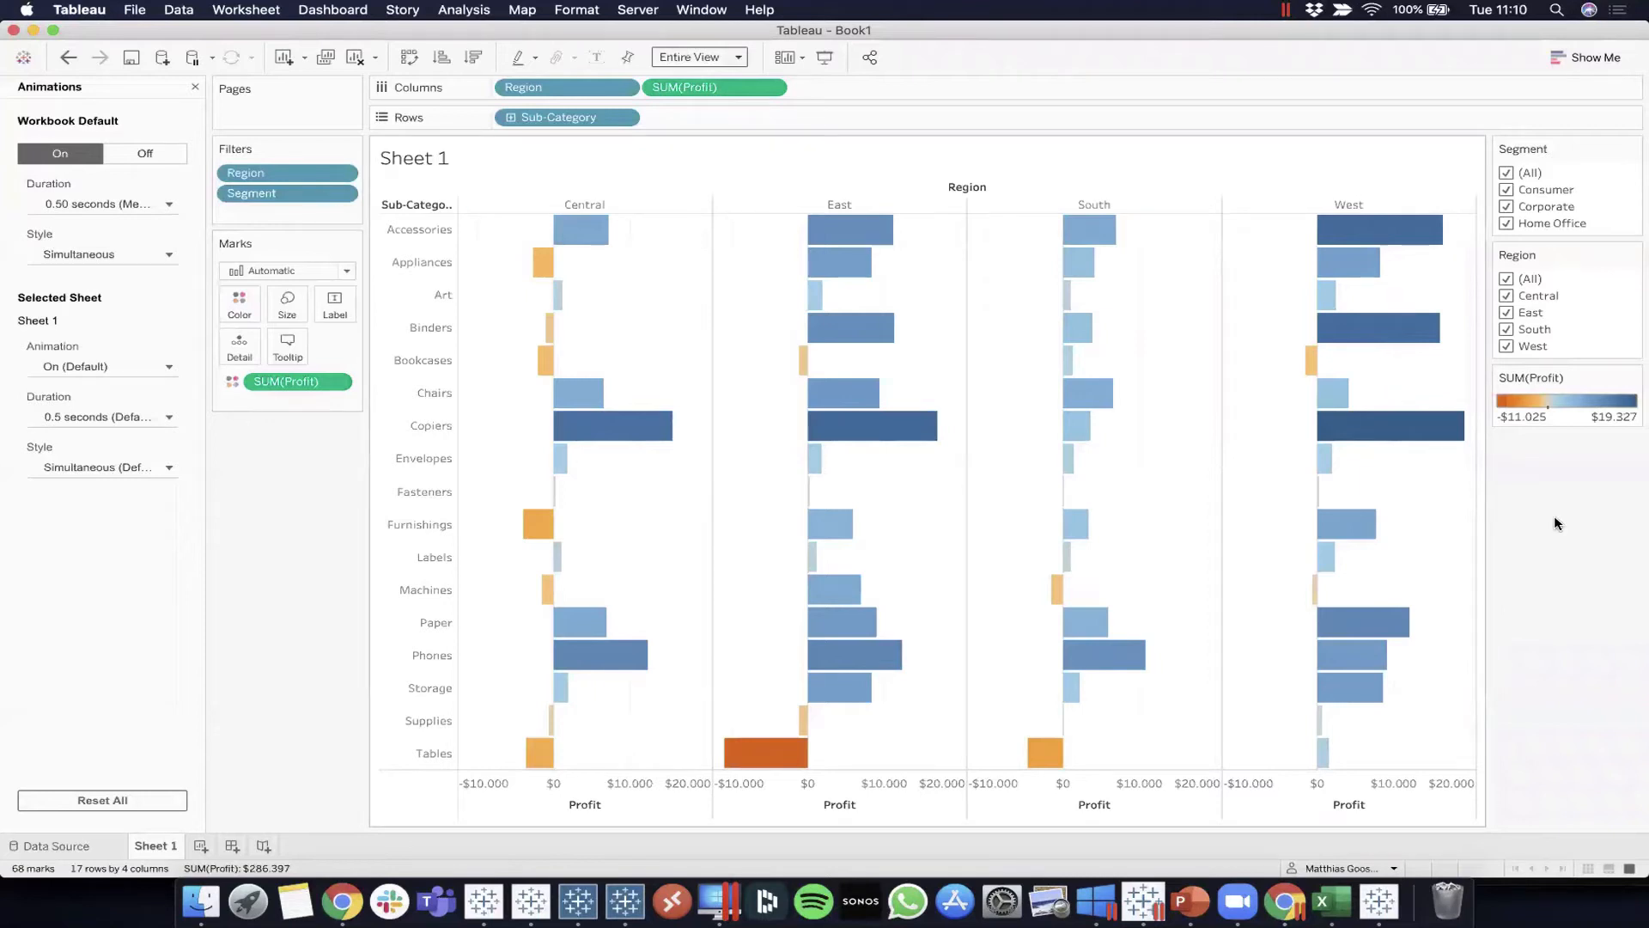
Close the Animations pane and uncheck Central in the Region filter, toggling it to watch the transition
{"action": "left_click", "coordinate": [29, 88]}
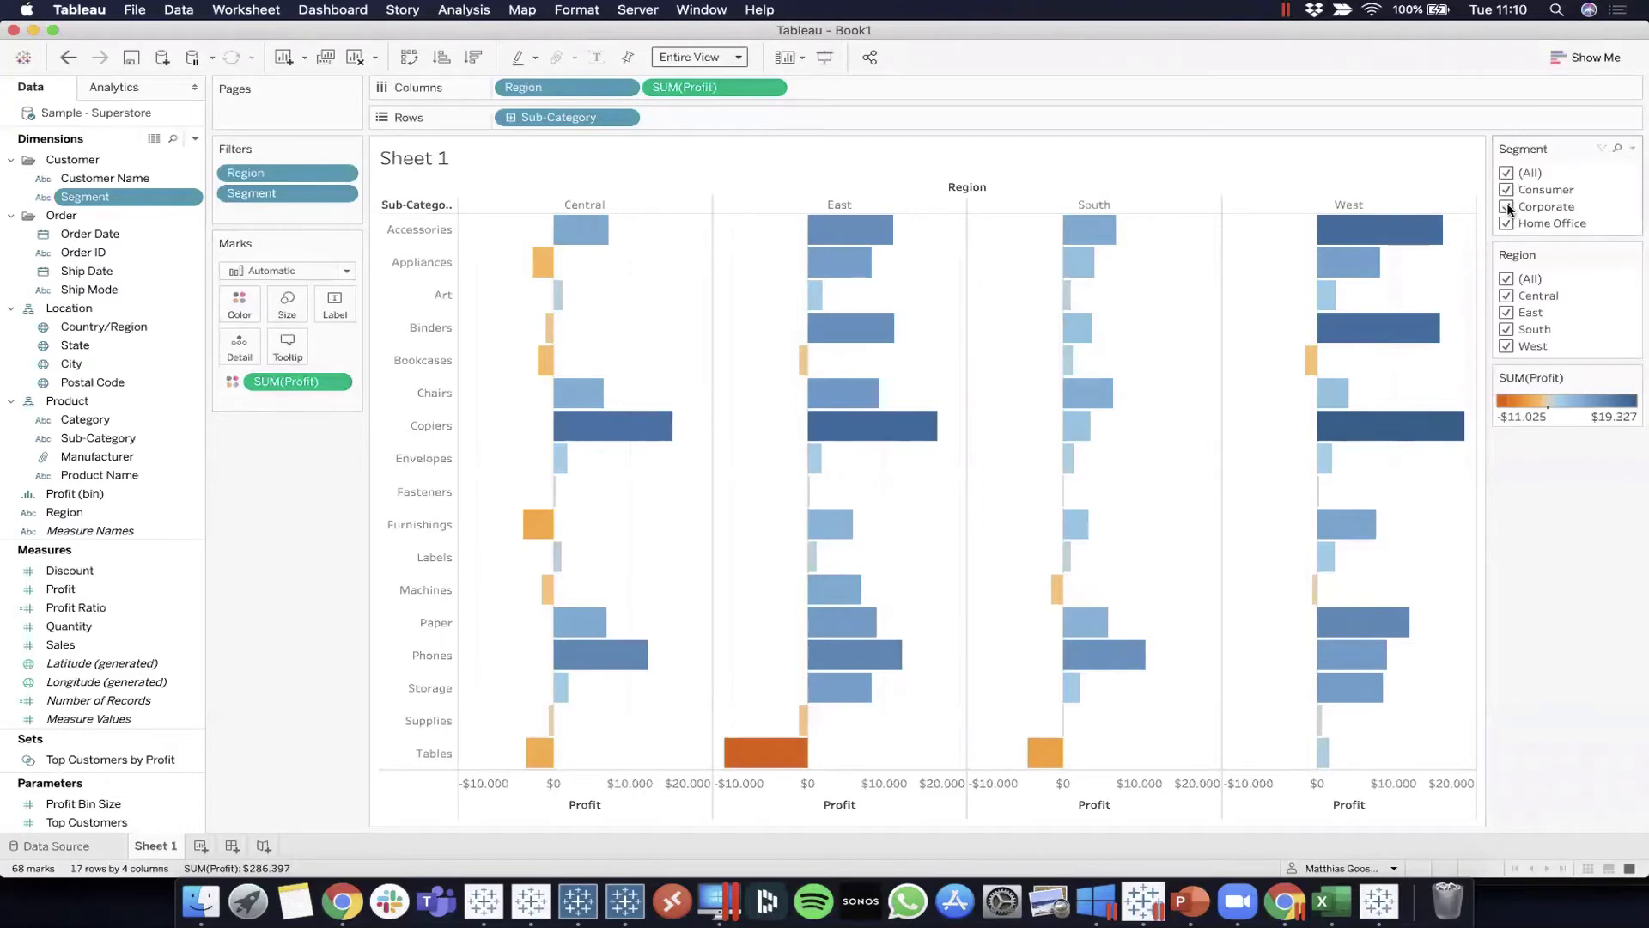
{"action": "left_click", "coordinate": [1507, 172]}
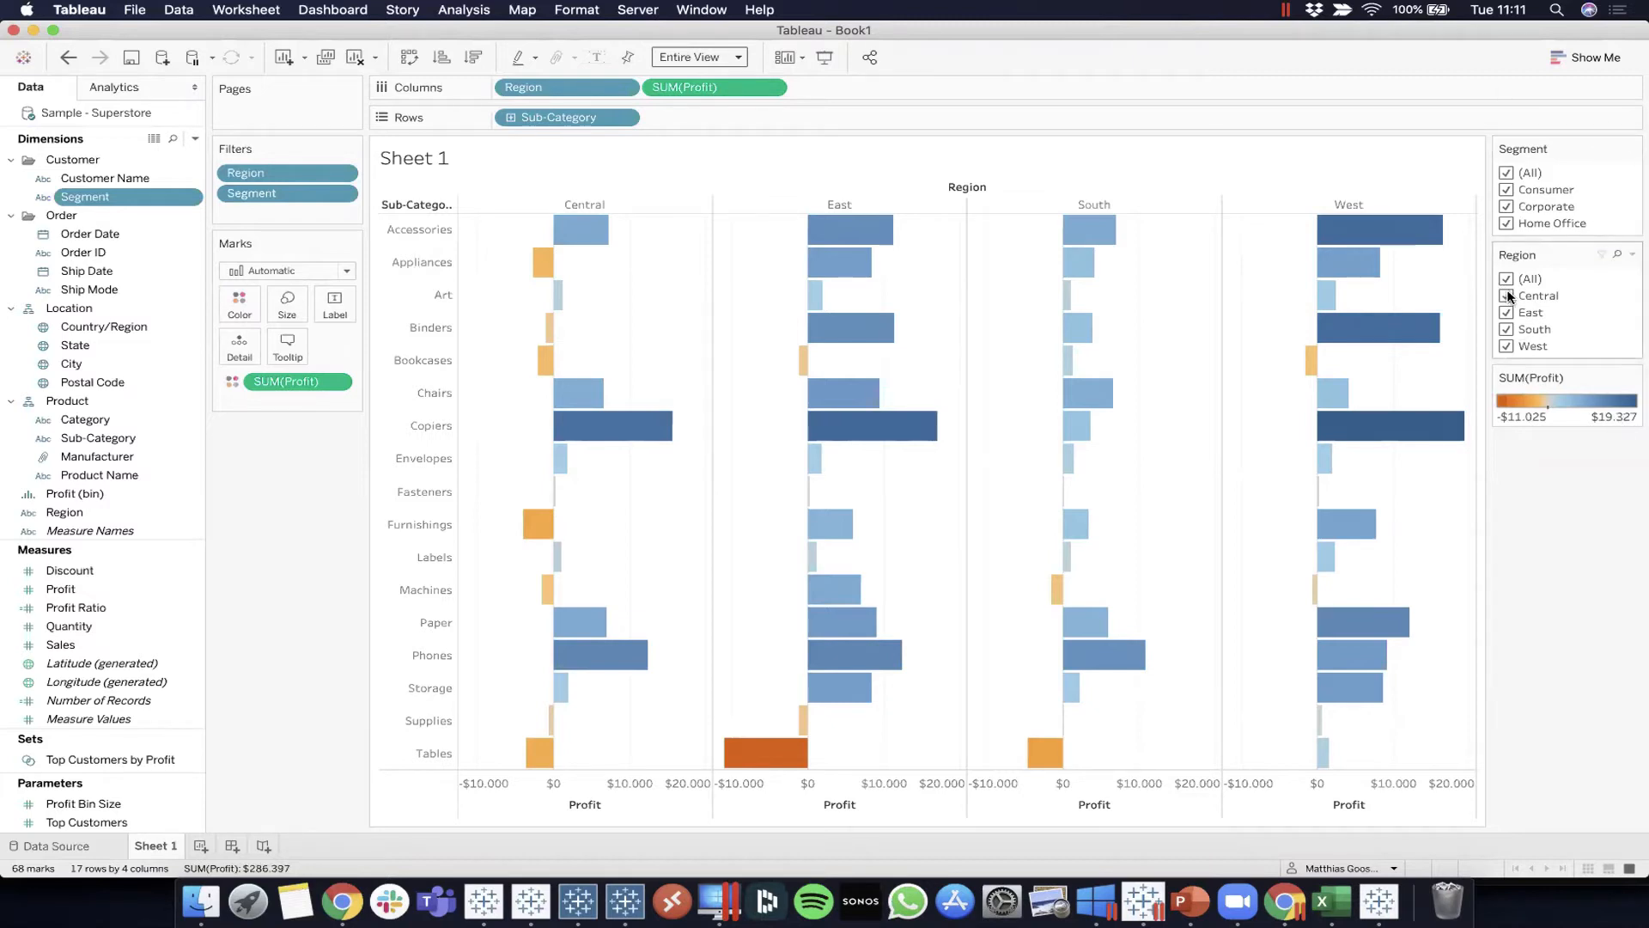
{"action": "left_click", "coordinate": [1507, 296]}
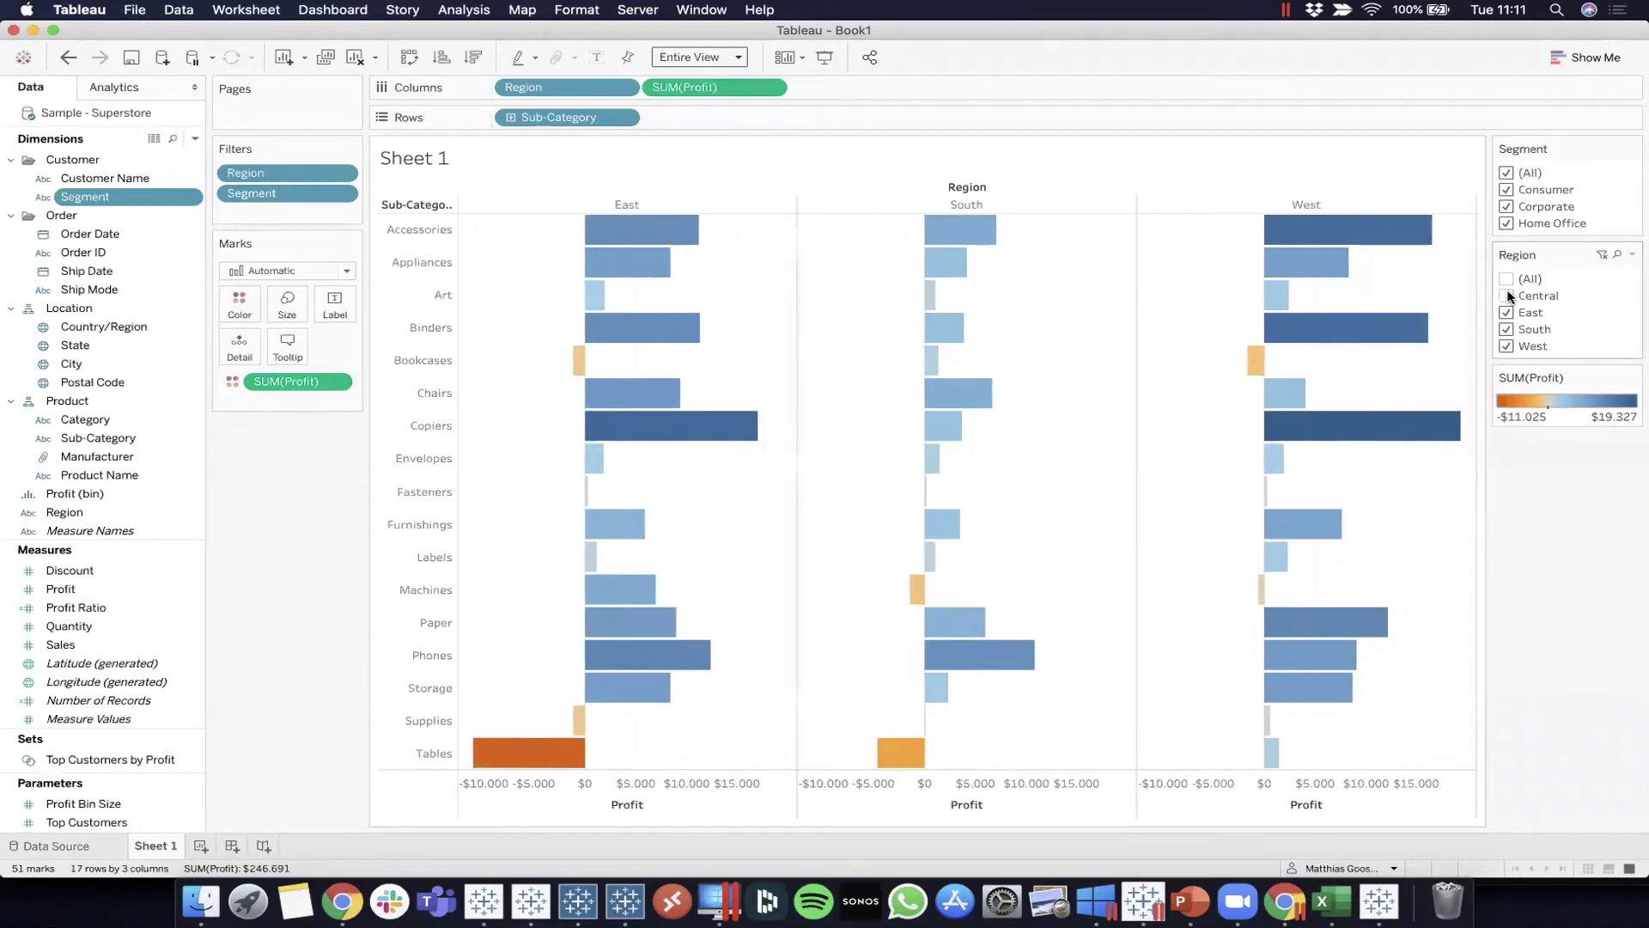
{"action": "left_click", "coordinate": [1507, 295]}
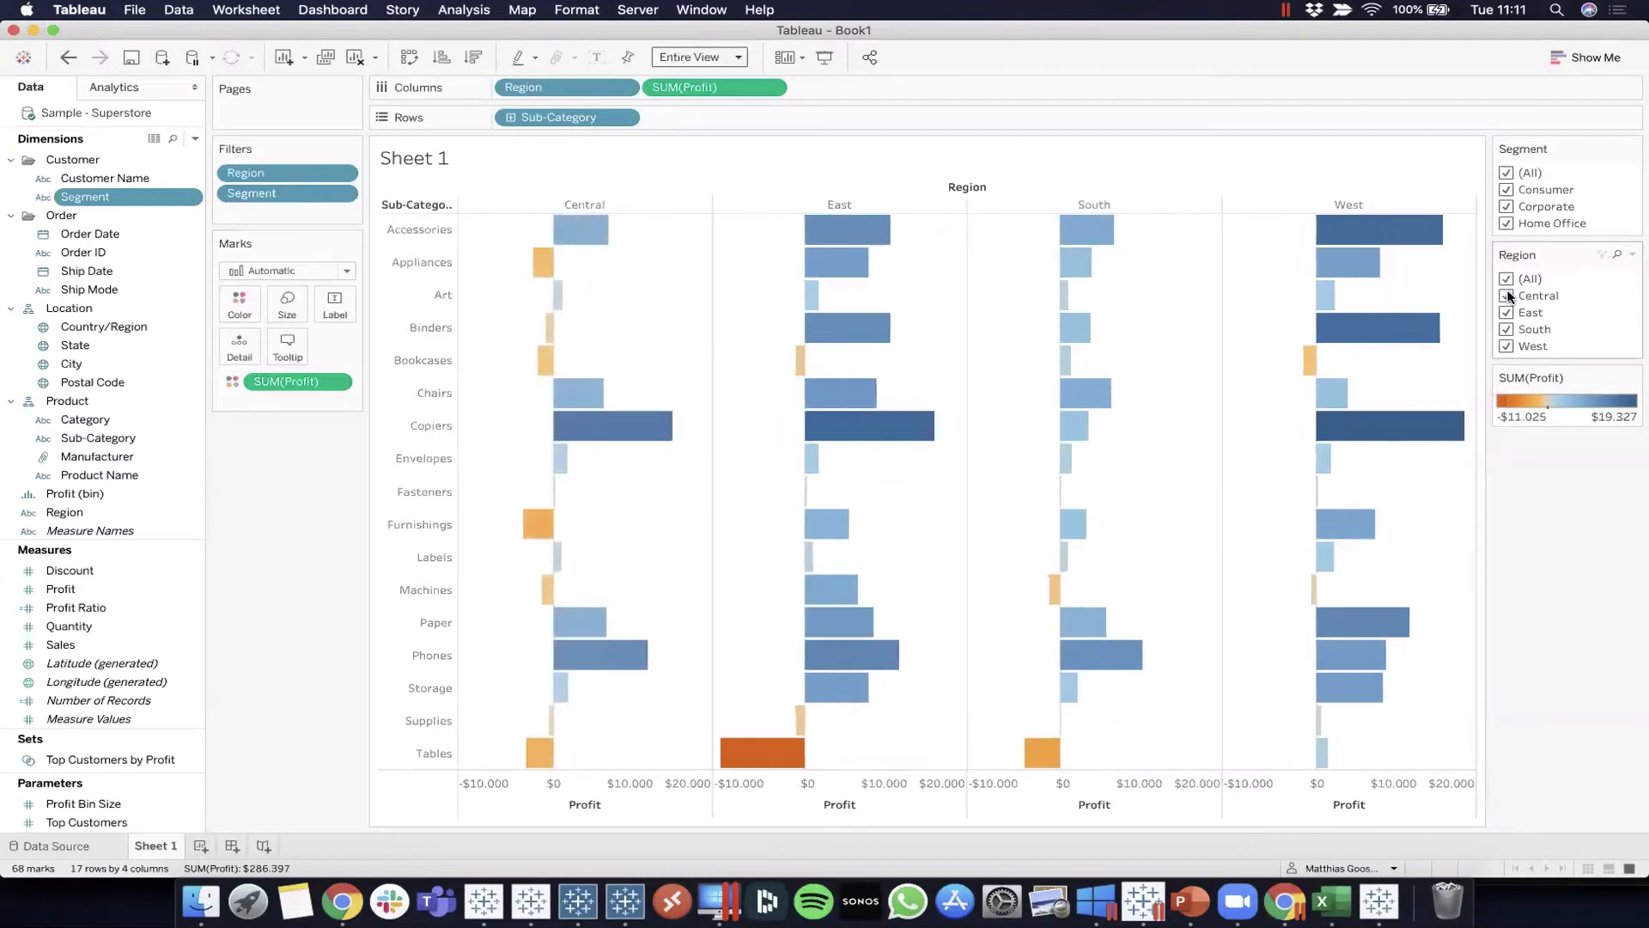
{"action": "left_click", "coordinate": [1506, 296]}
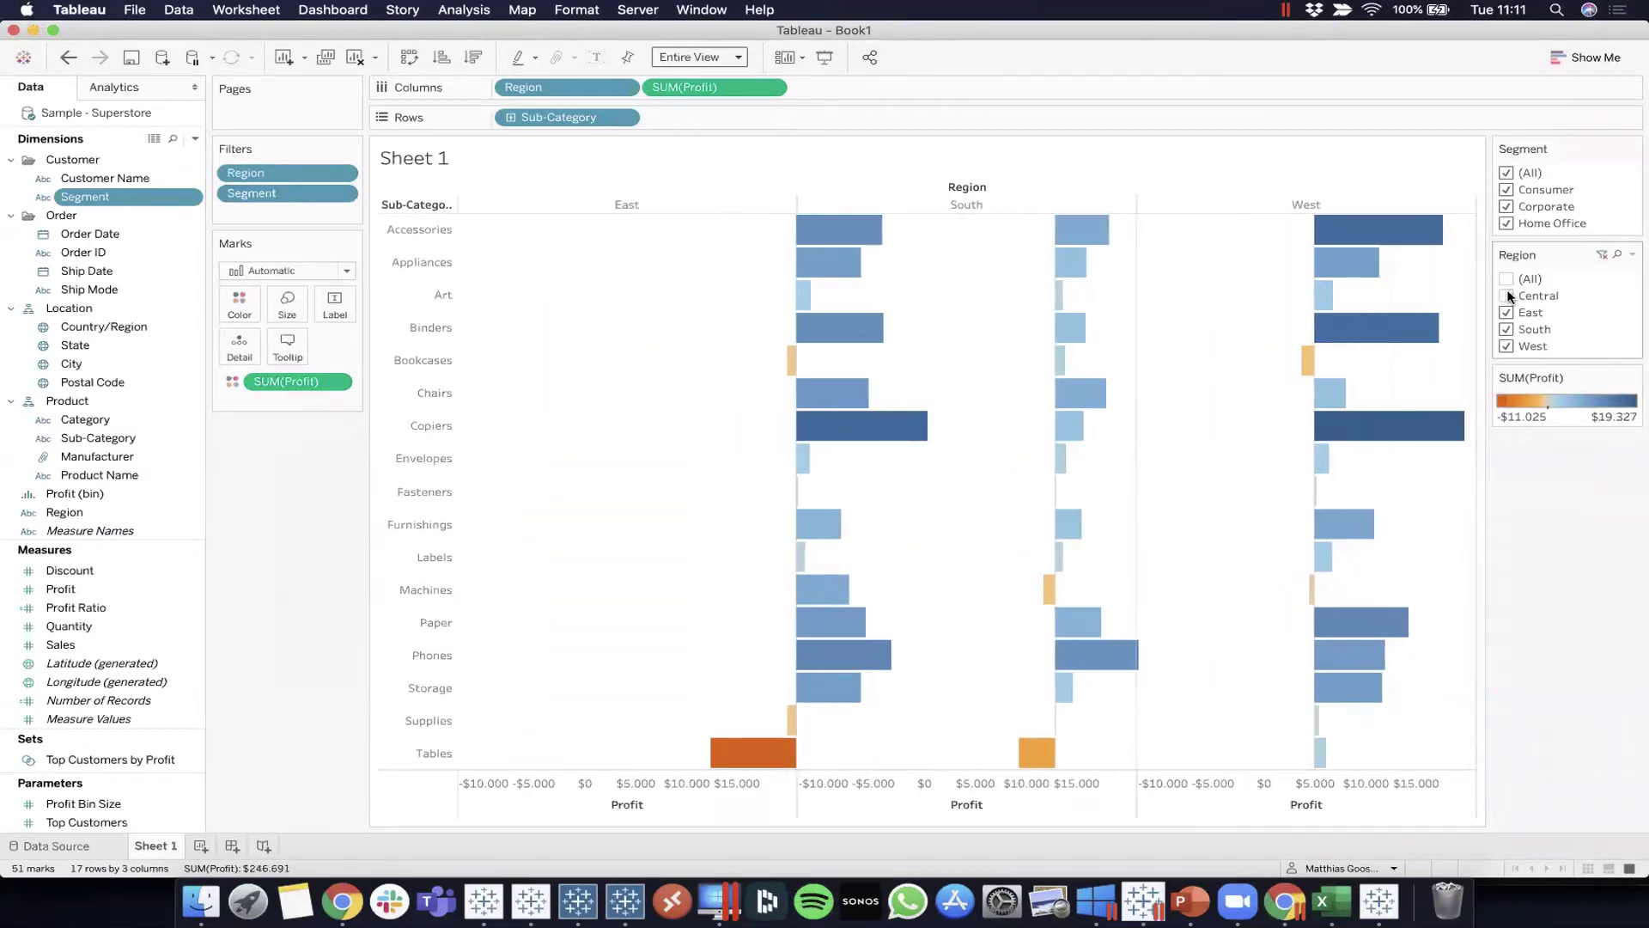
{"action": "left_click", "coordinate": [1507, 295]}
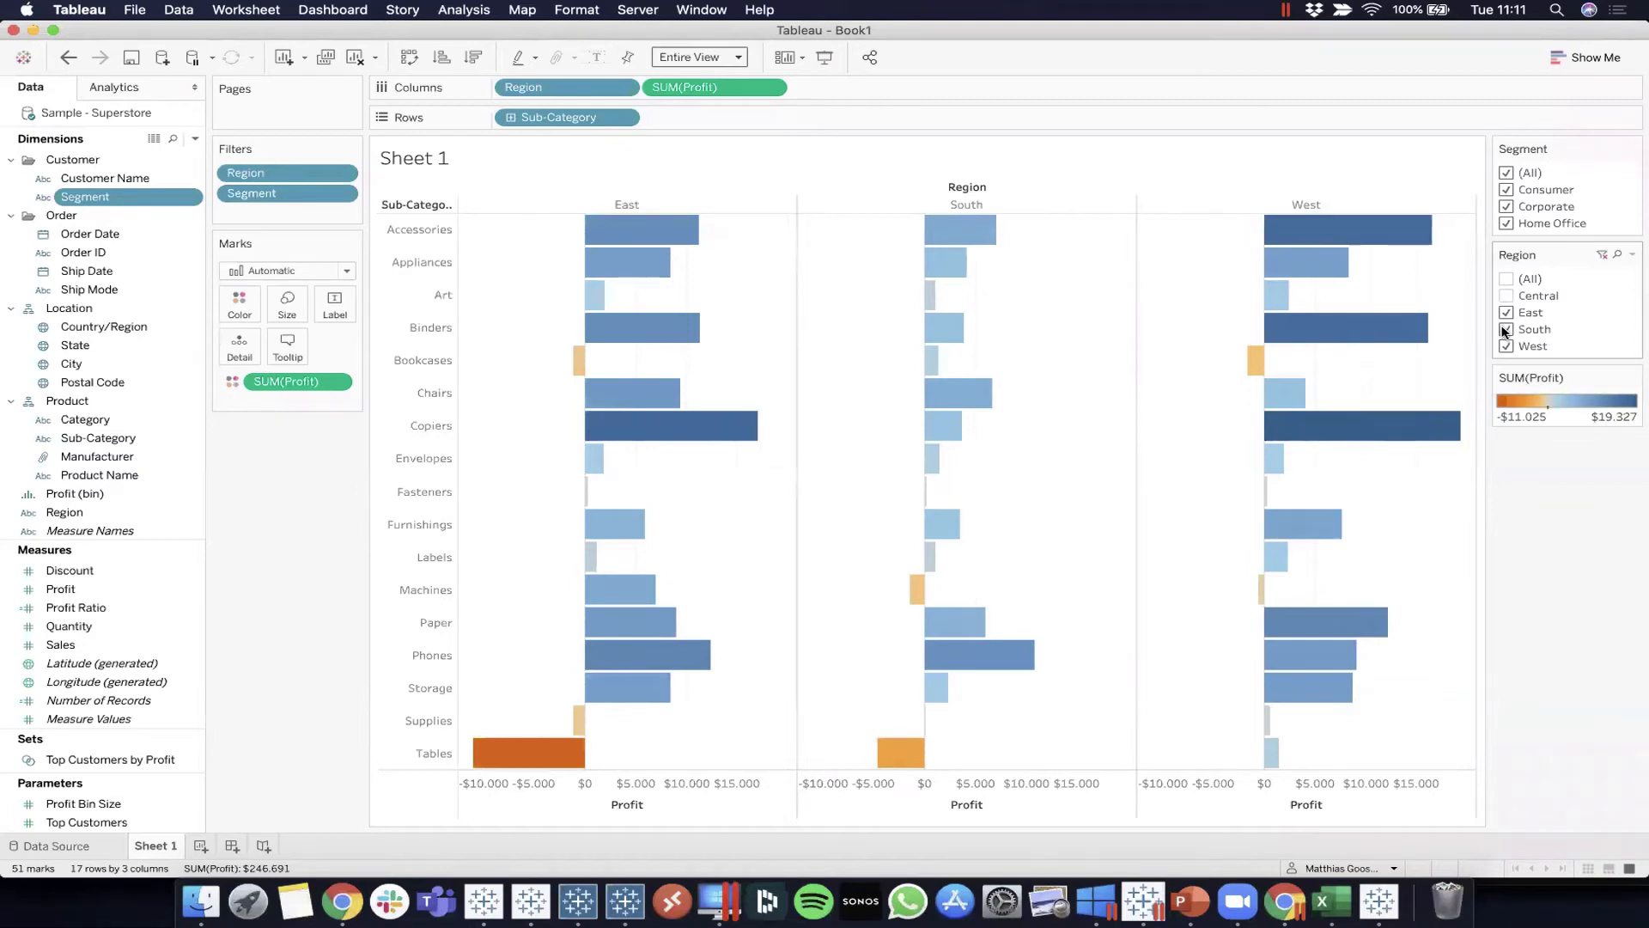
Toggle South off and back on in the Region filter to see the animated bars
{"action": "left_click", "coordinate": [1507, 329]}
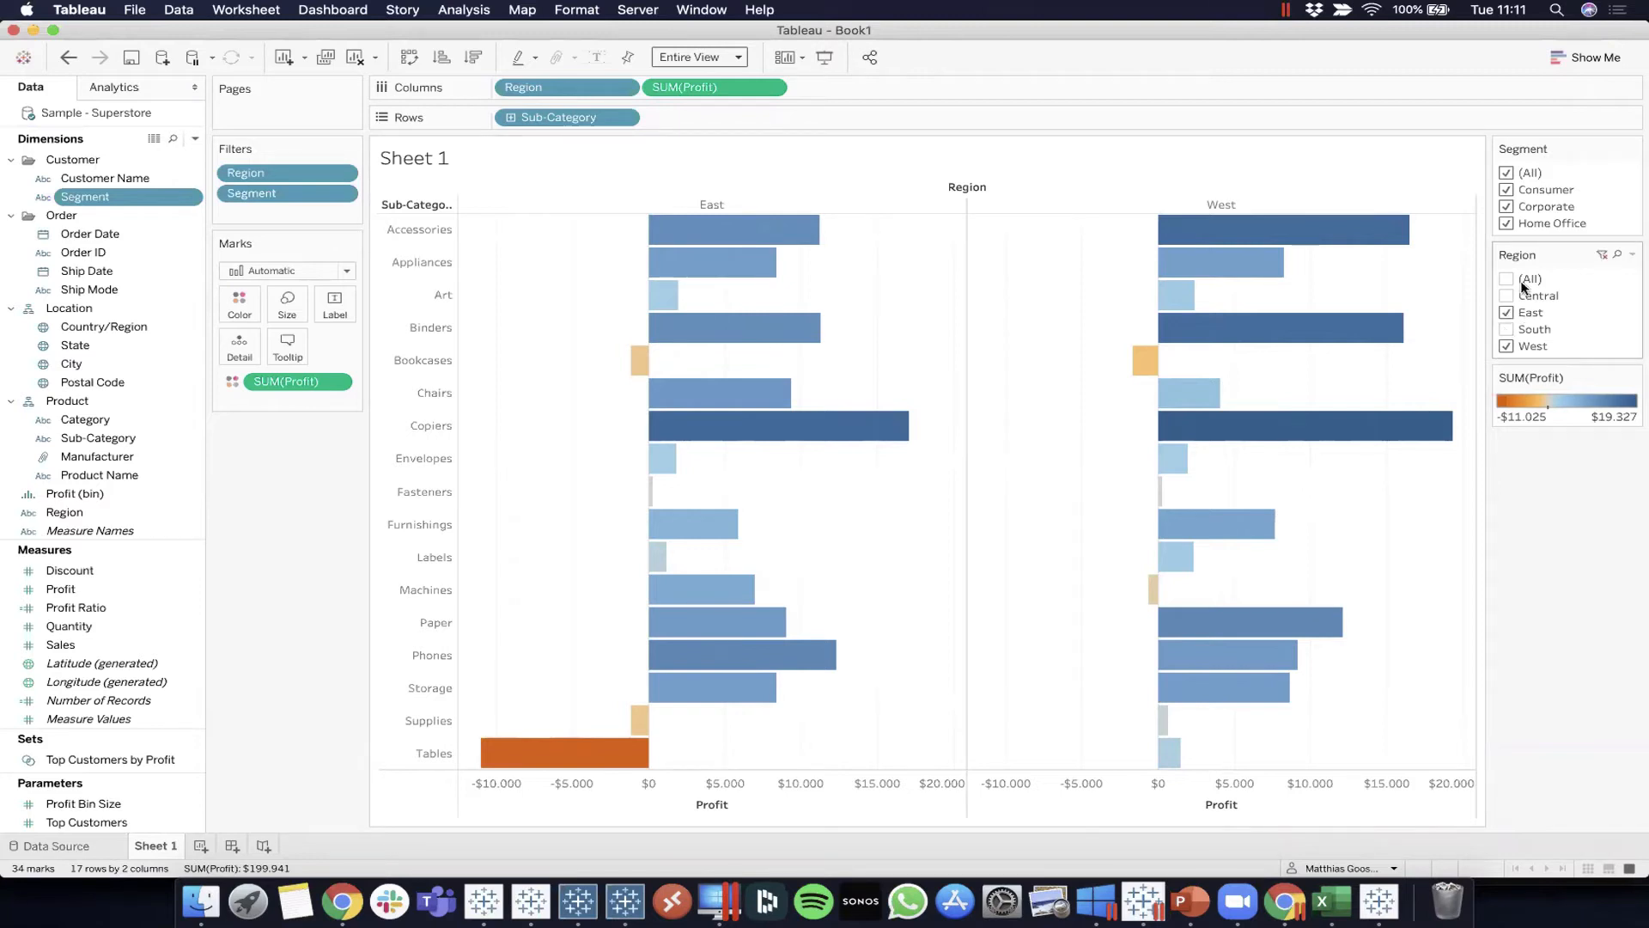
{"action": "left_click", "coordinate": [1506, 329]}
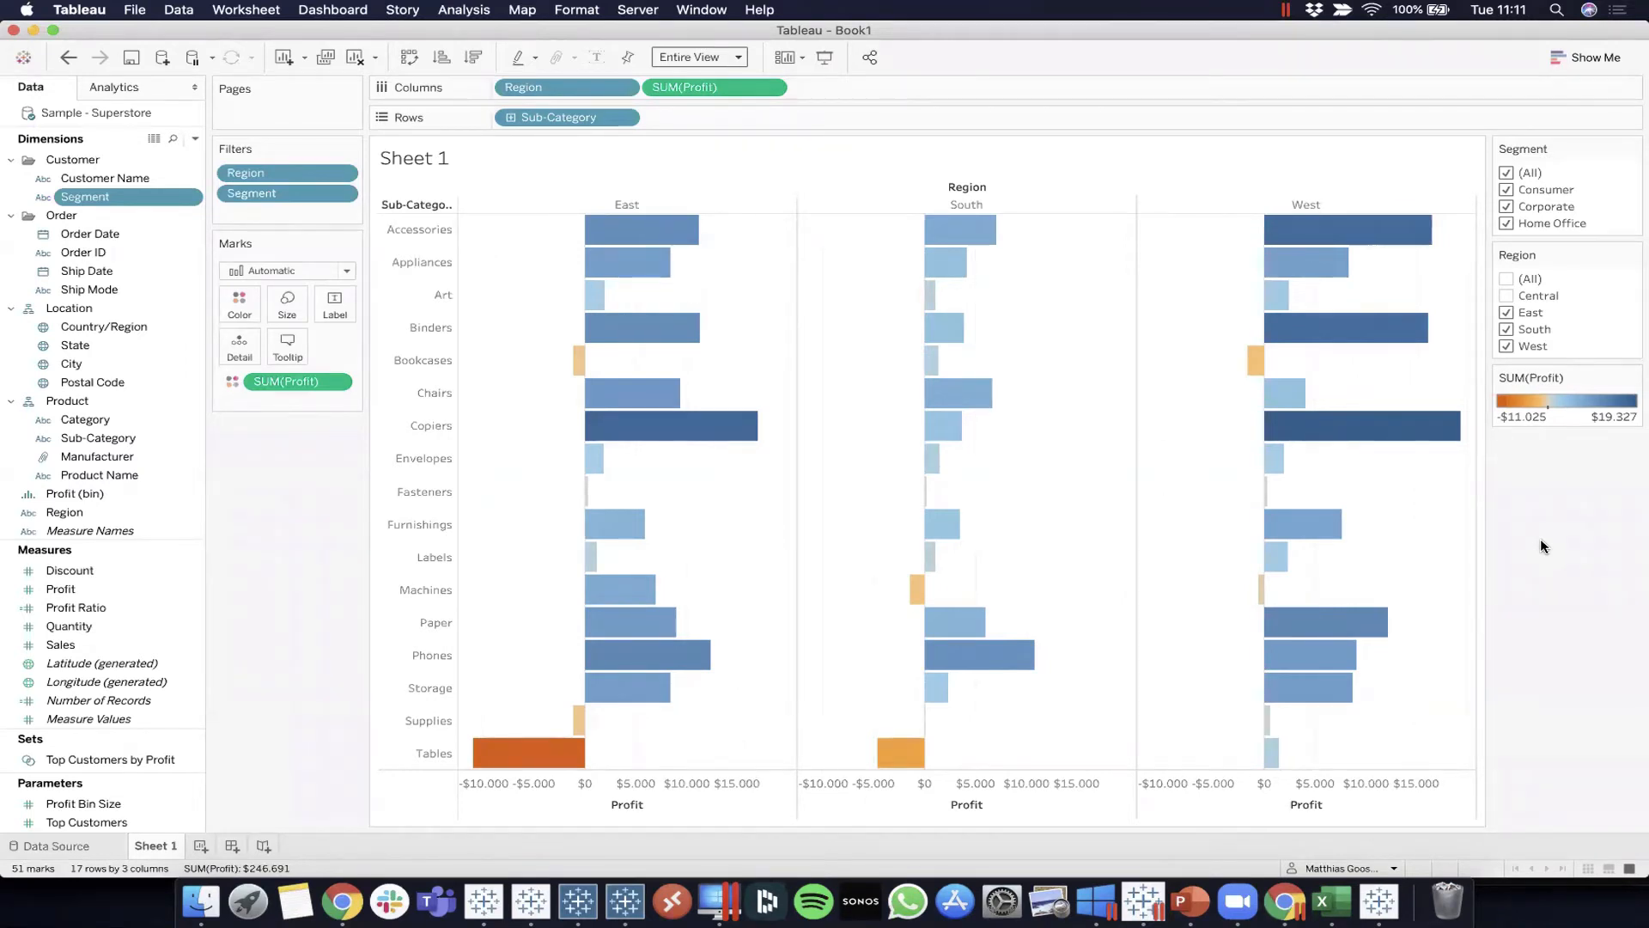
{"action": "mouse_move", "coordinate": [1166, 402]}
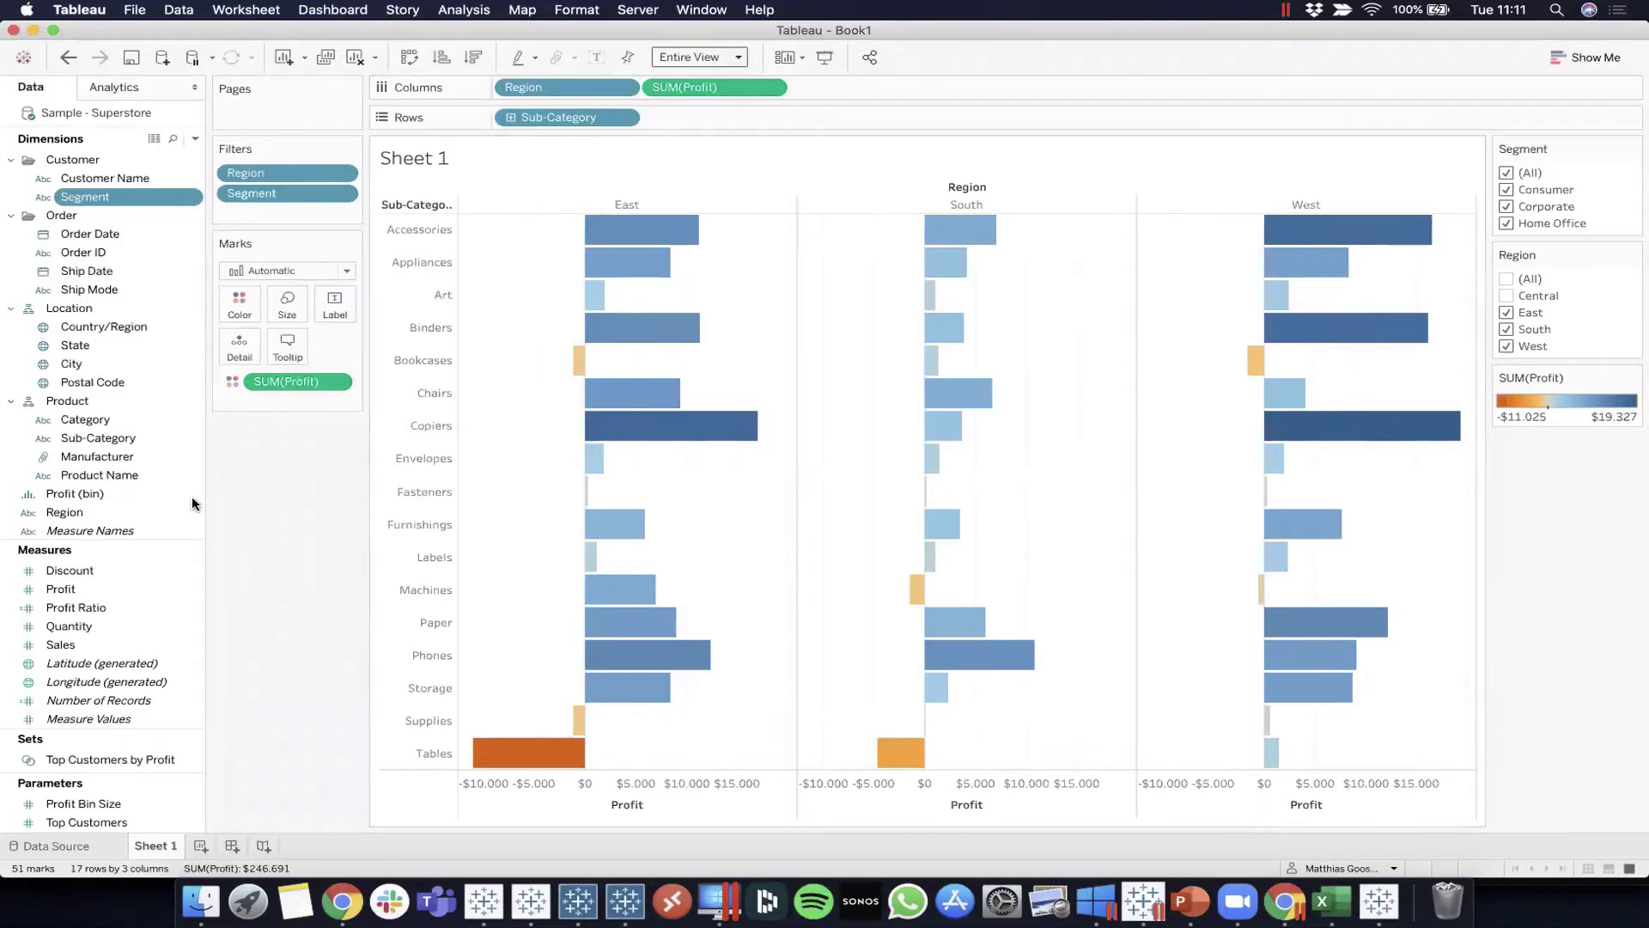
{"action": "mouse_move", "coordinate": [300, 544]}
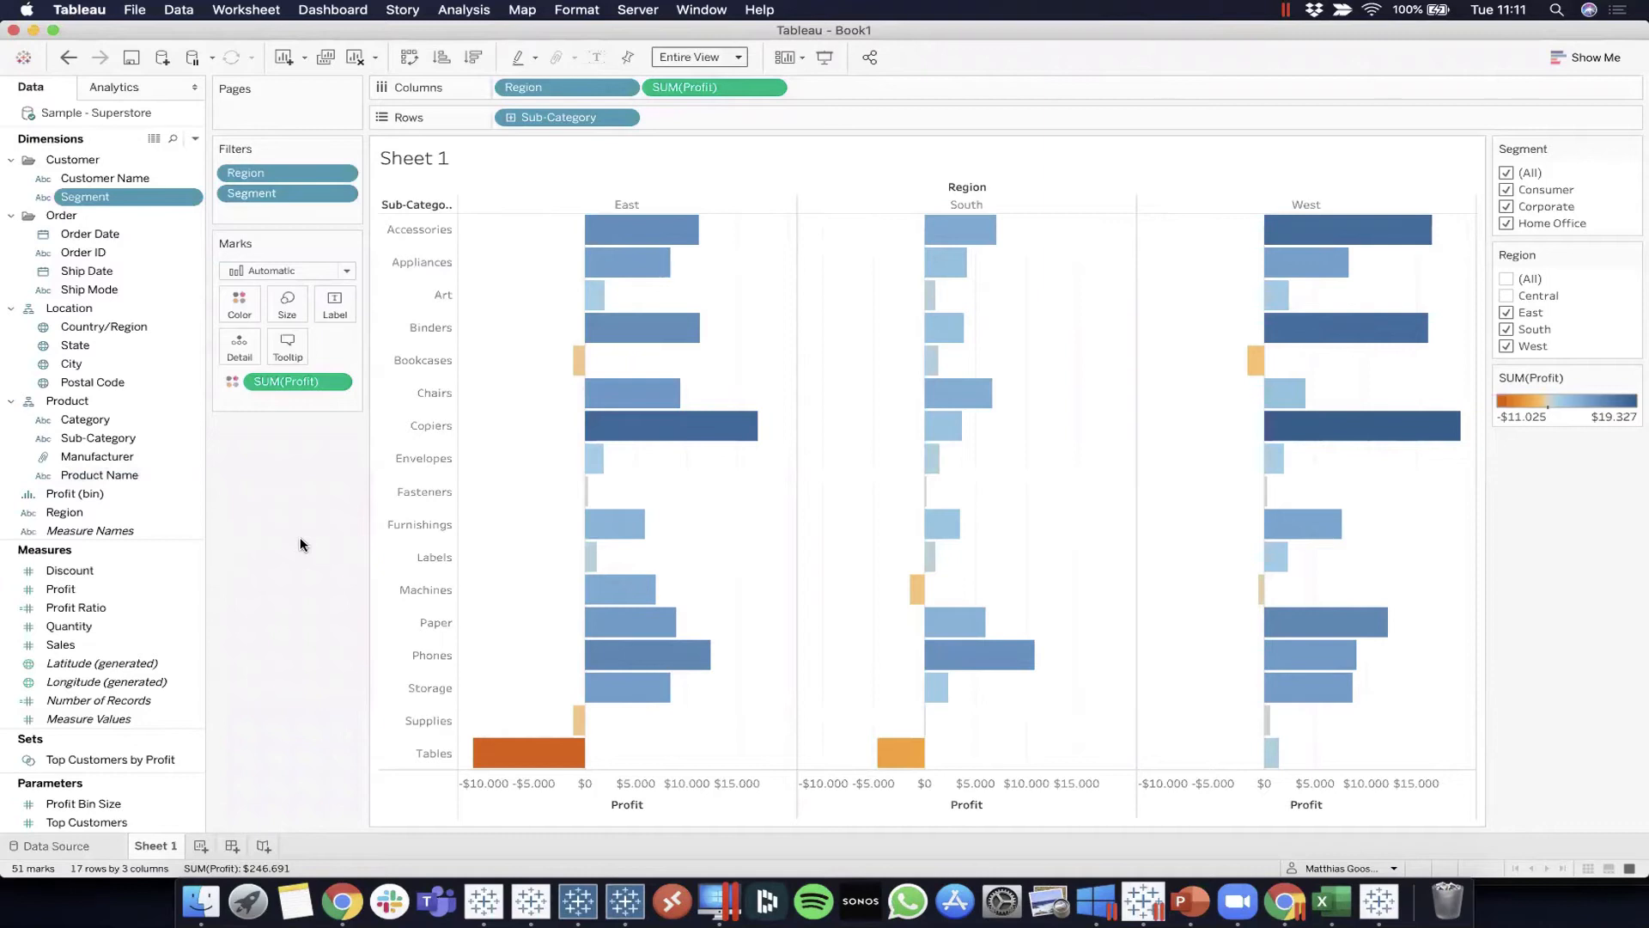
{"action": "mouse_move", "coordinate": [272, 541]}
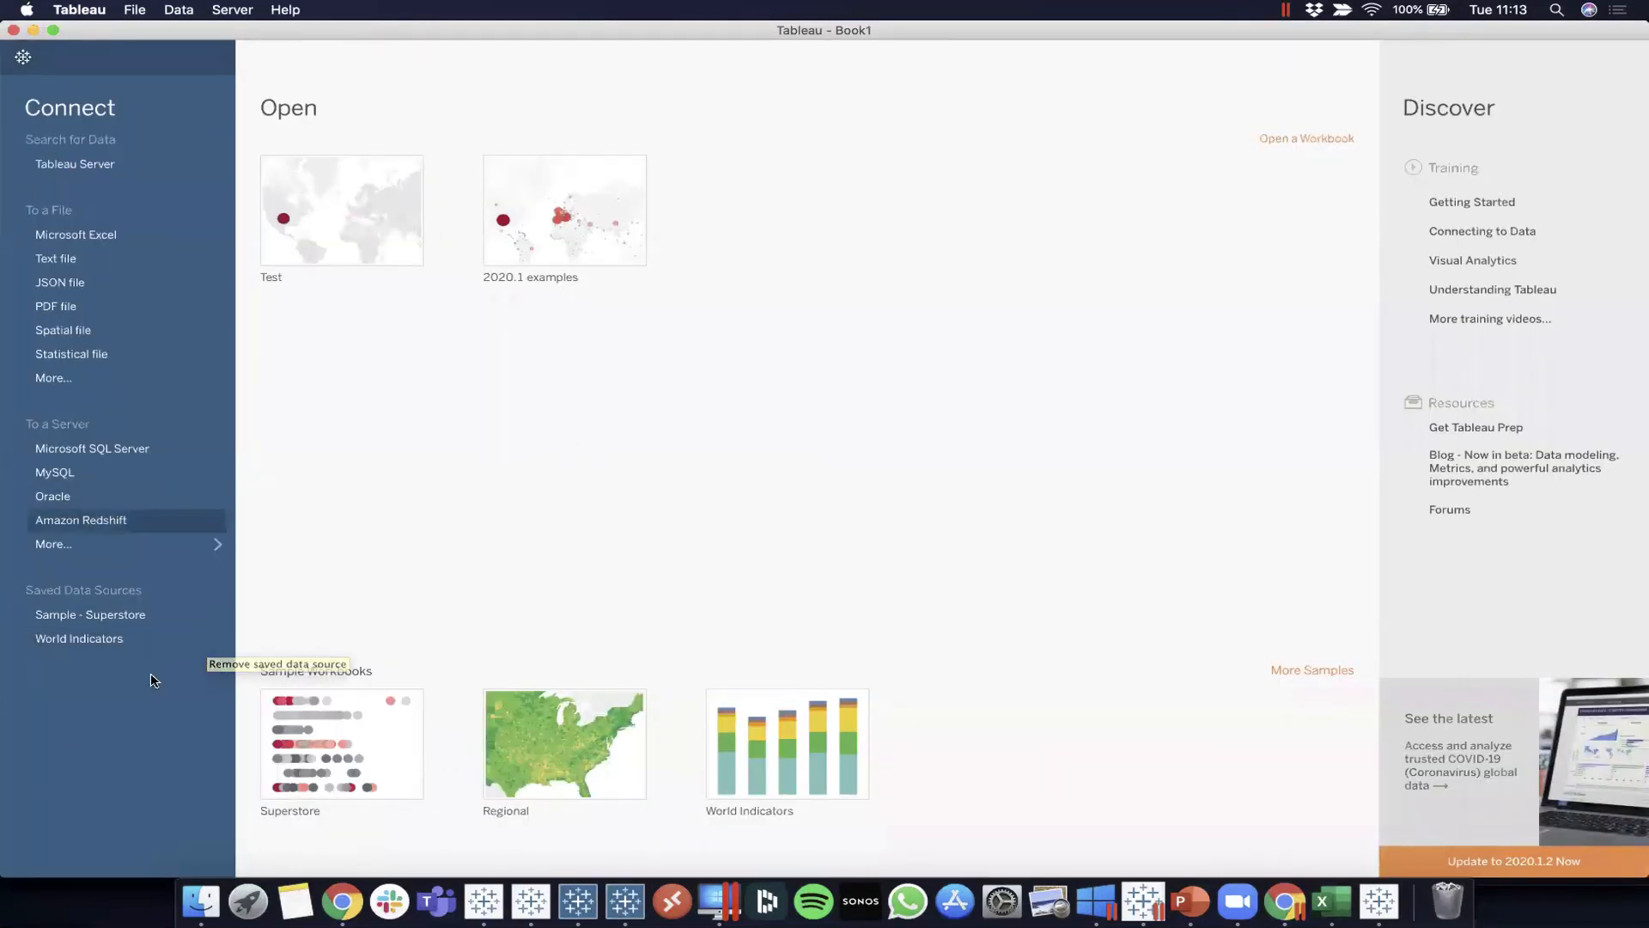
{"action": "mouse_move", "coordinate": [84, 602]}
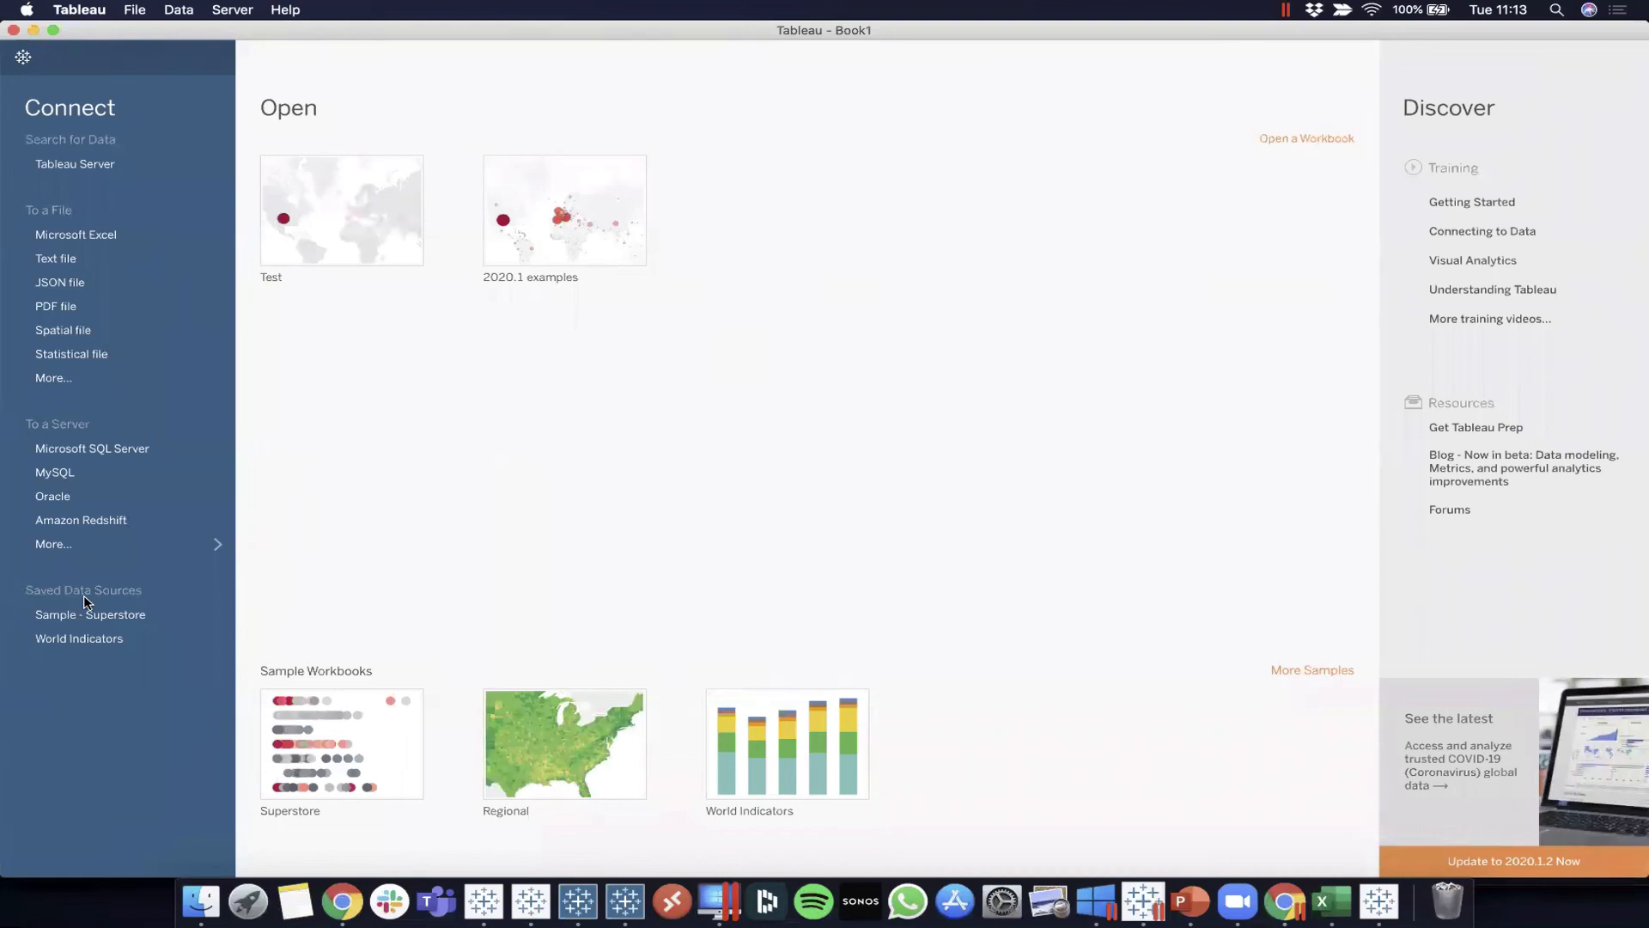
{"action": "mouse_move", "coordinate": [60, 626]}
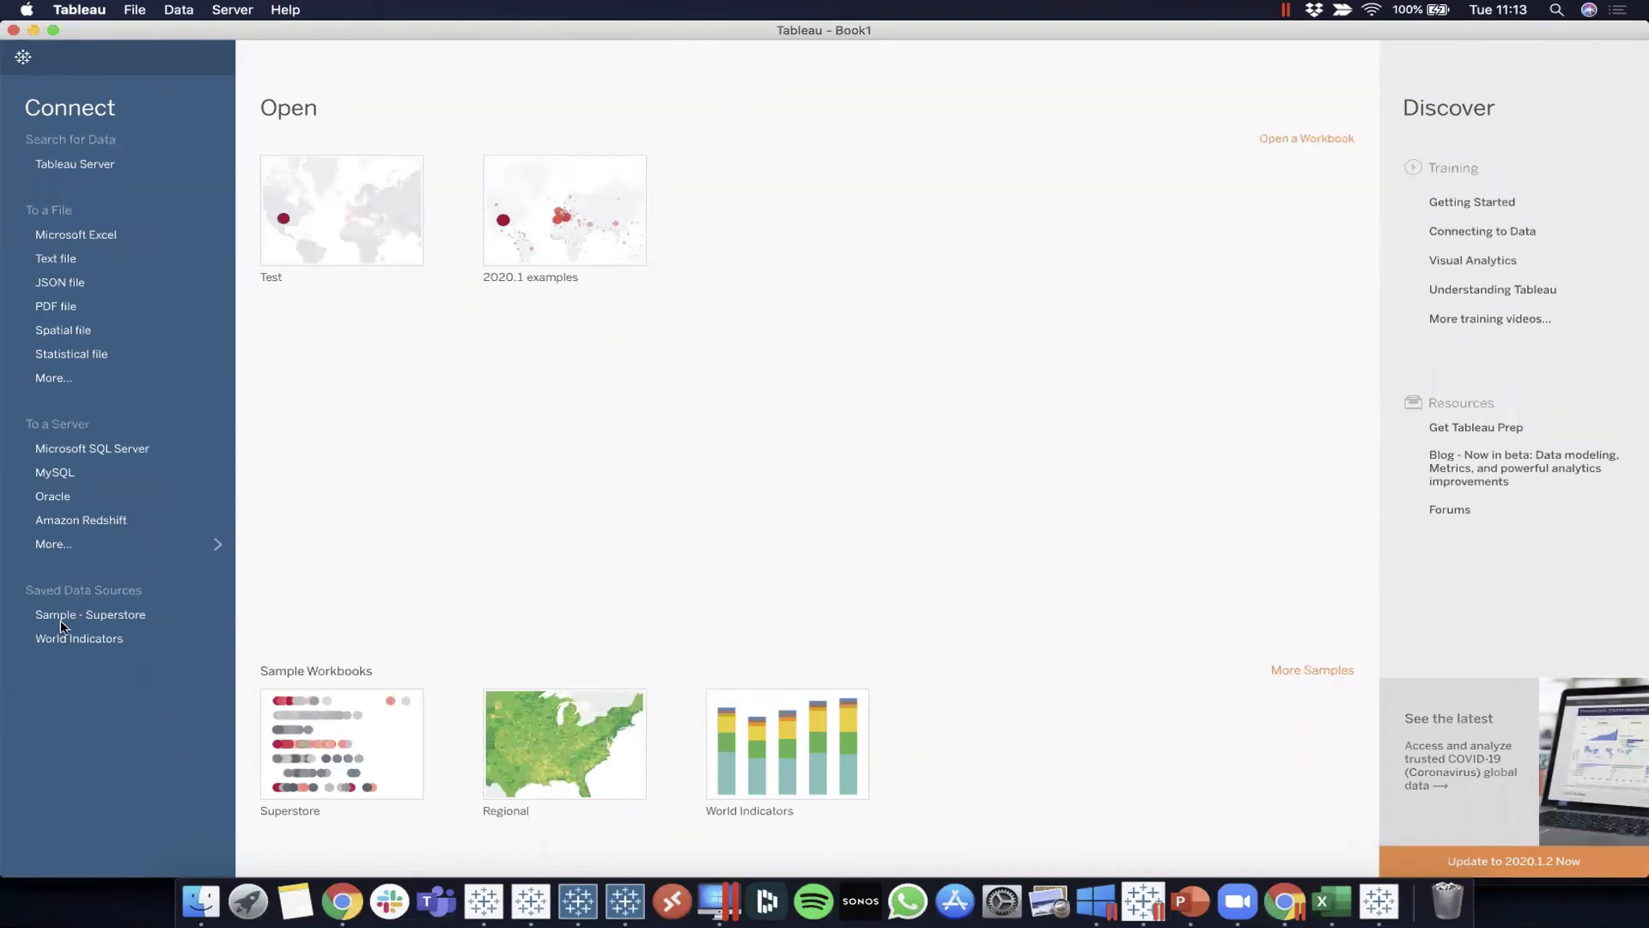
{"action": "mouse_move", "coordinate": [89, 615]}
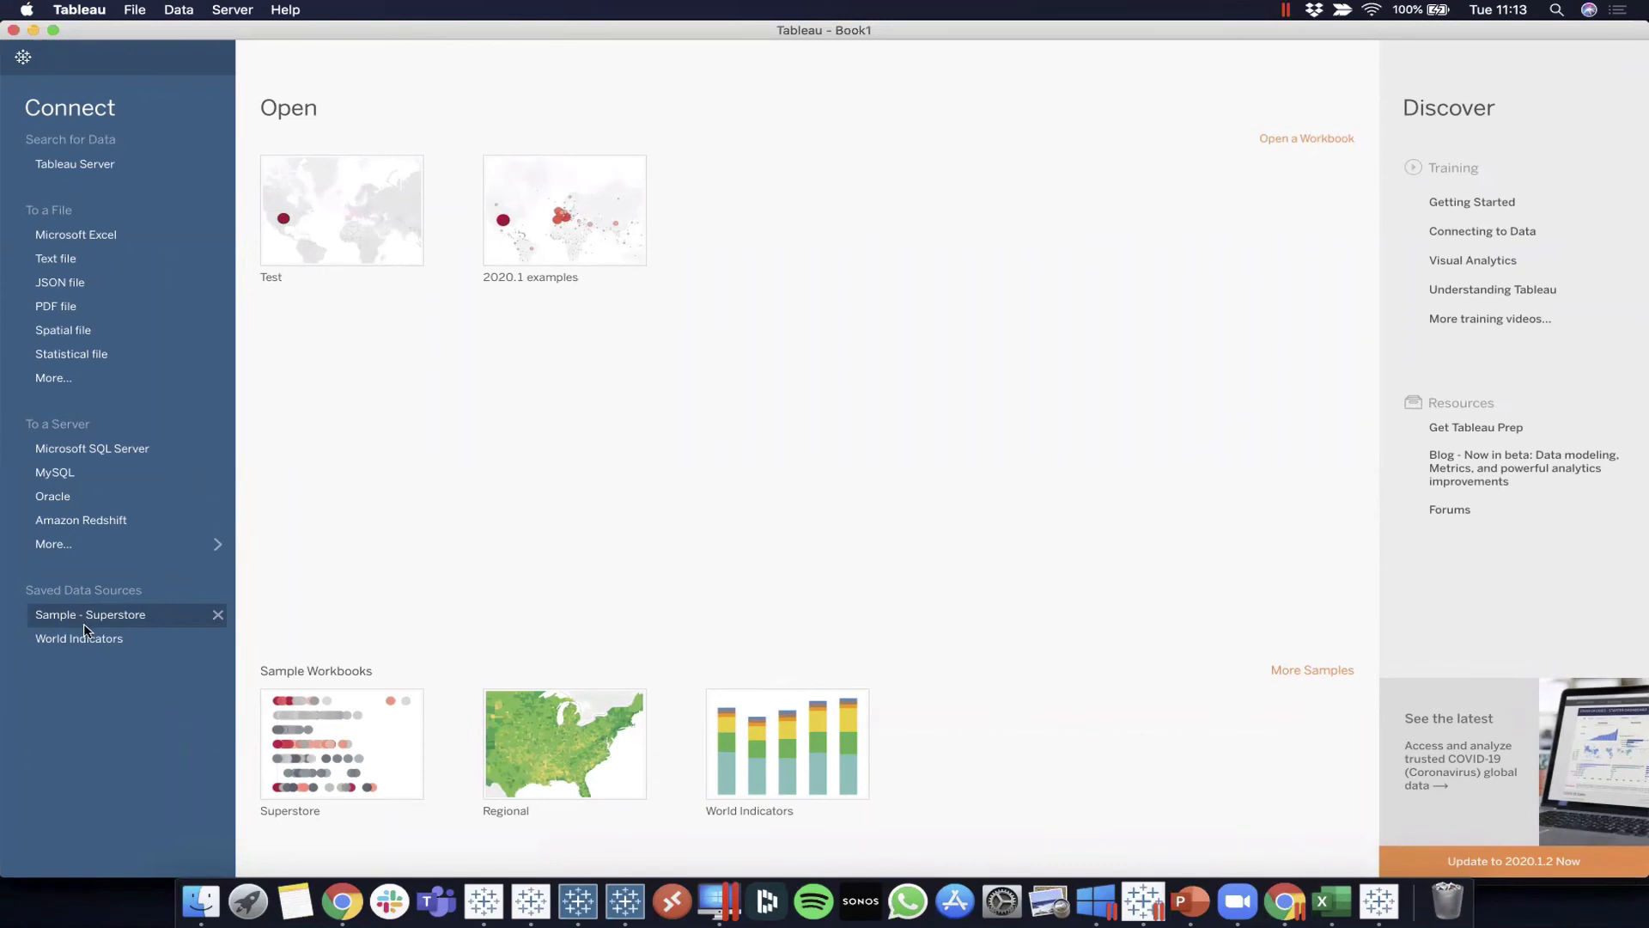
{"action": "mouse_move", "coordinate": [488, 553]}
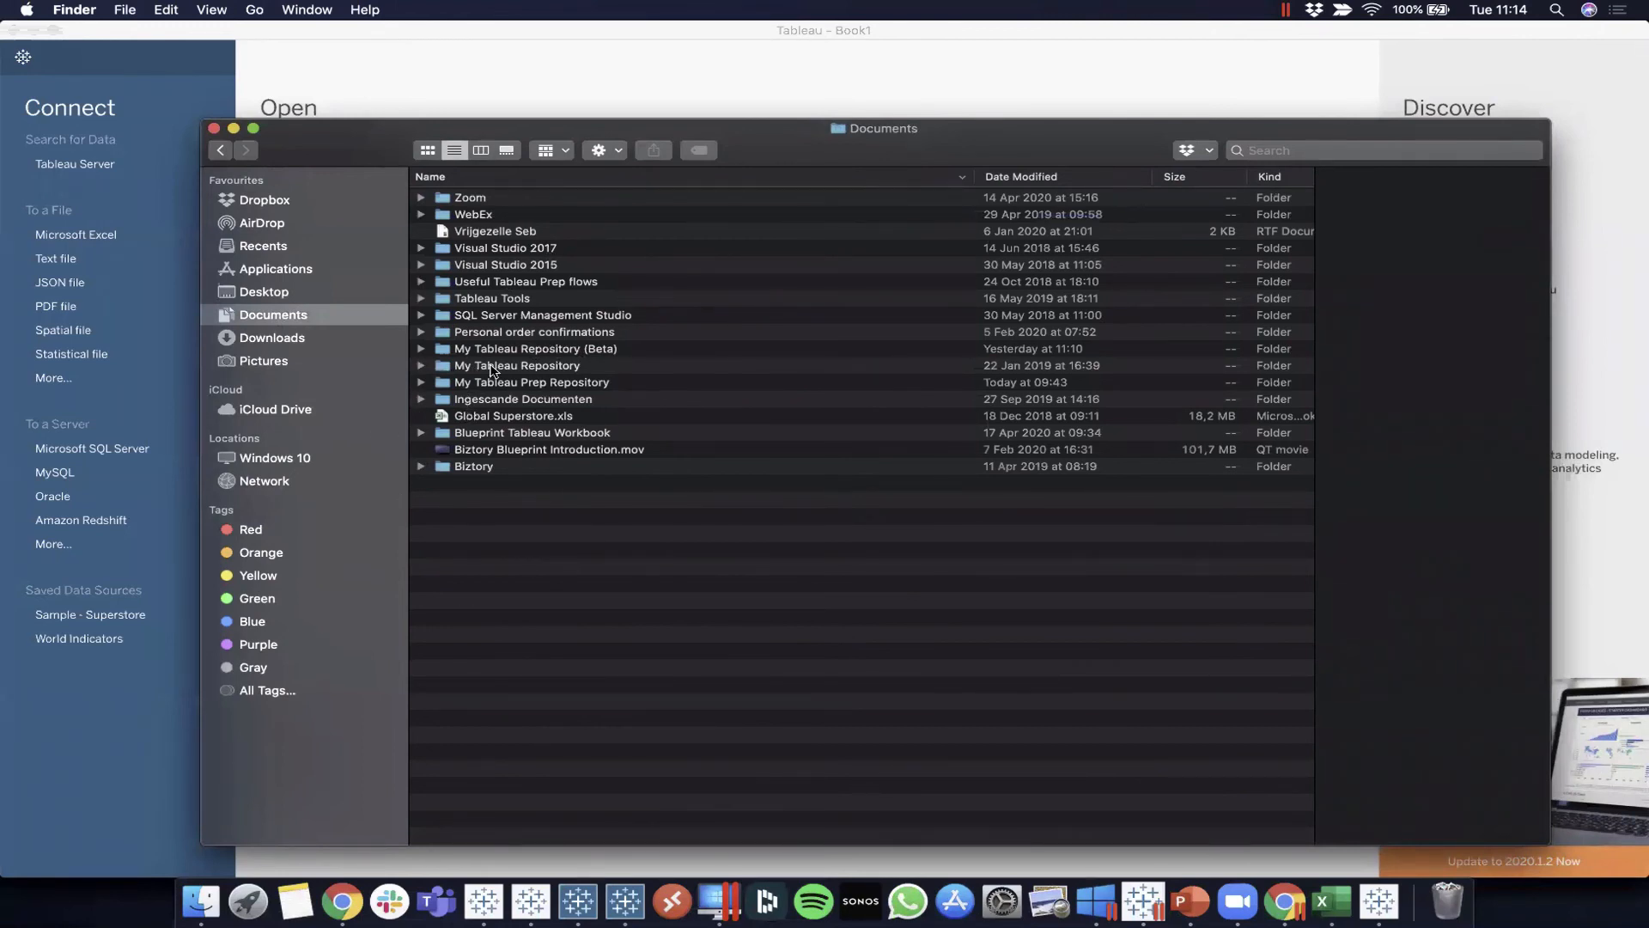
Navigate into My Tableau Repository > Datasources > 2020.1 in Finder
{"action": "left_click", "coordinate": [517, 364]}
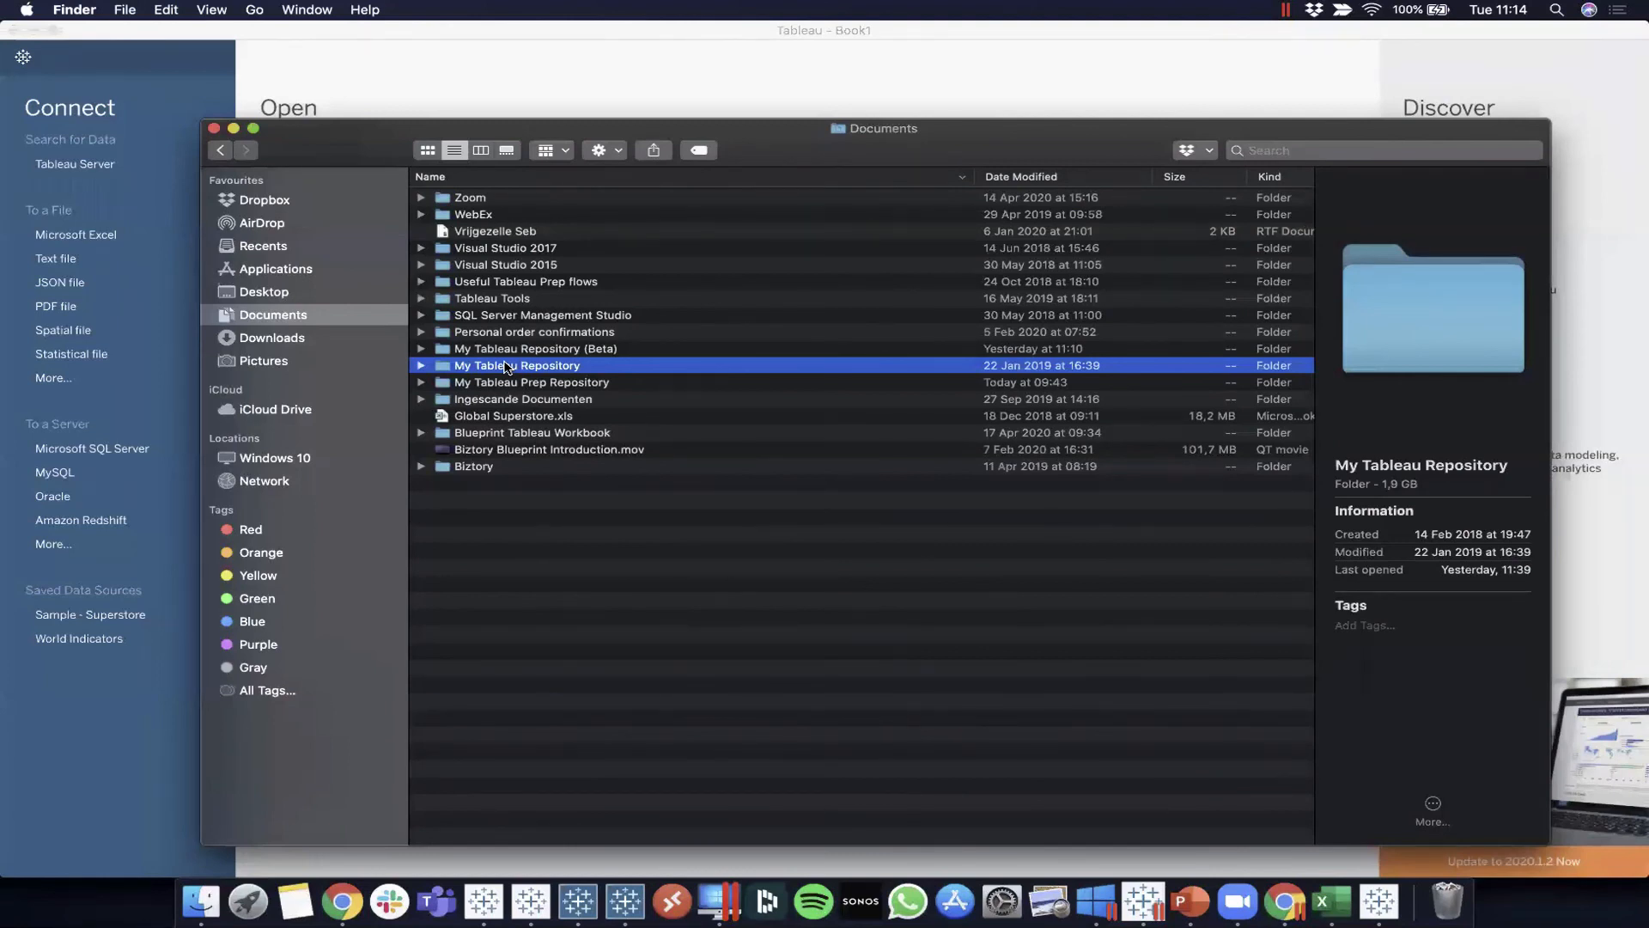
{"action": "double_click", "coordinate": [517, 364]}
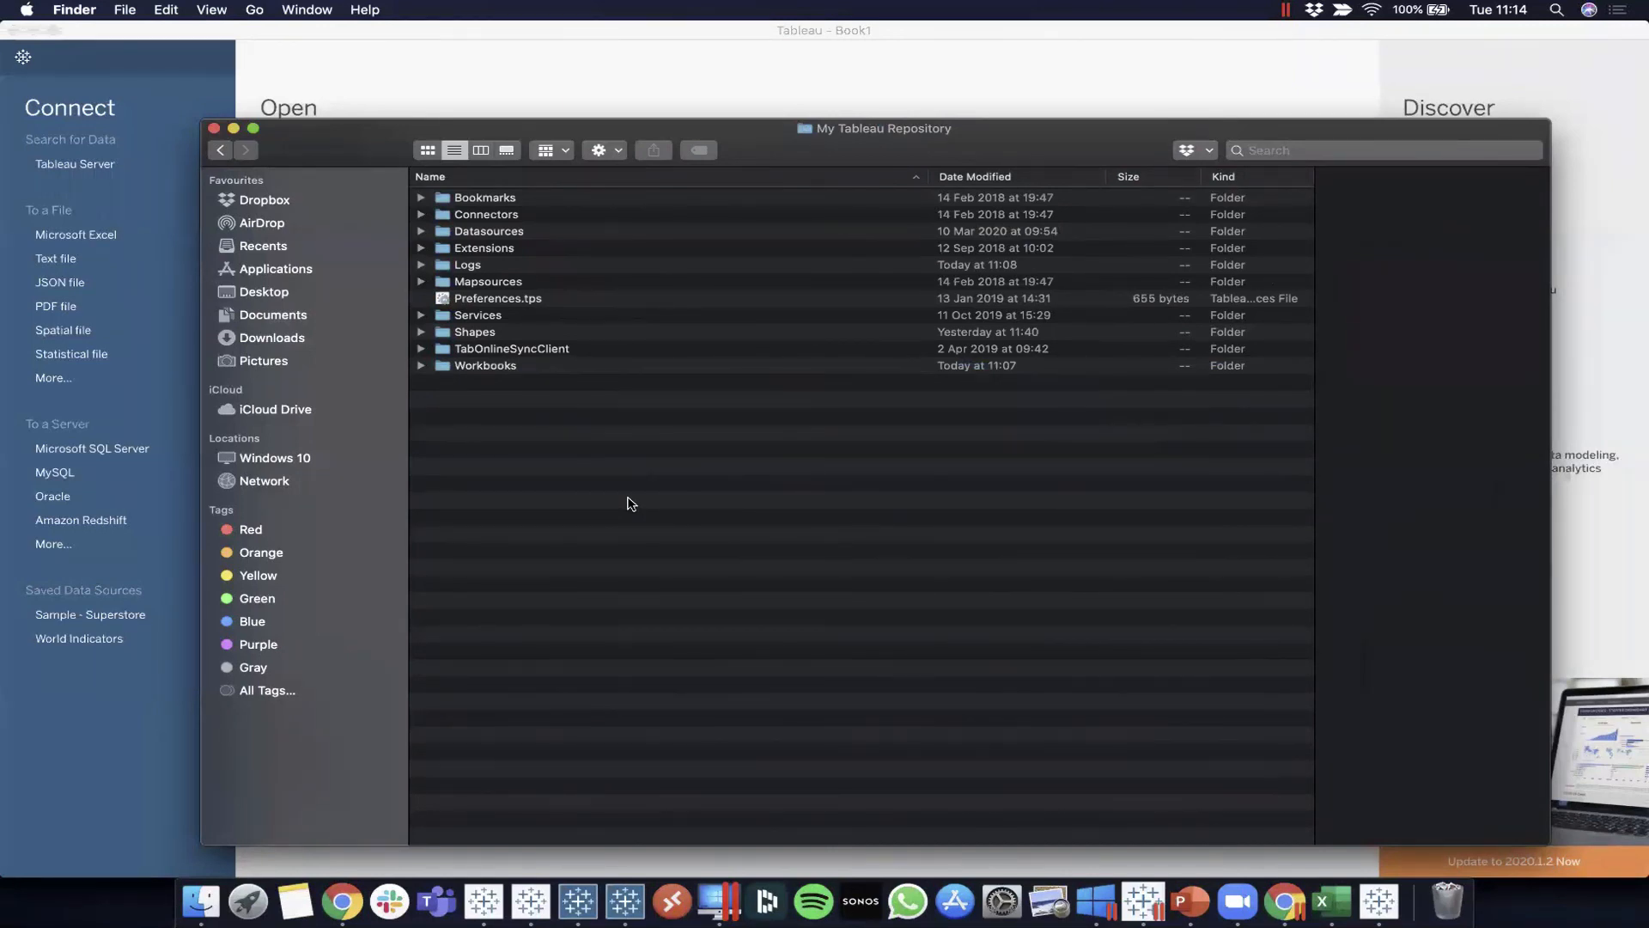
{"action": "mouse_move", "coordinate": [603, 218]}
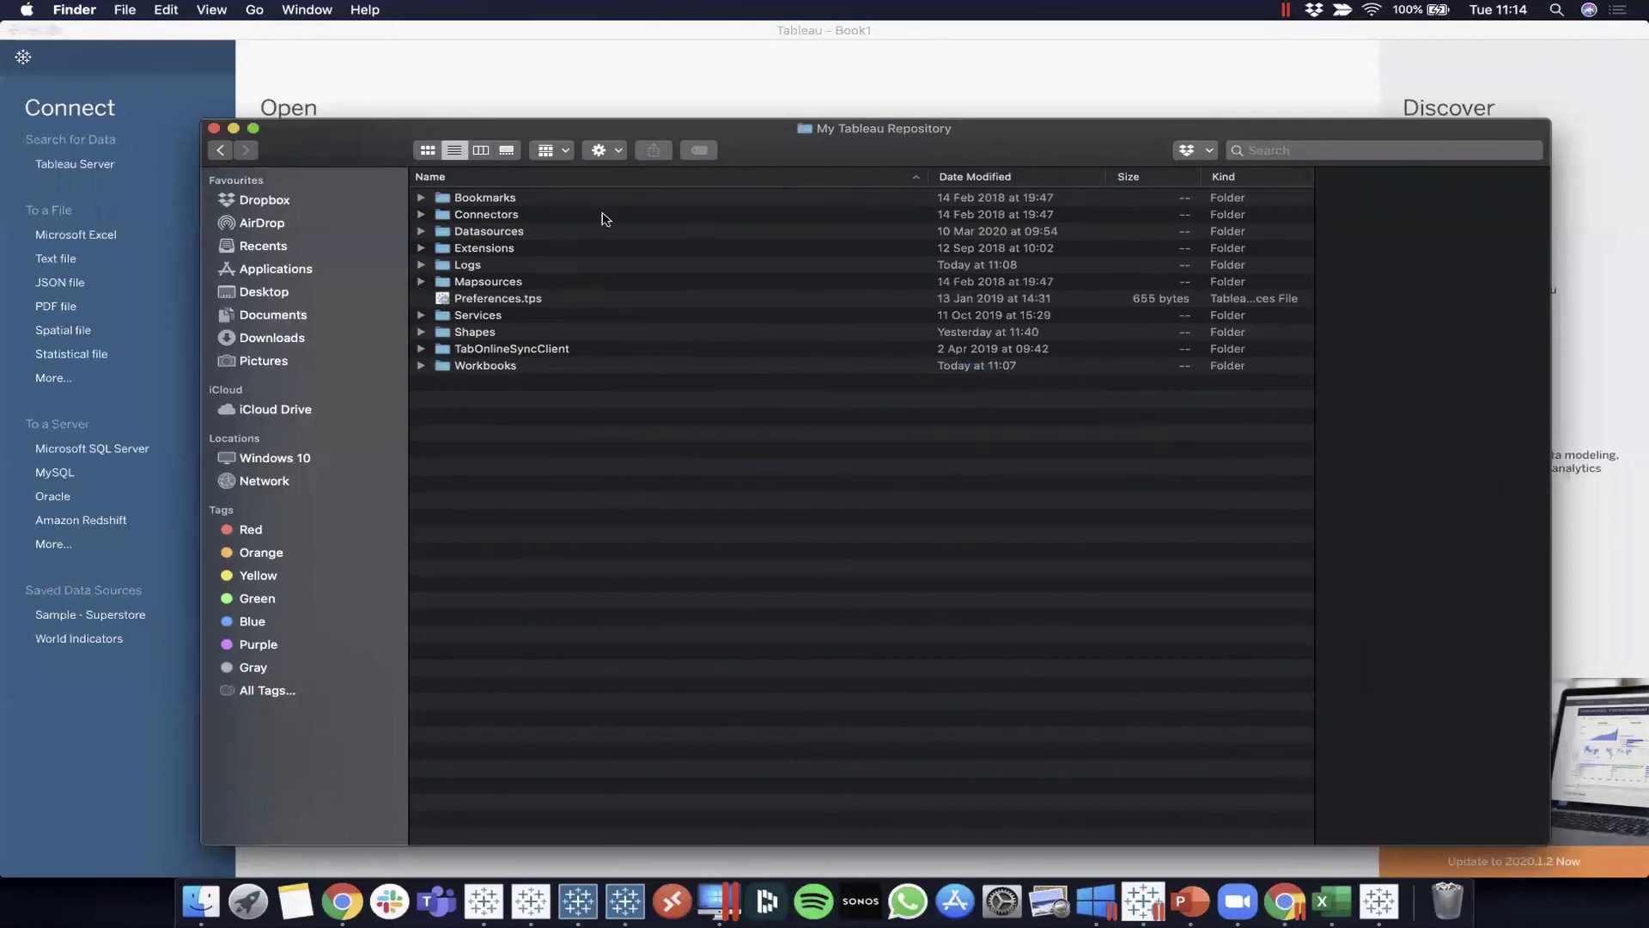
{"action": "double_click", "coordinate": [490, 231]}
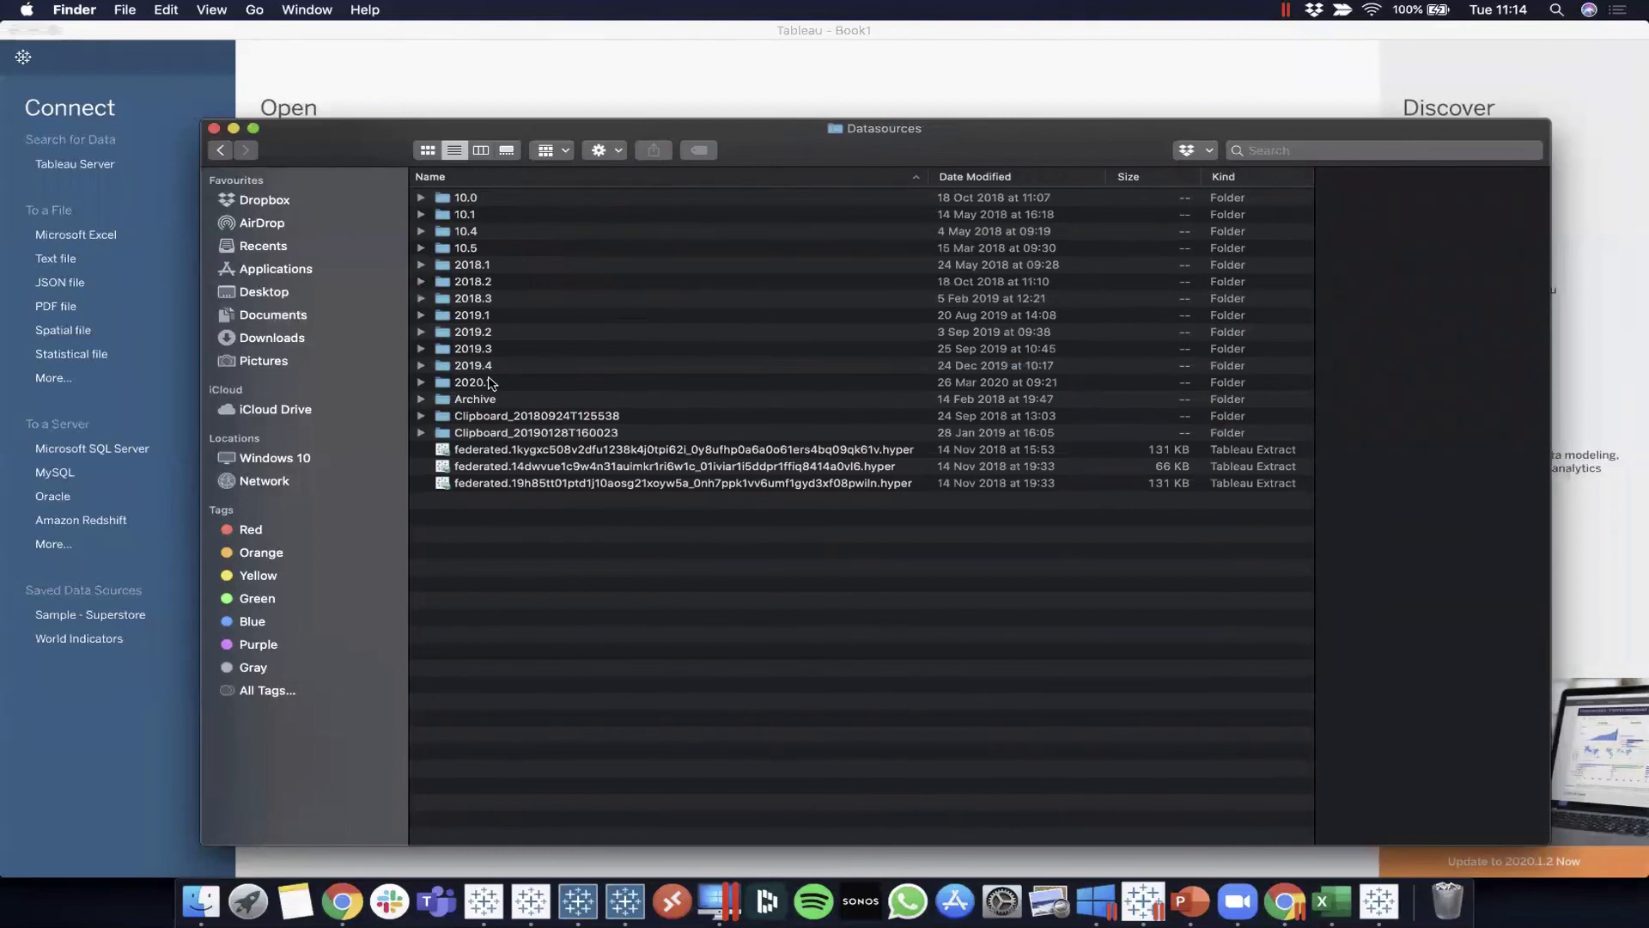
{"action": "left_click", "coordinate": [473, 381]}
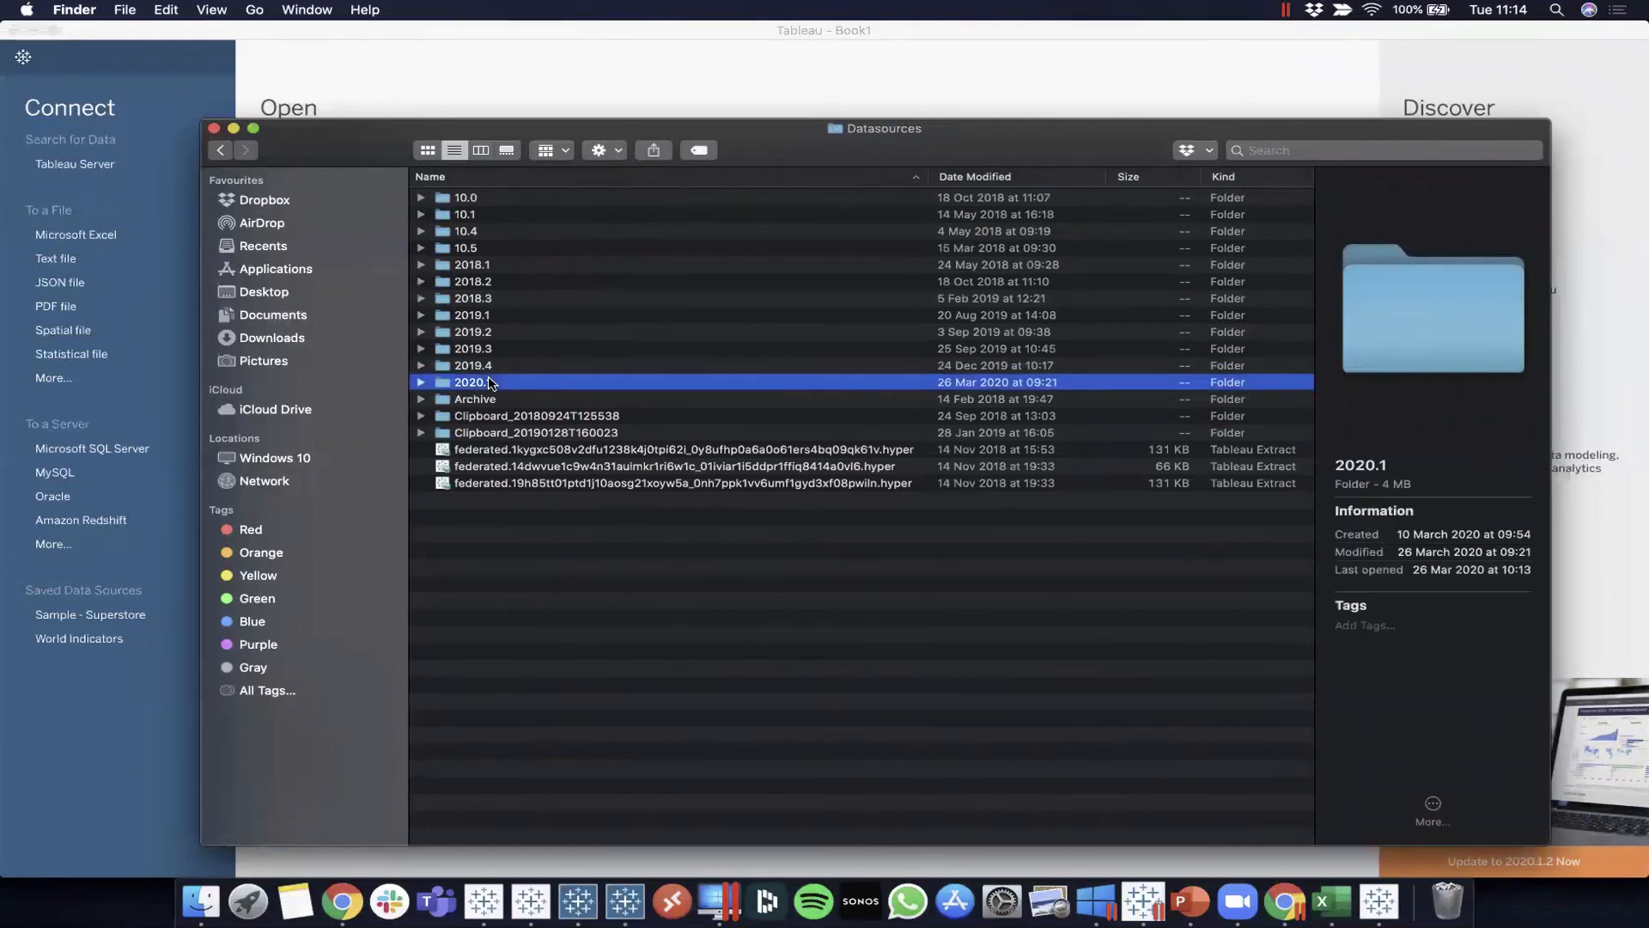
{"action": "double_click", "coordinate": [470, 381]}
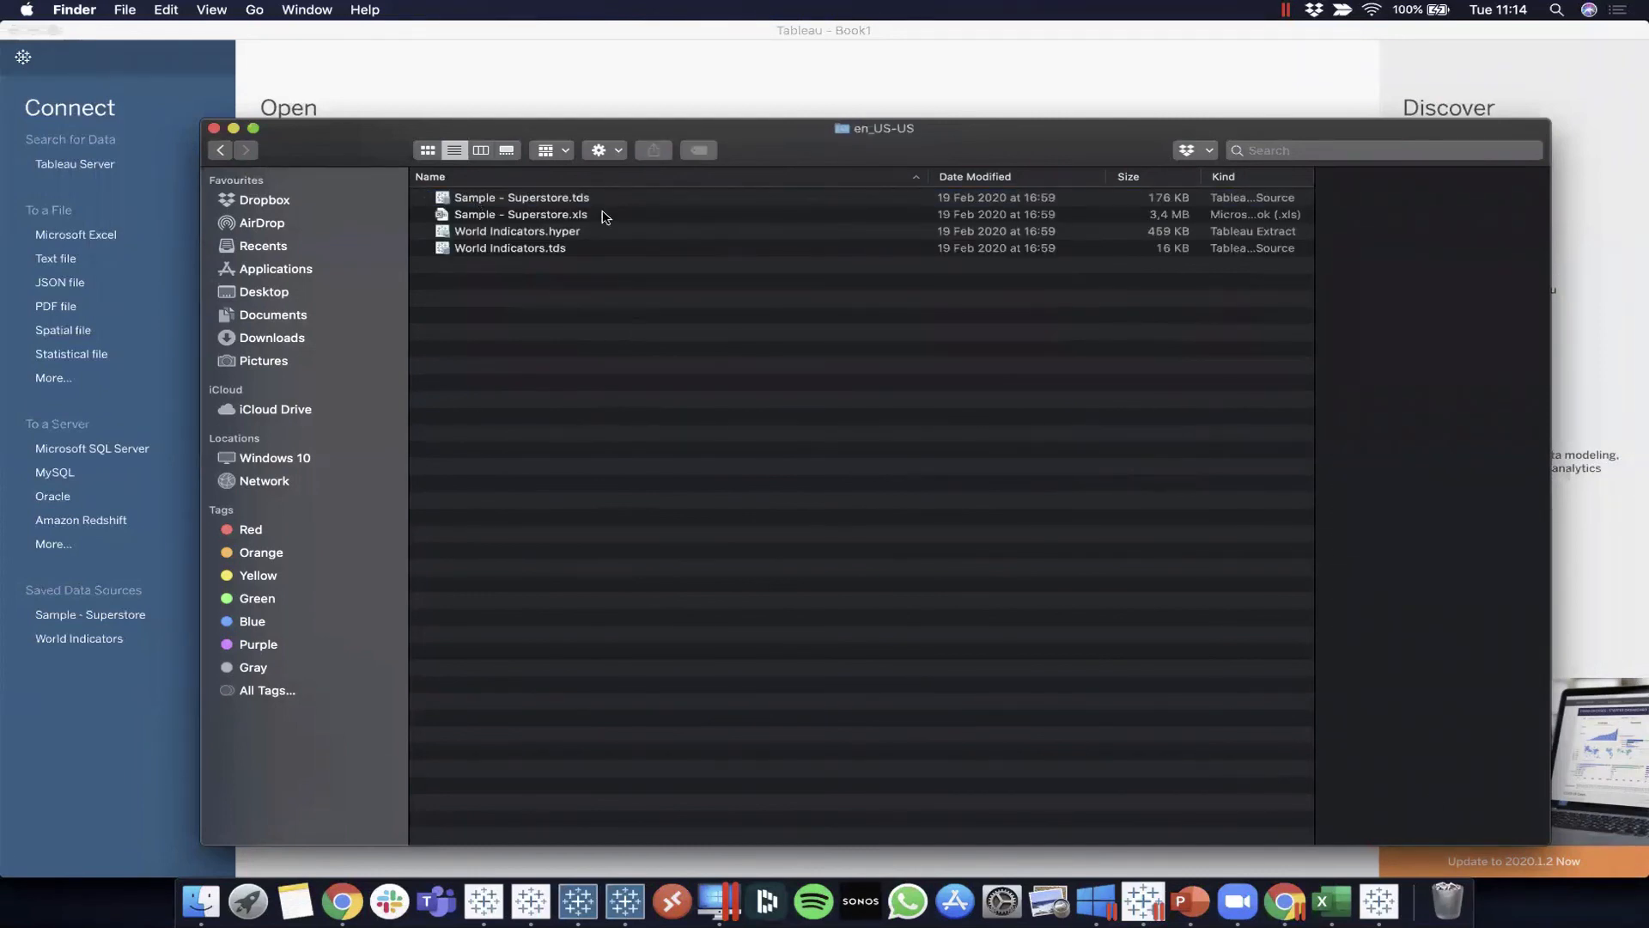
Select Sample - Superstore.xls in the en_US-US folder and close the Finder window
{"action": "left_click", "coordinate": [522, 213]}
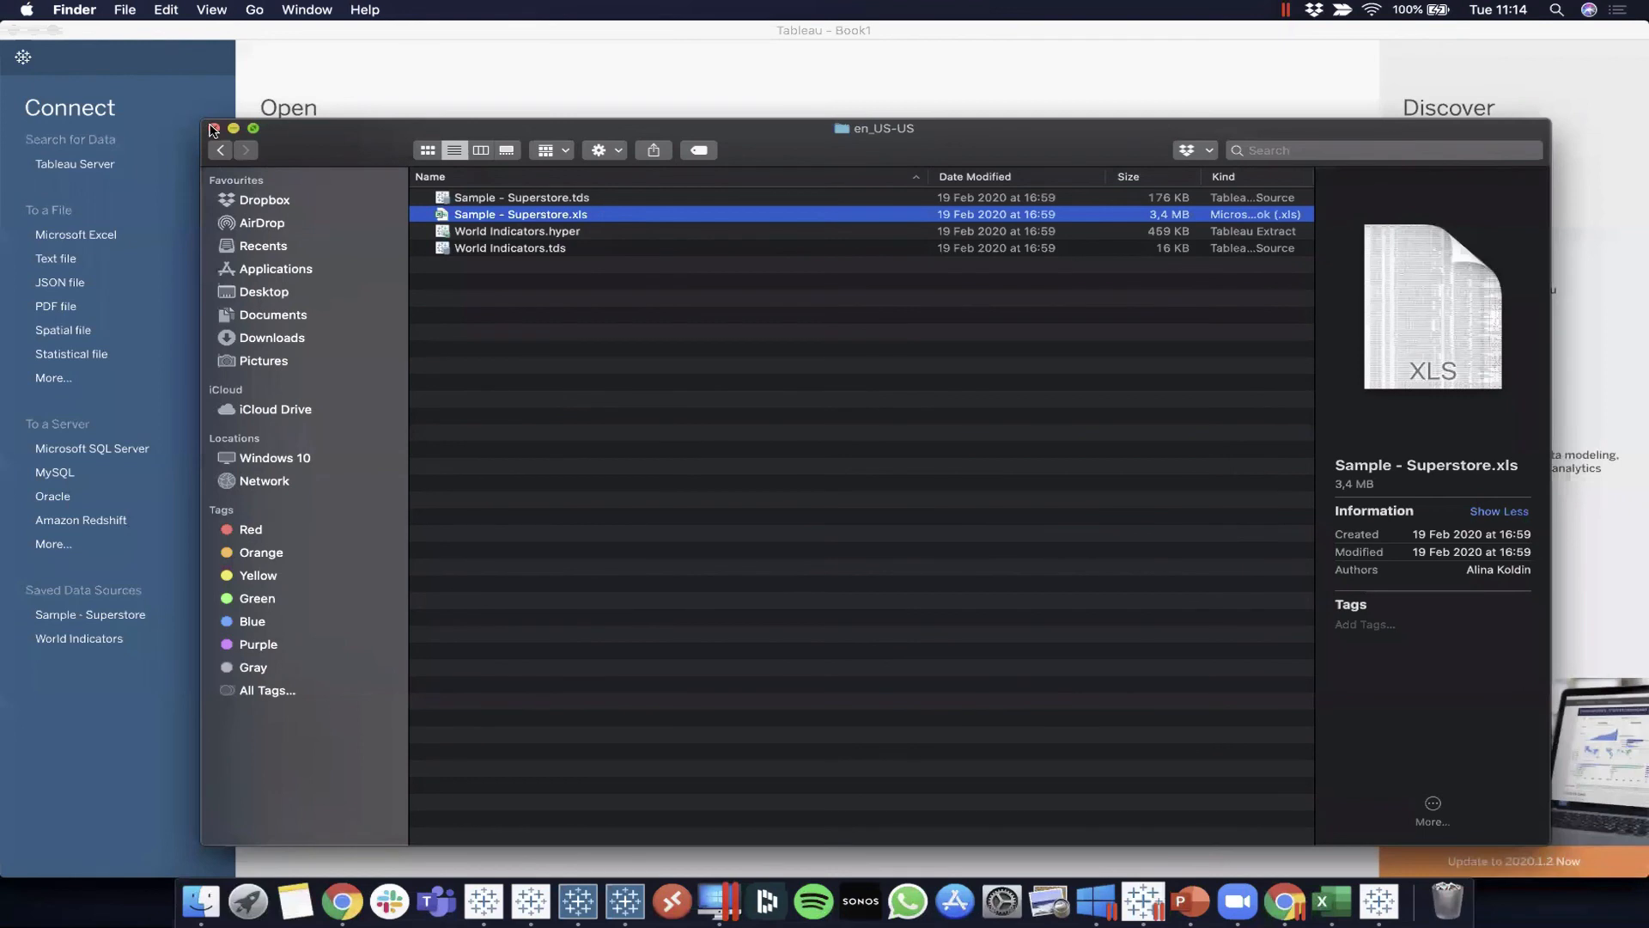
{"action": "left_click", "coordinate": [213, 129]}
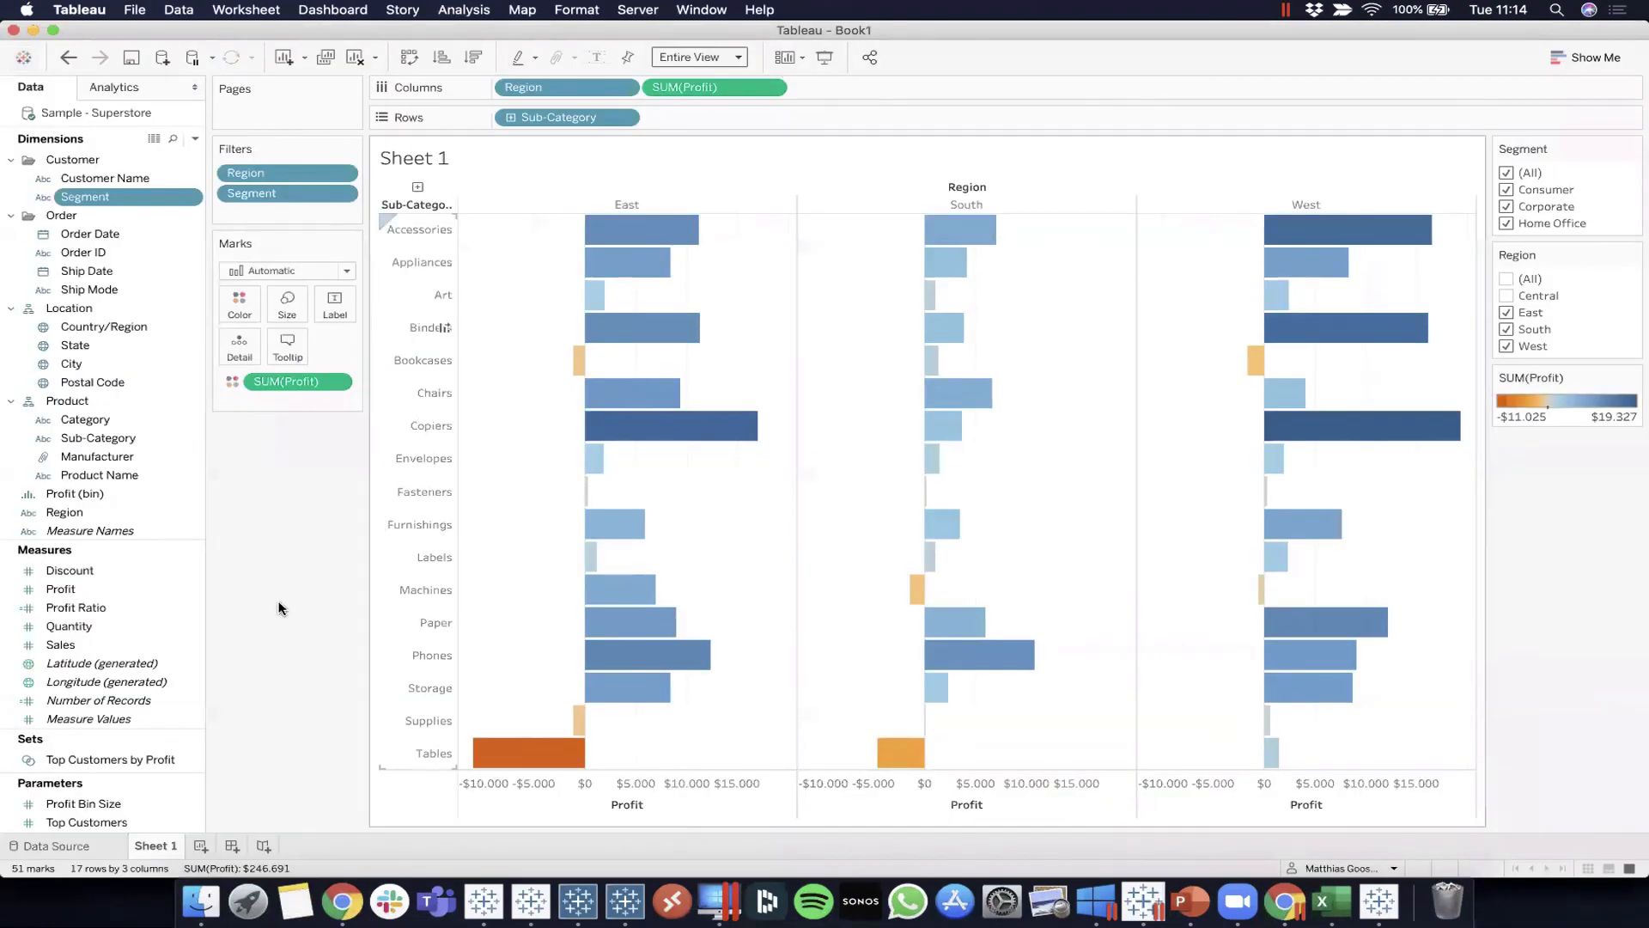
{"action": "left_click", "coordinate": [134, 10]}
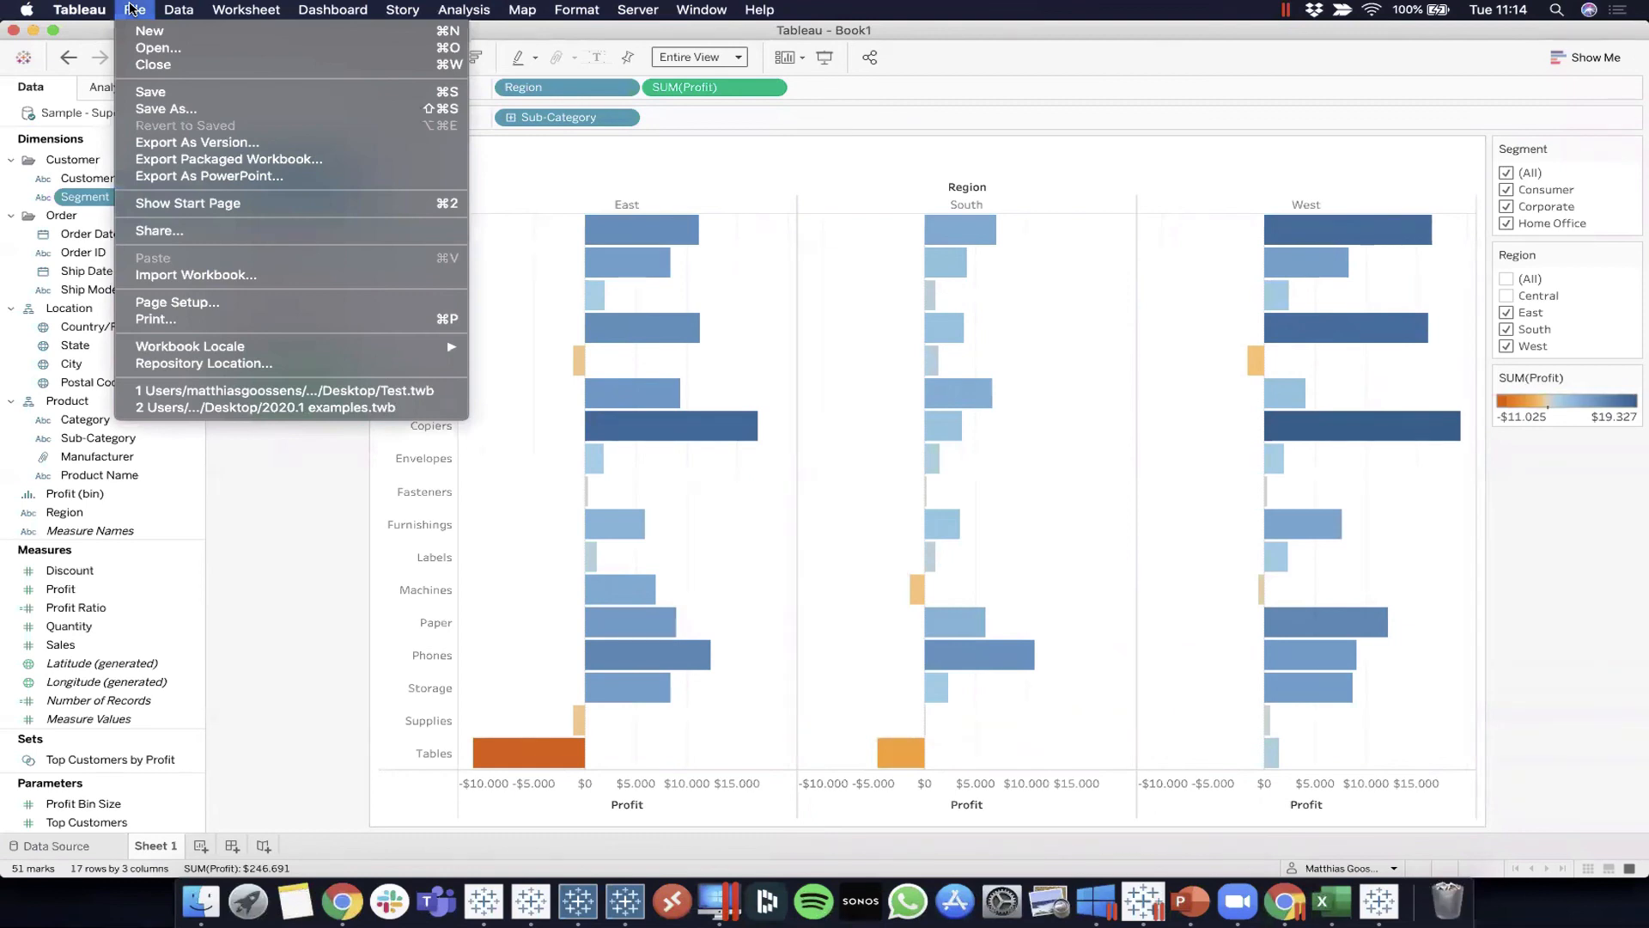
{"action": "mouse_move", "coordinate": [204, 363]}
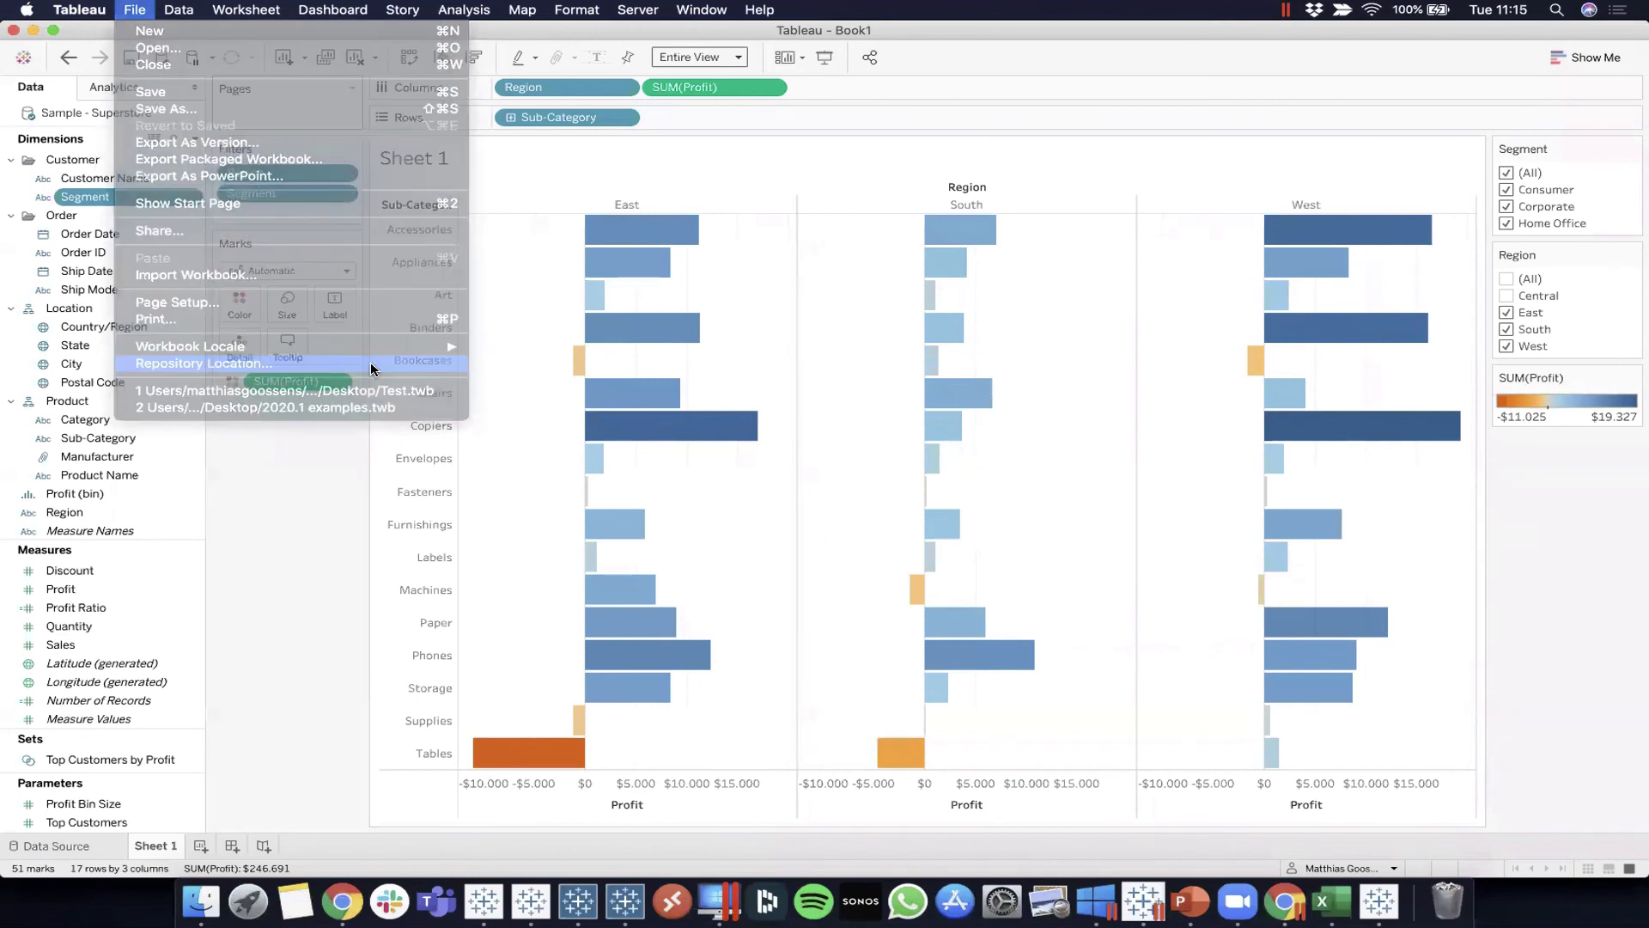
{"action": "left_click", "coordinate": [156, 48]}
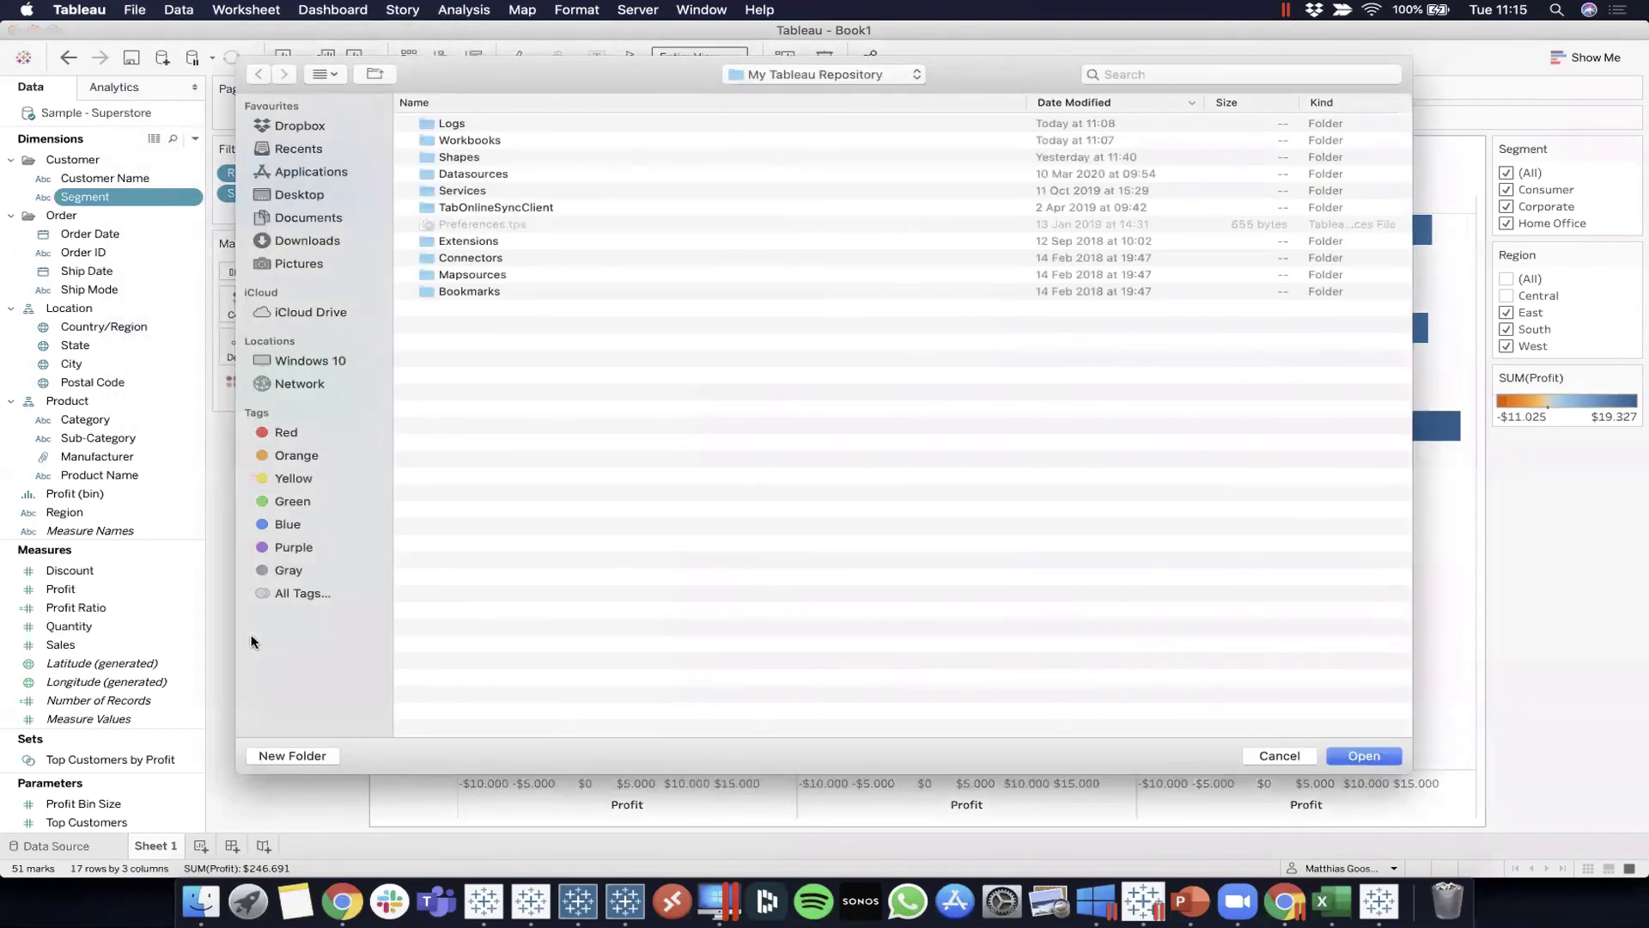
{"action": "left_click", "coordinate": [1277, 756]}
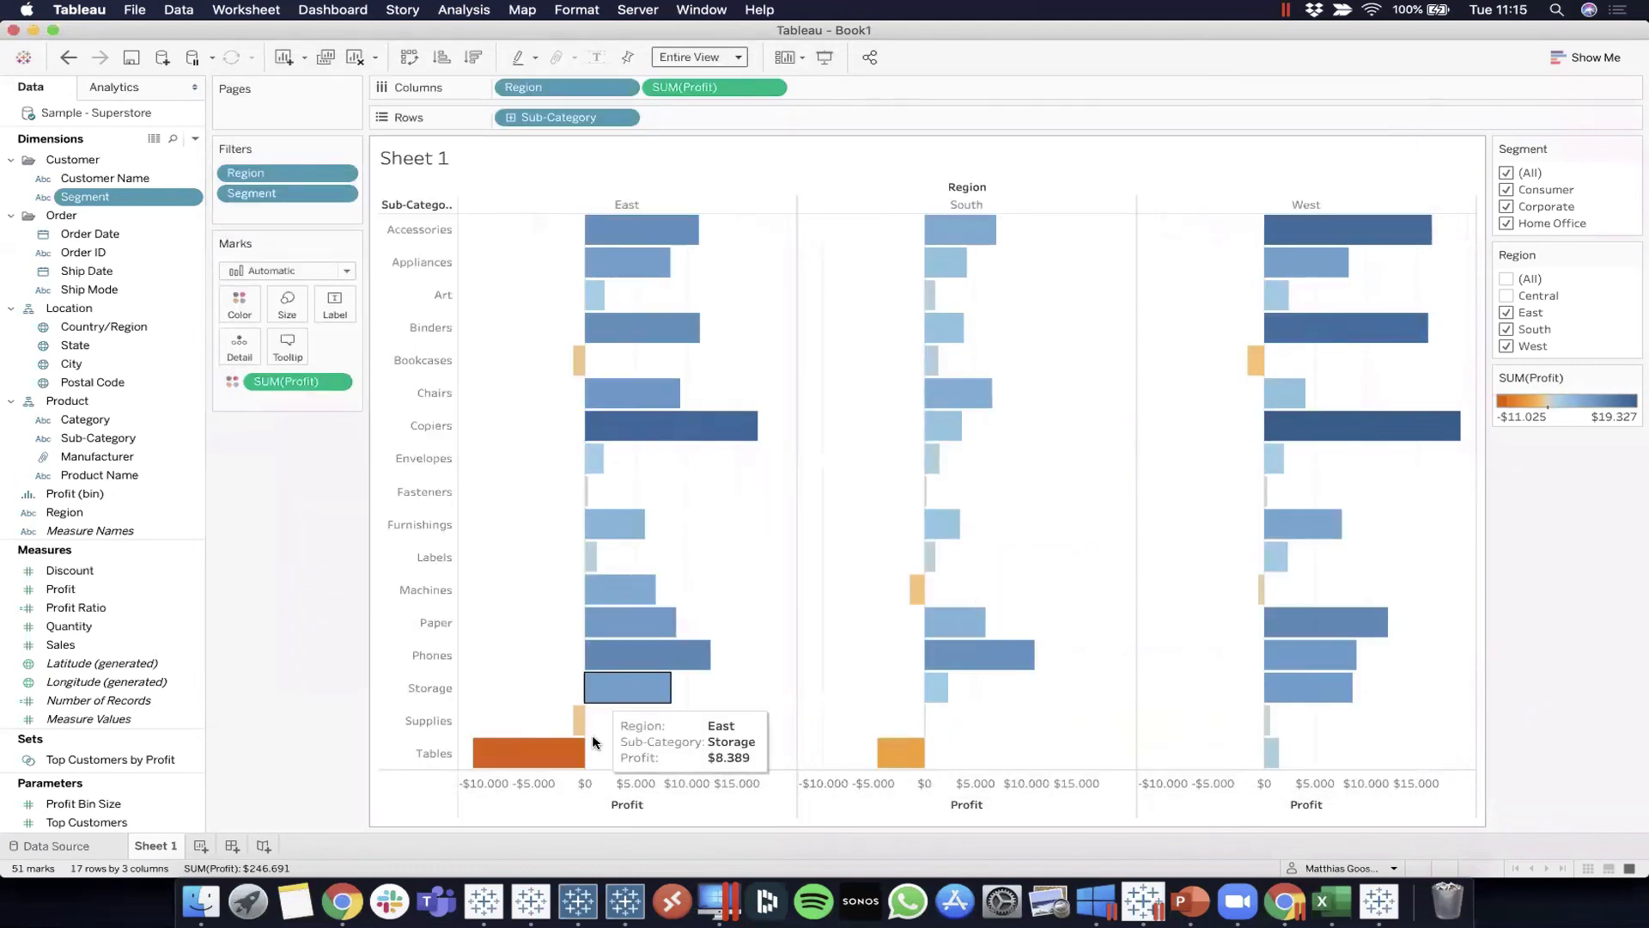
{"action": "mouse_move", "coordinate": [1194, 87]}
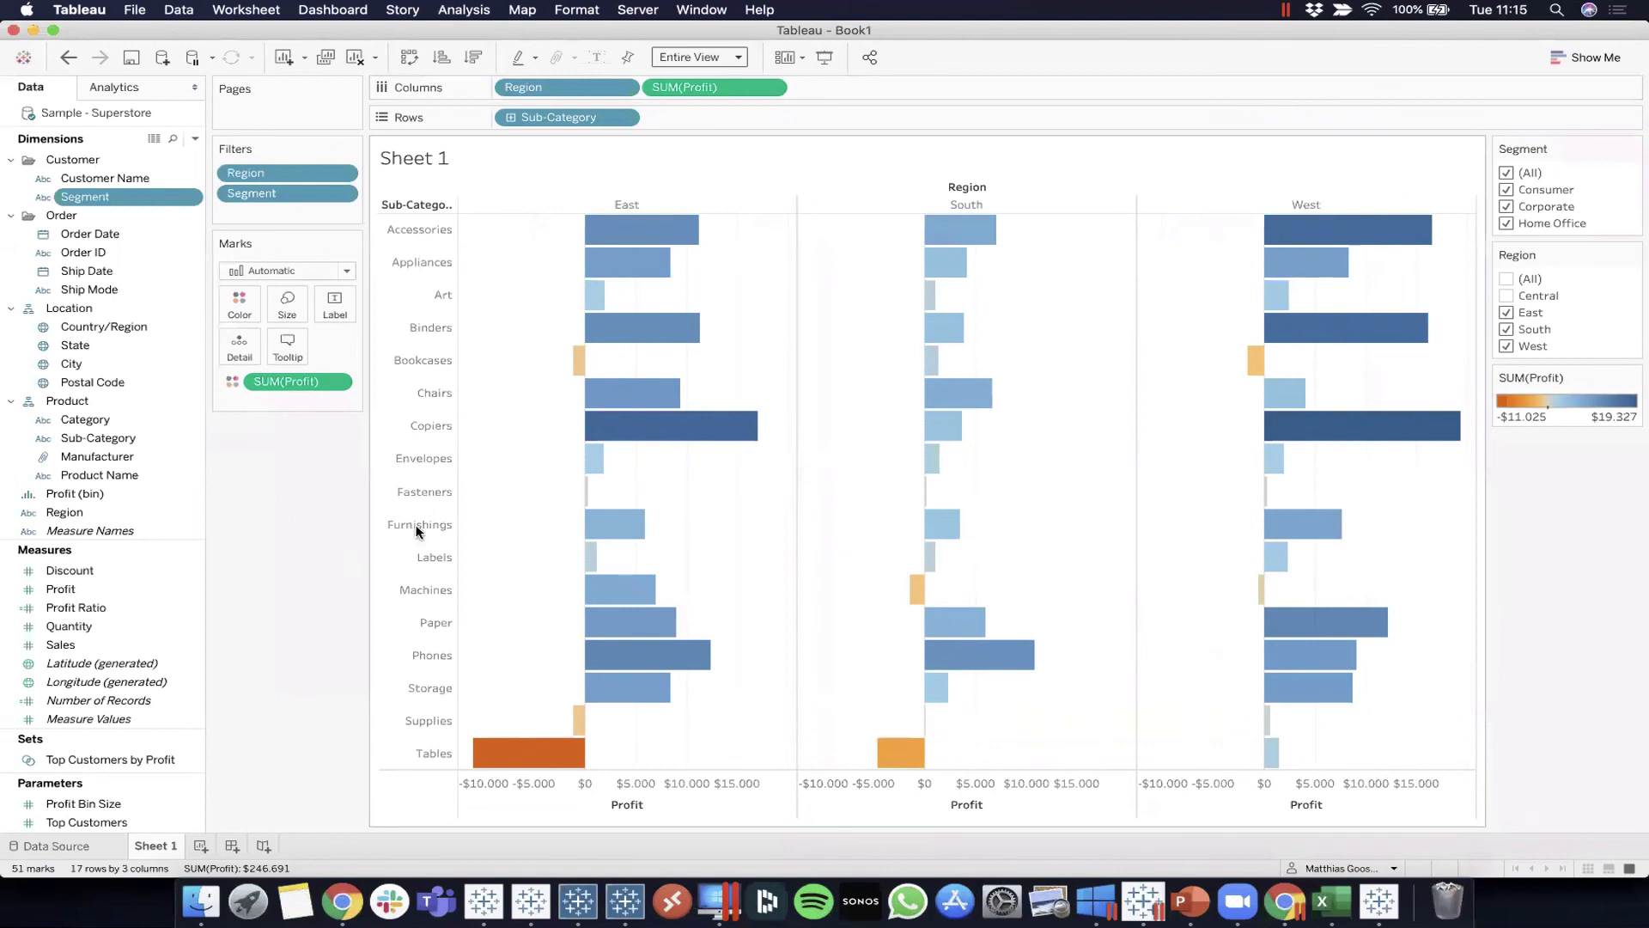
{"action": "mouse_move", "coordinate": [328, 470]}
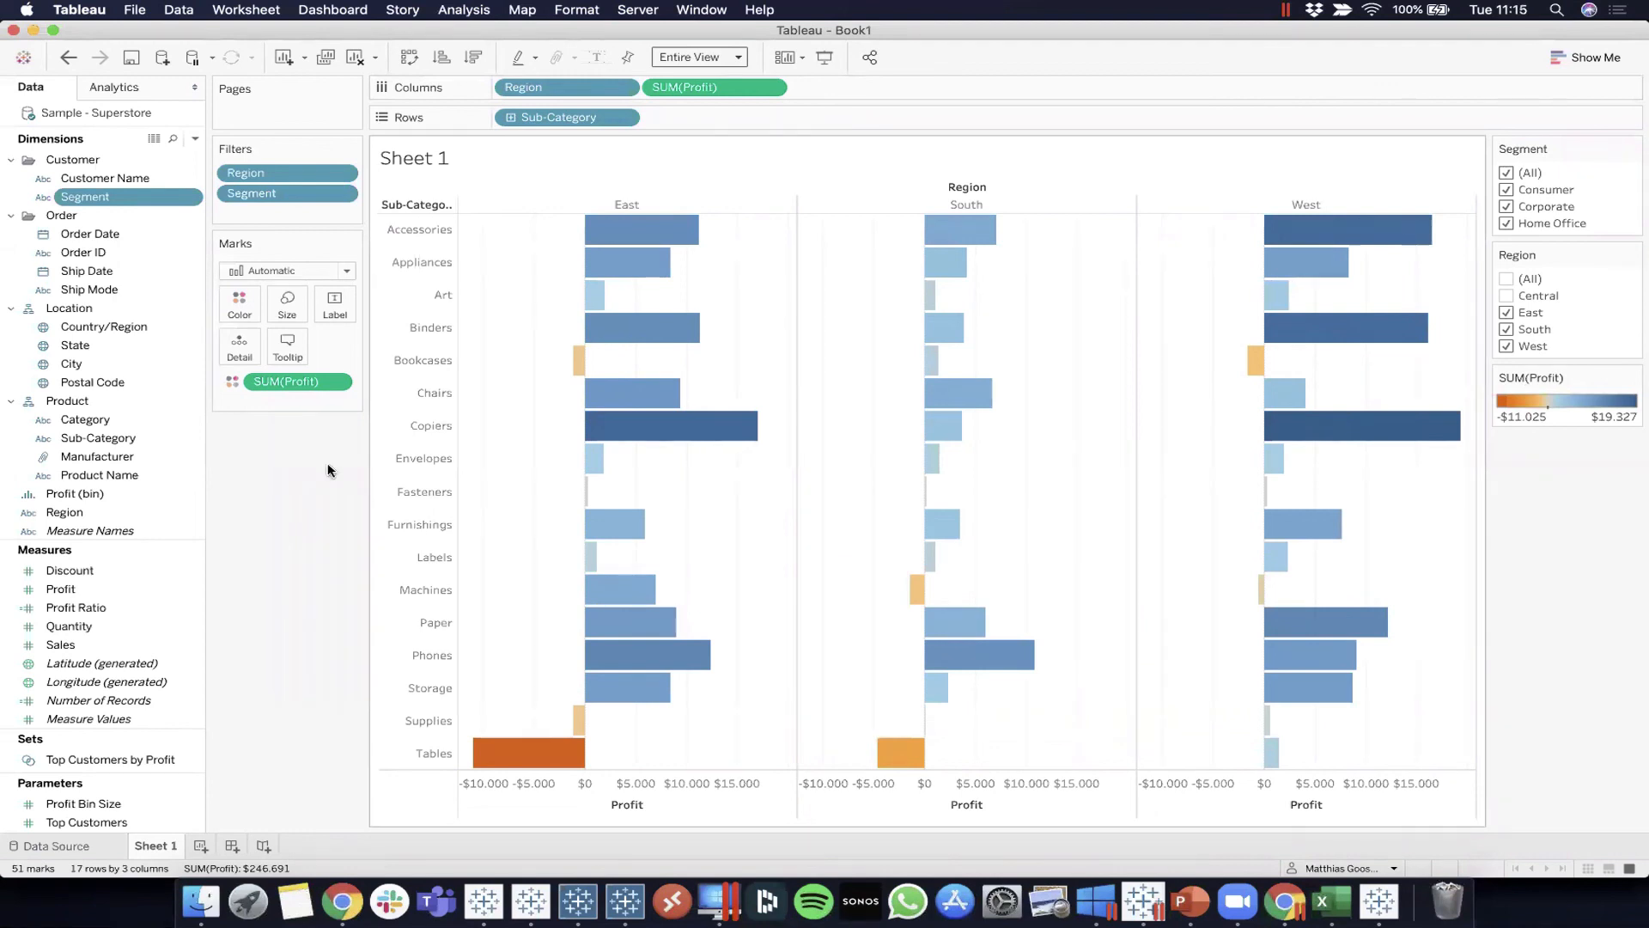
{"action": "left_click", "coordinate": [89, 289]}
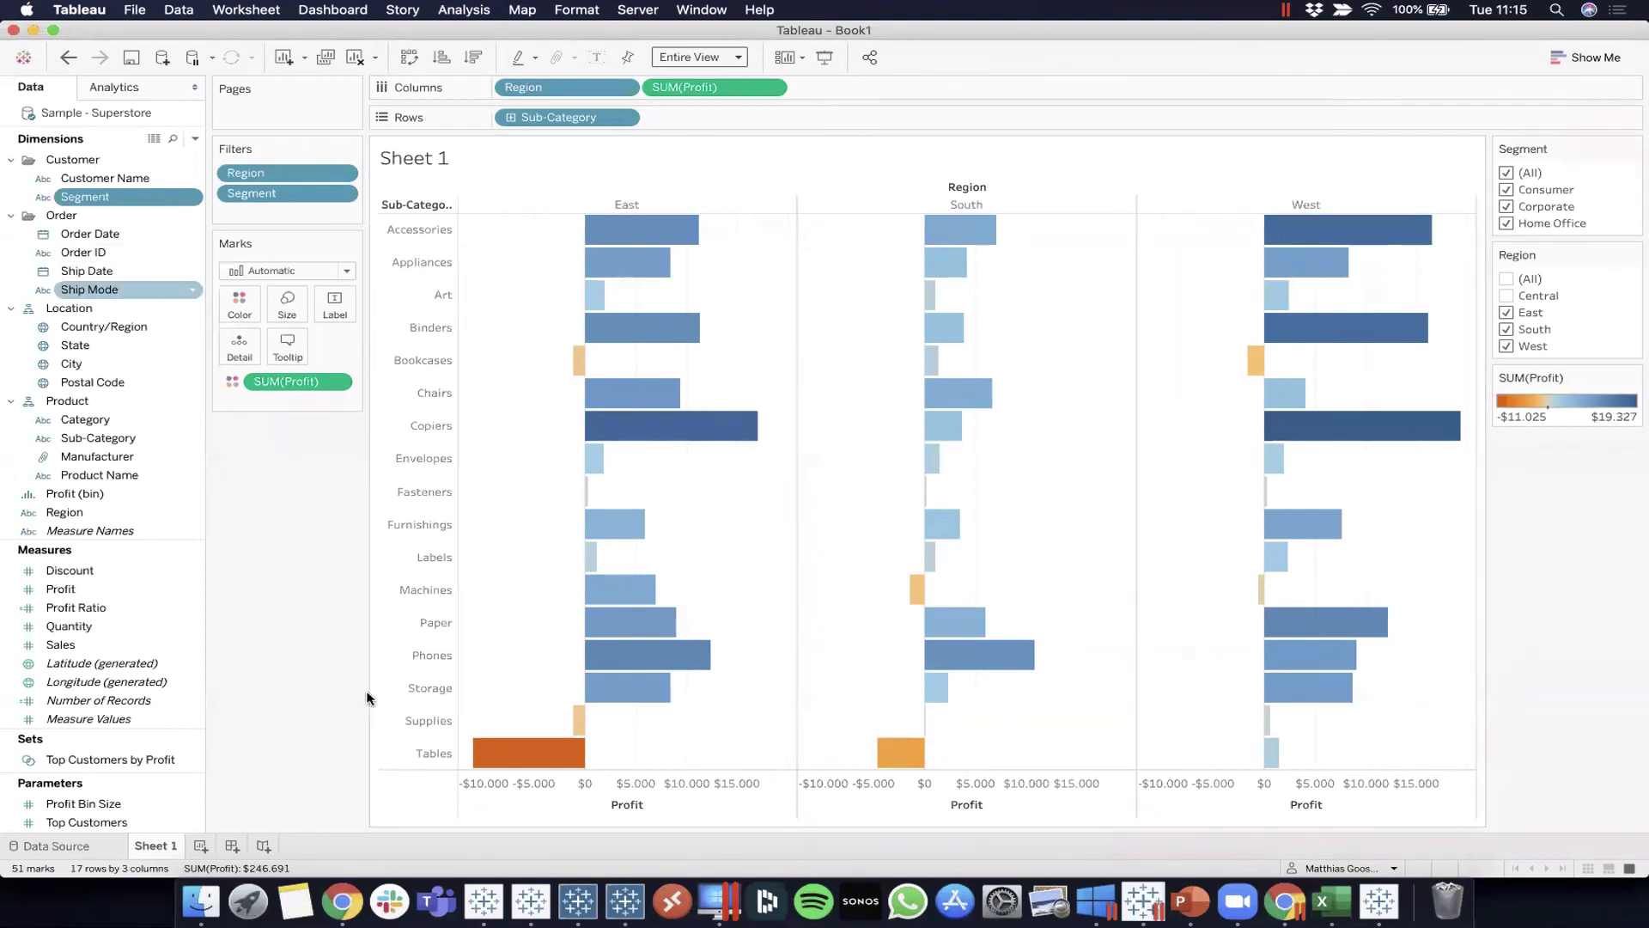